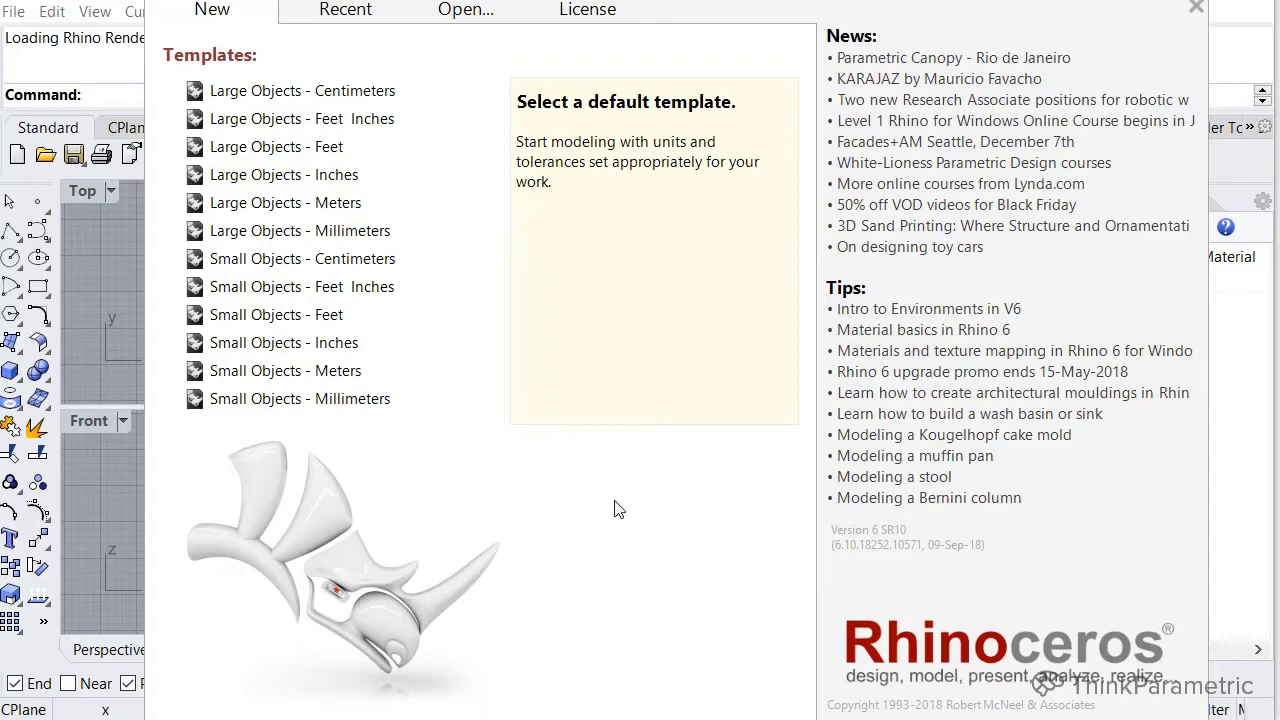
Browse the startup window, including the list of recently opened files
{"action": "left_click", "coordinate": [285, 202]}
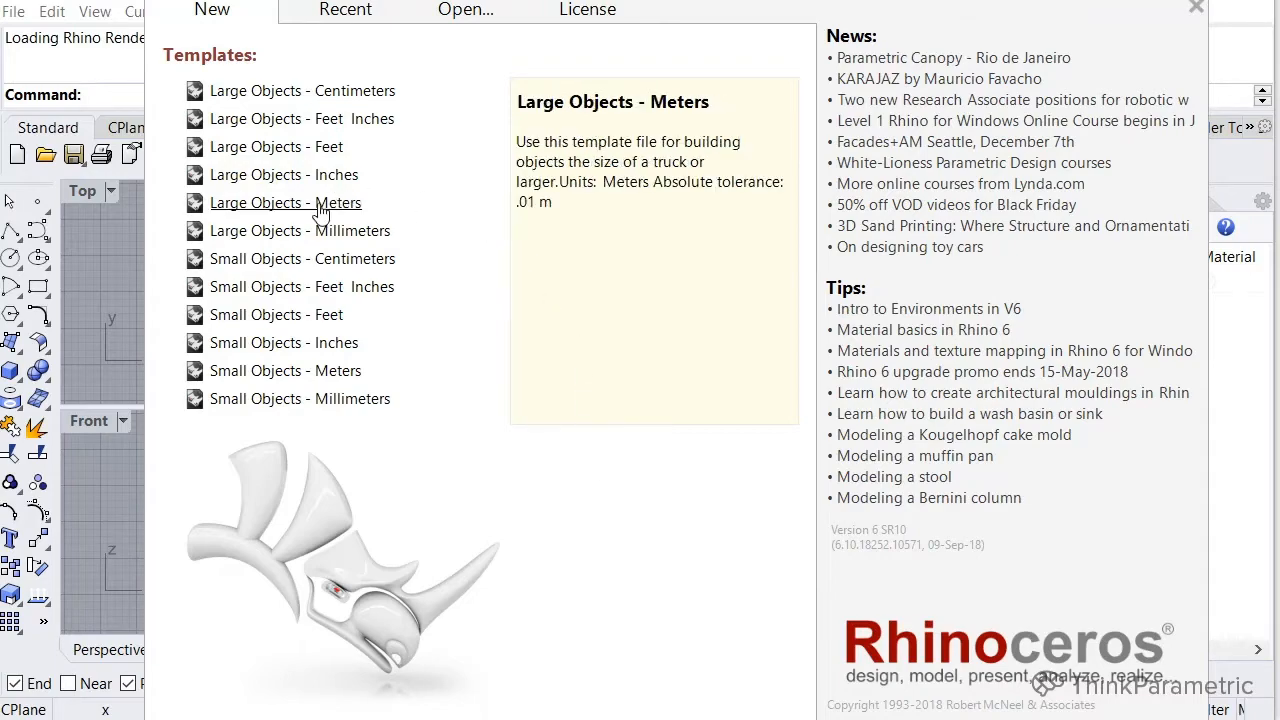
{"action": "left_click", "coordinate": [285, 202]}
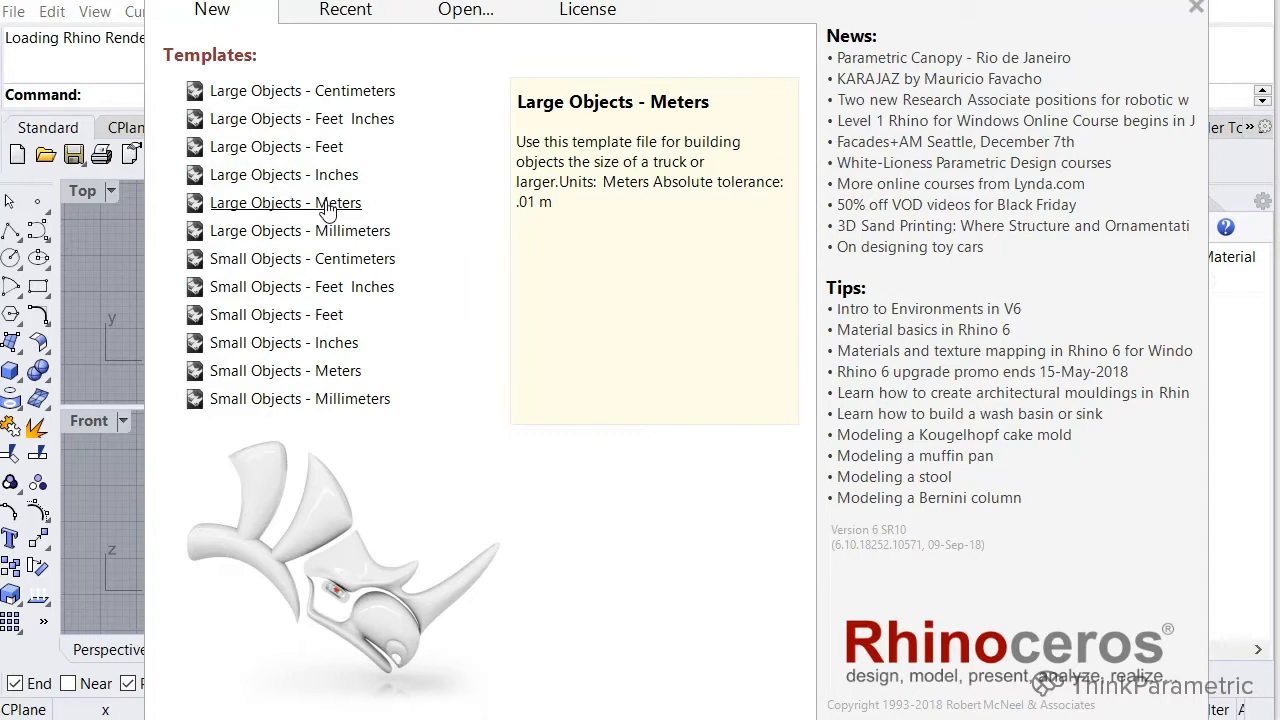
{"action": "mouse_move", "coordinate": [335, 205]}
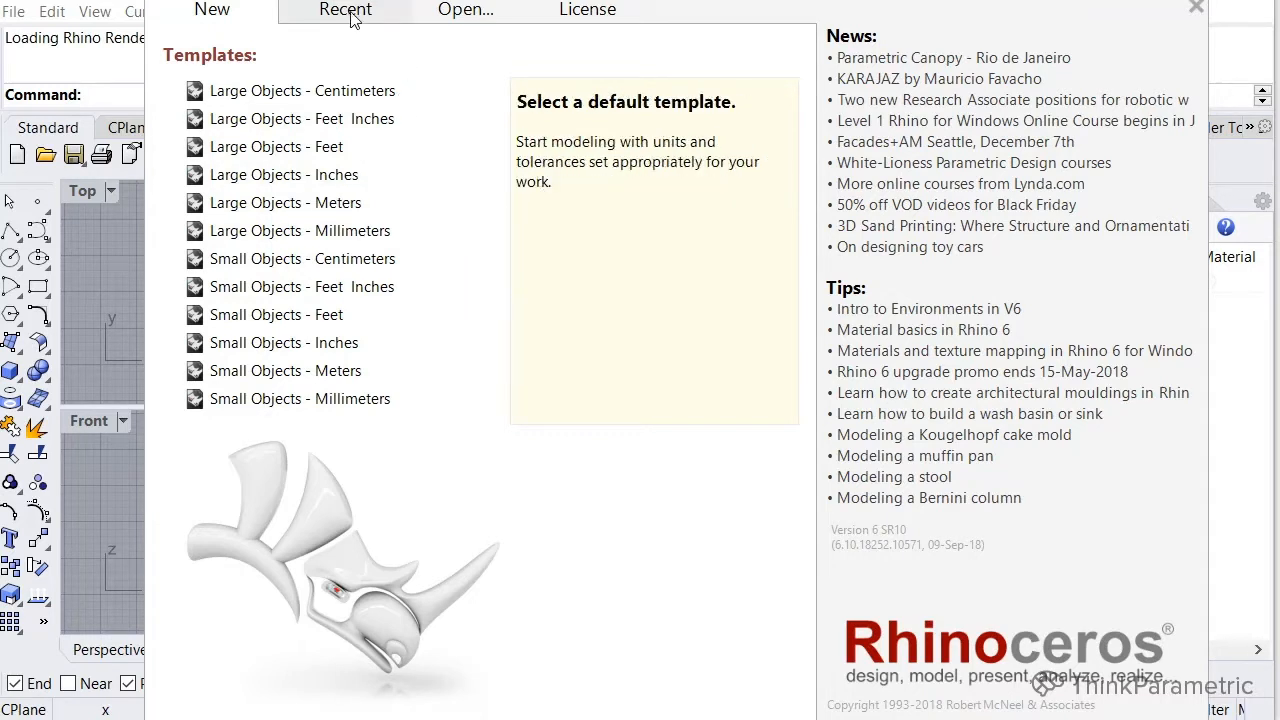
{"action": "left_click", "coordinate": [345, 10]}
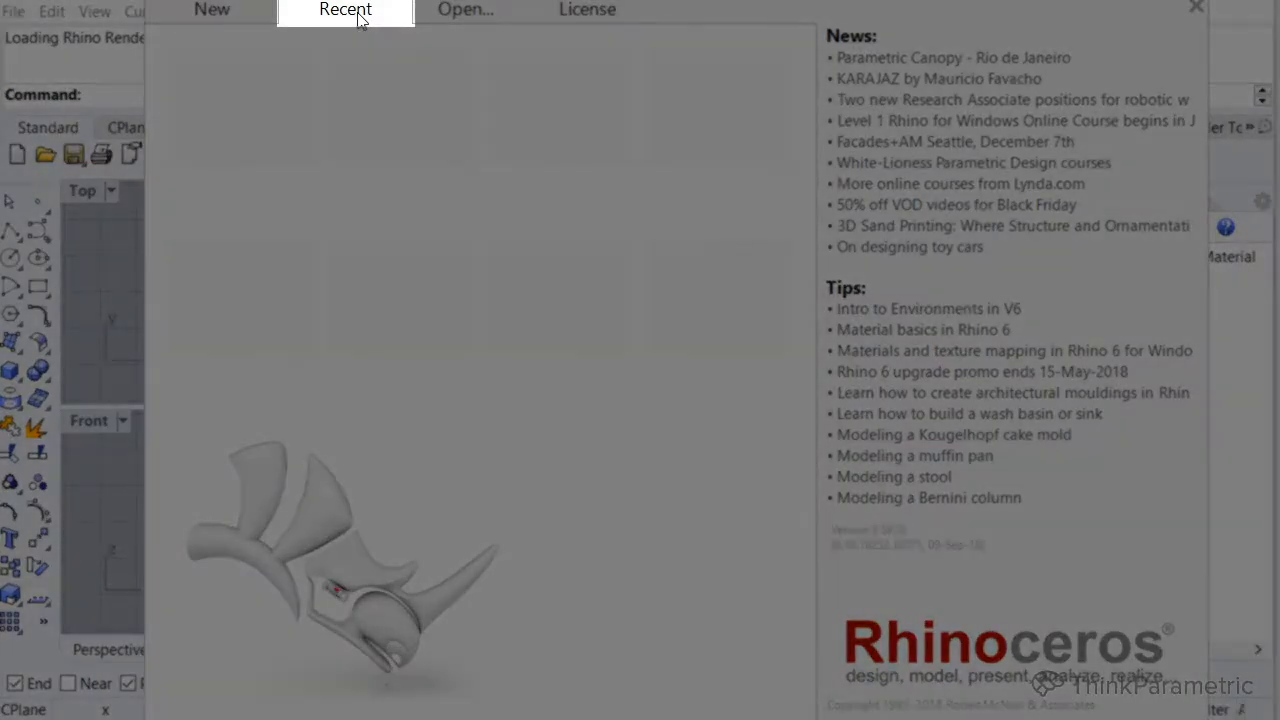
{"action": "left_click", "coordinate": [345, 10]}
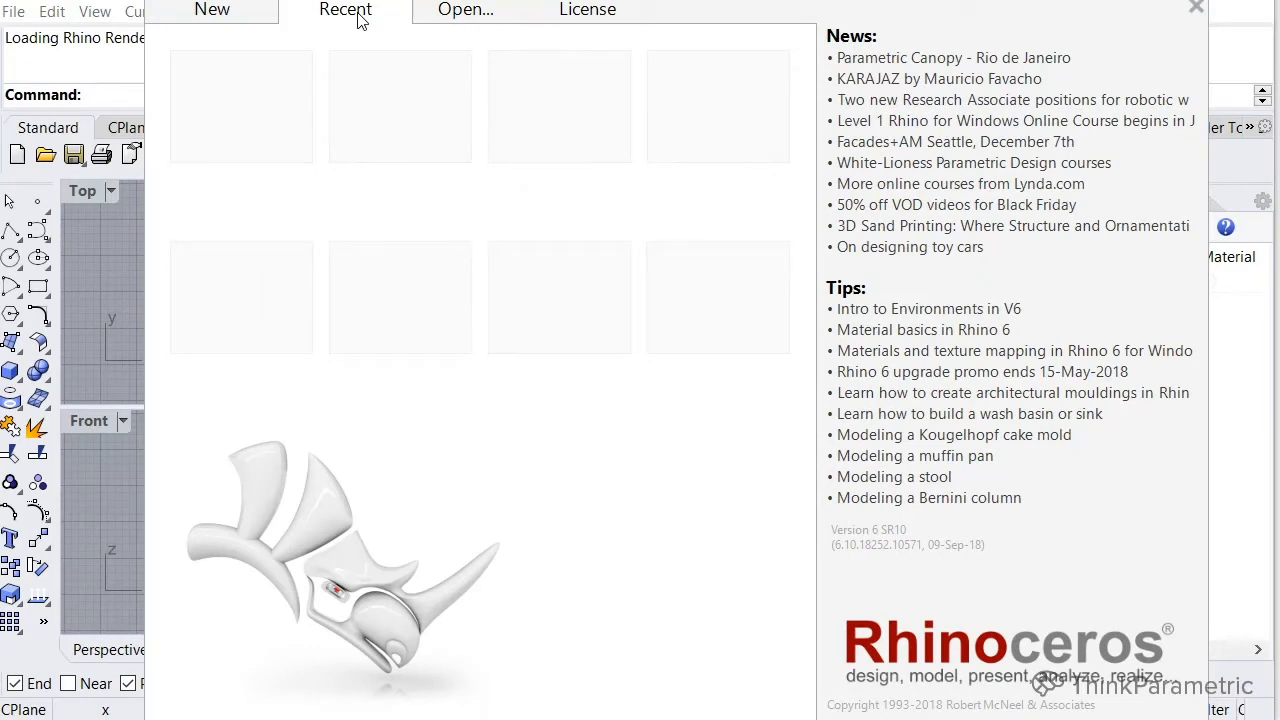
{"action": "mouse_move", "coordinate": [455, 216]}
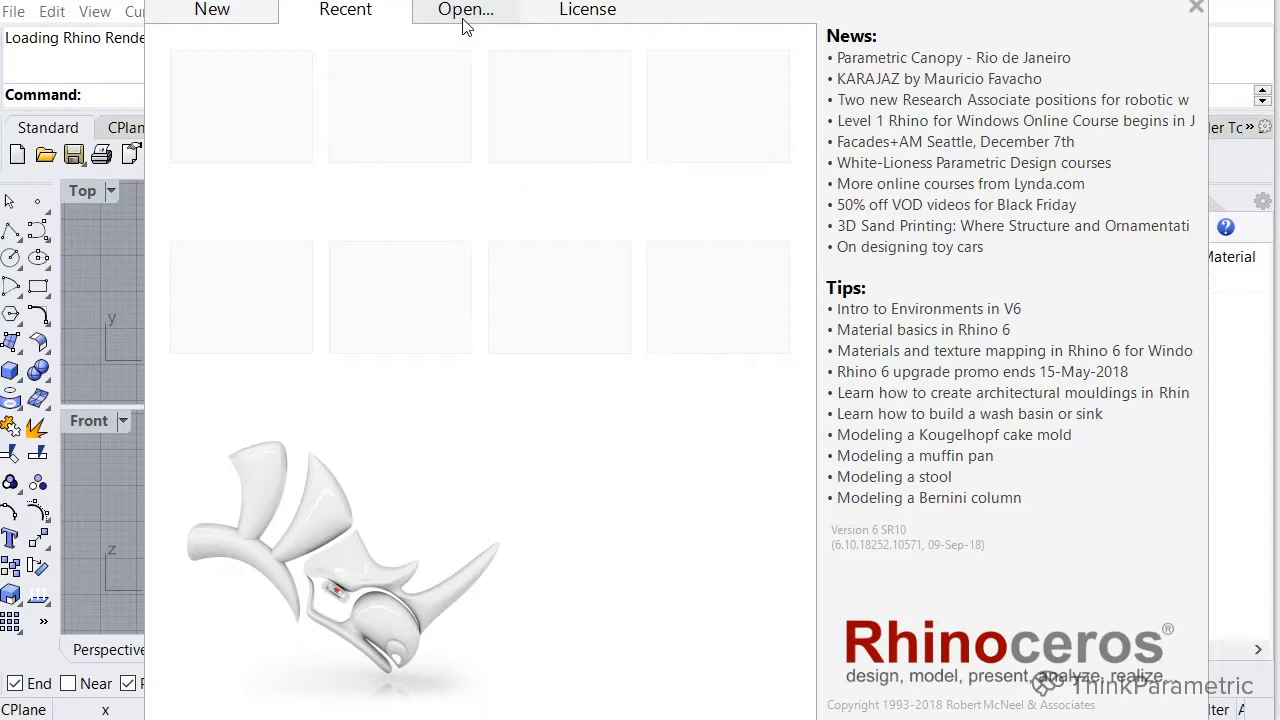
{"action": "left_click", "coordinate": [465, 10]}
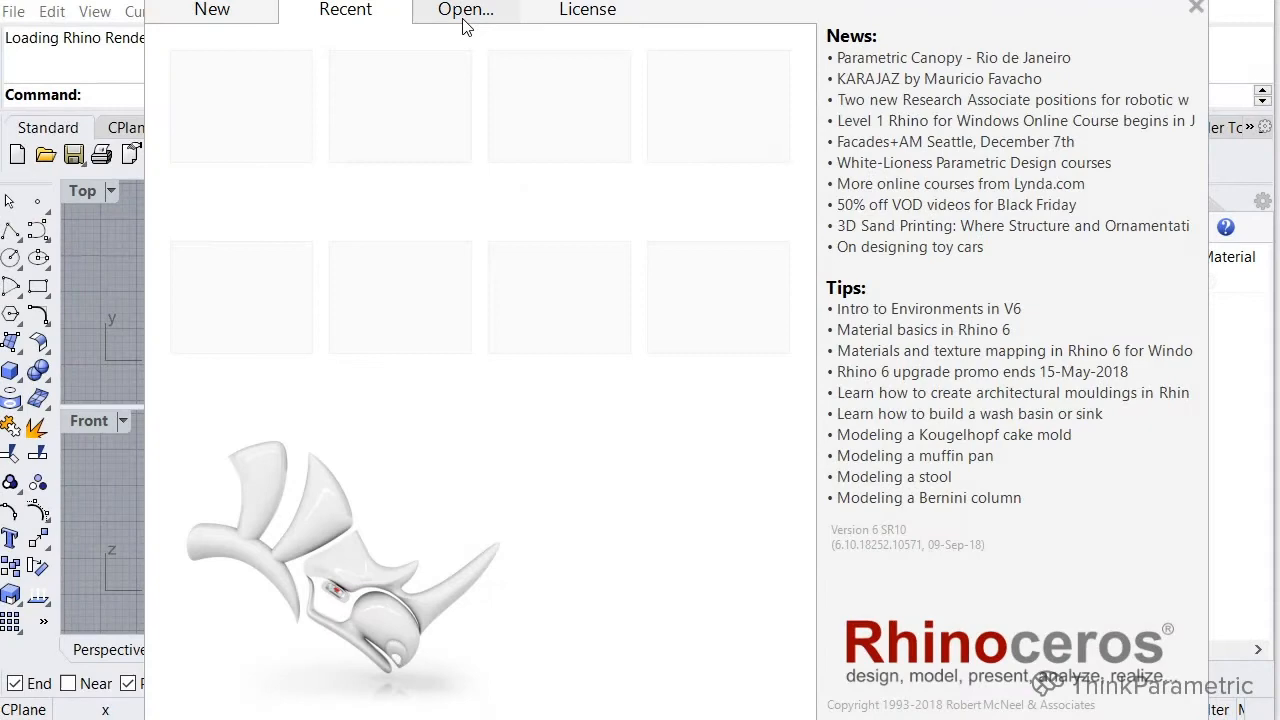
{"action": "mouse_move", "coordinate": [703, 124]}
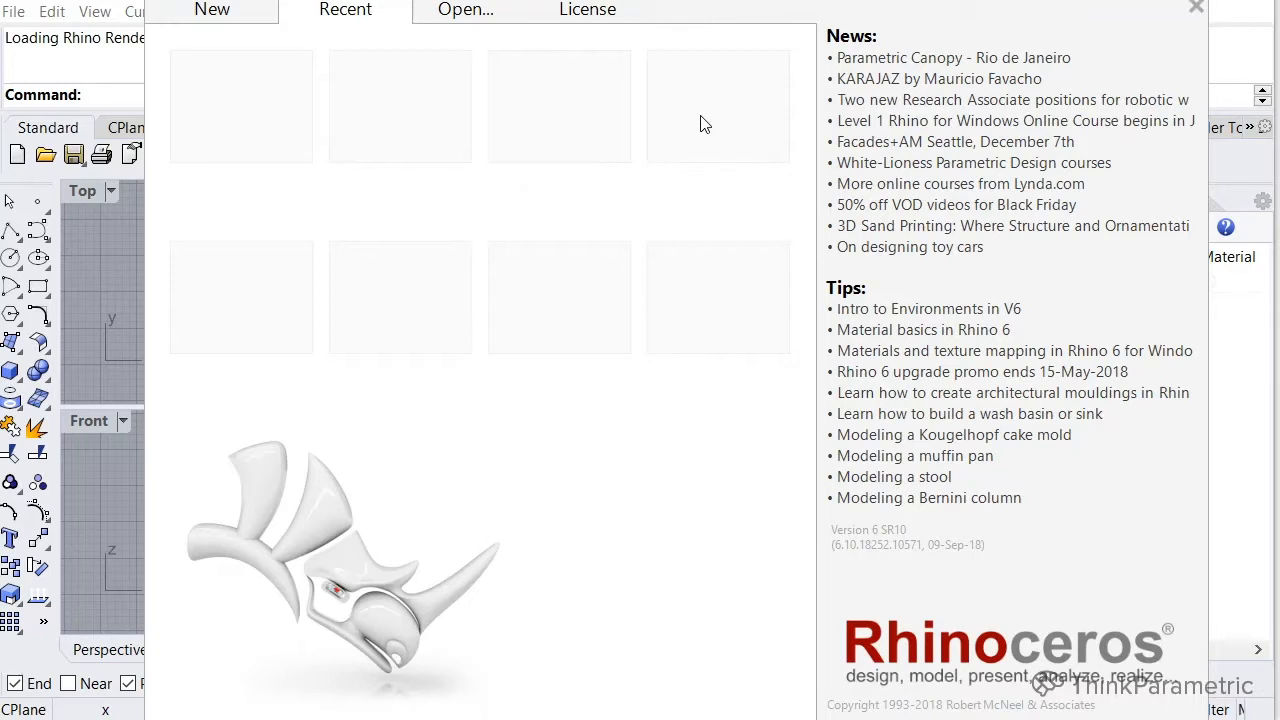
{"action": "mouse_move", "coordinate": [697, 123]}
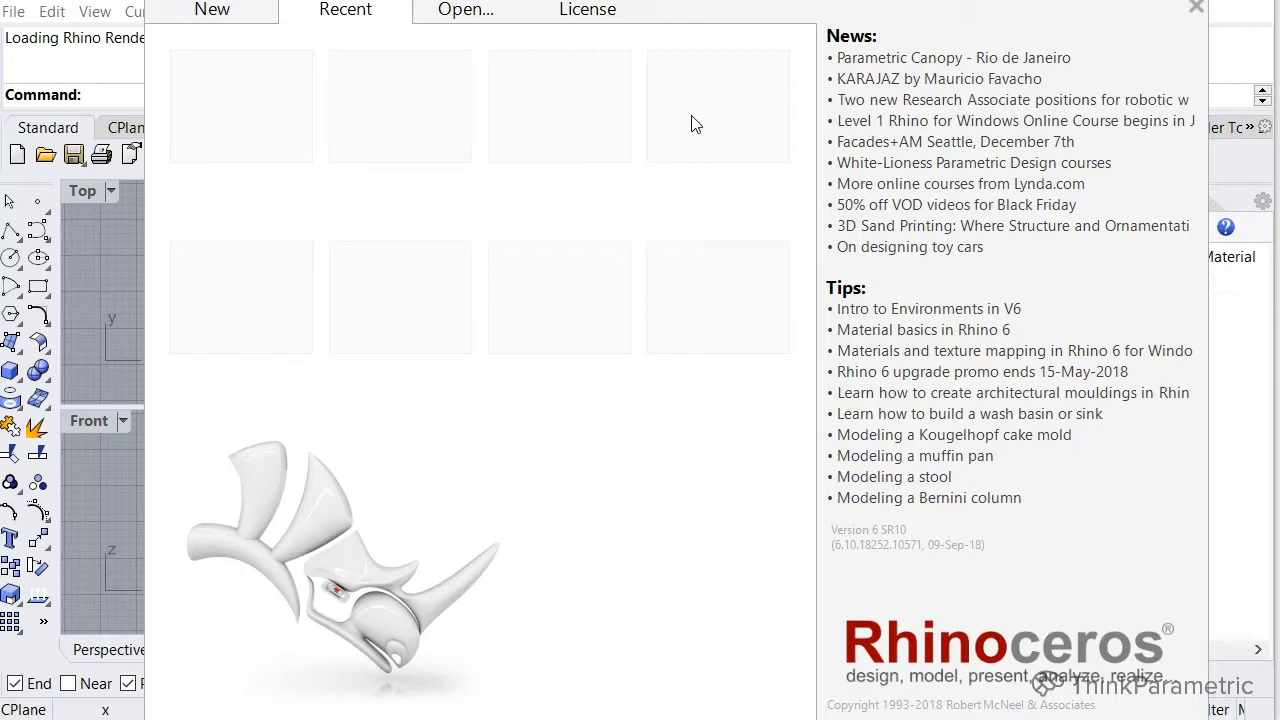
Start a new model from the Large Objects - Meters template with Top active
{"action": "left_click", "coordinate": [211, 9]}
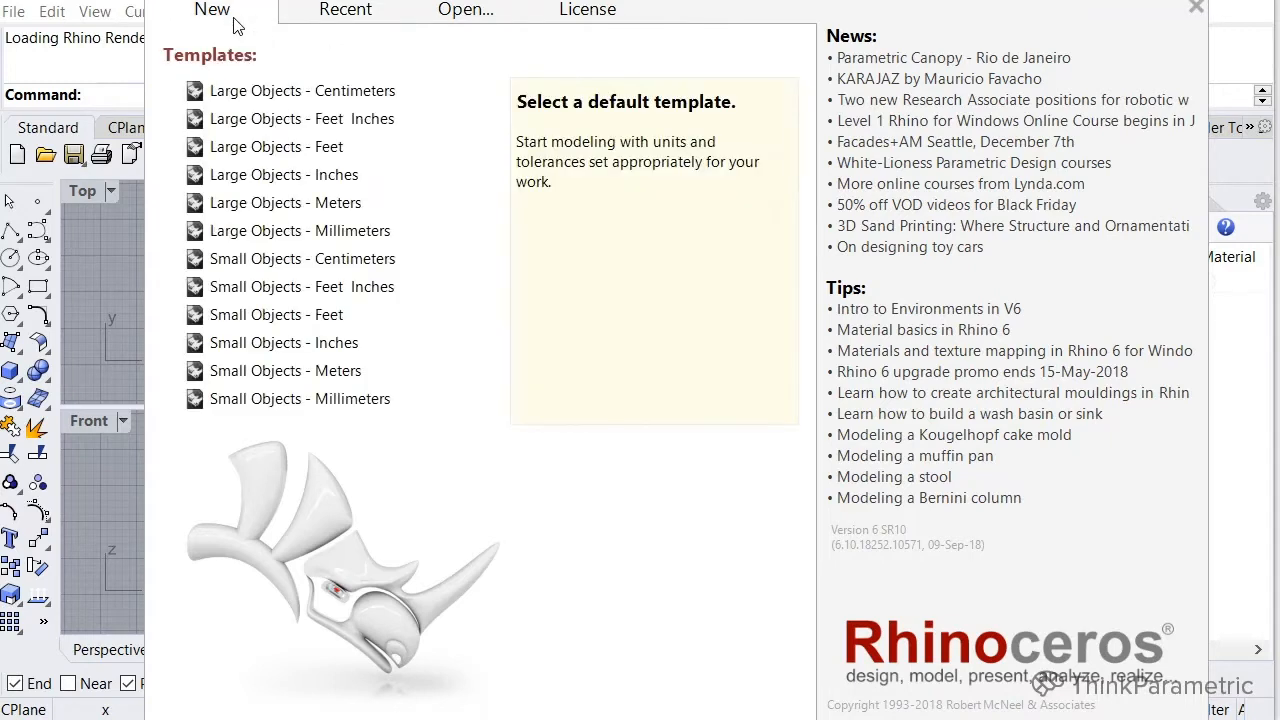
{"action": "left_click", "coordinate": [285, 203]}
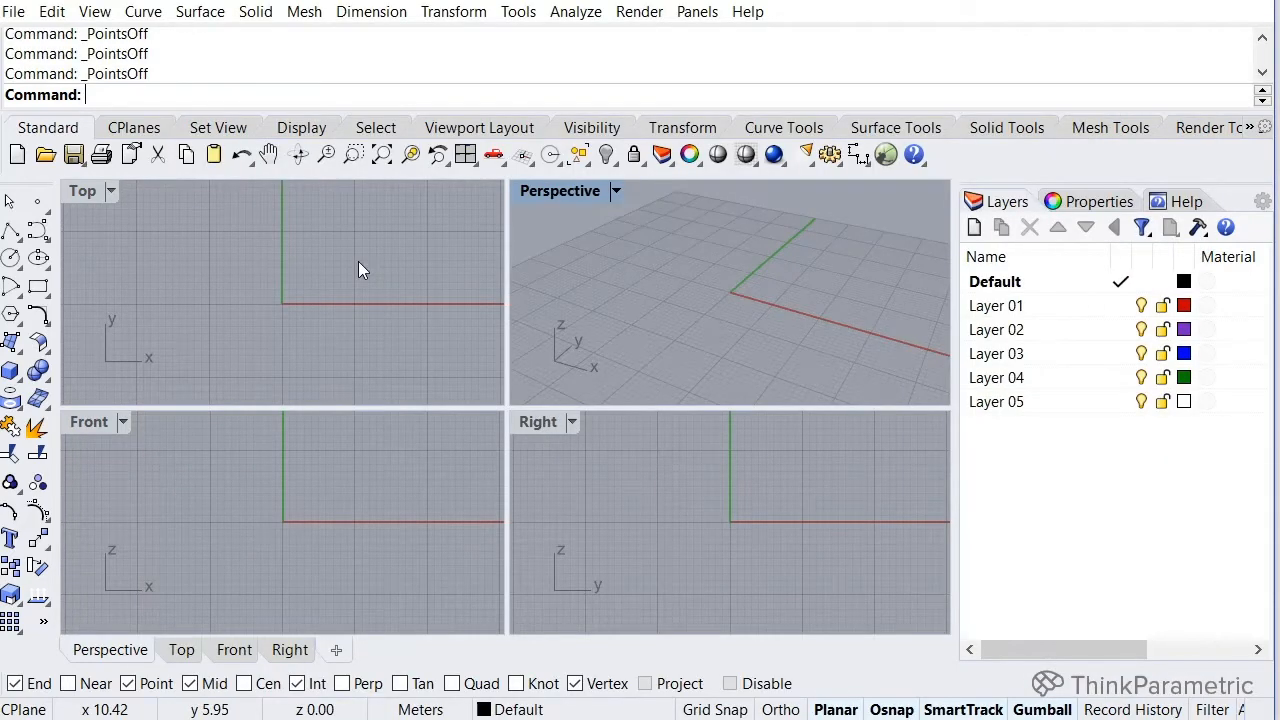
{"action": "mouse_move", "coordinate": [420, 333]}
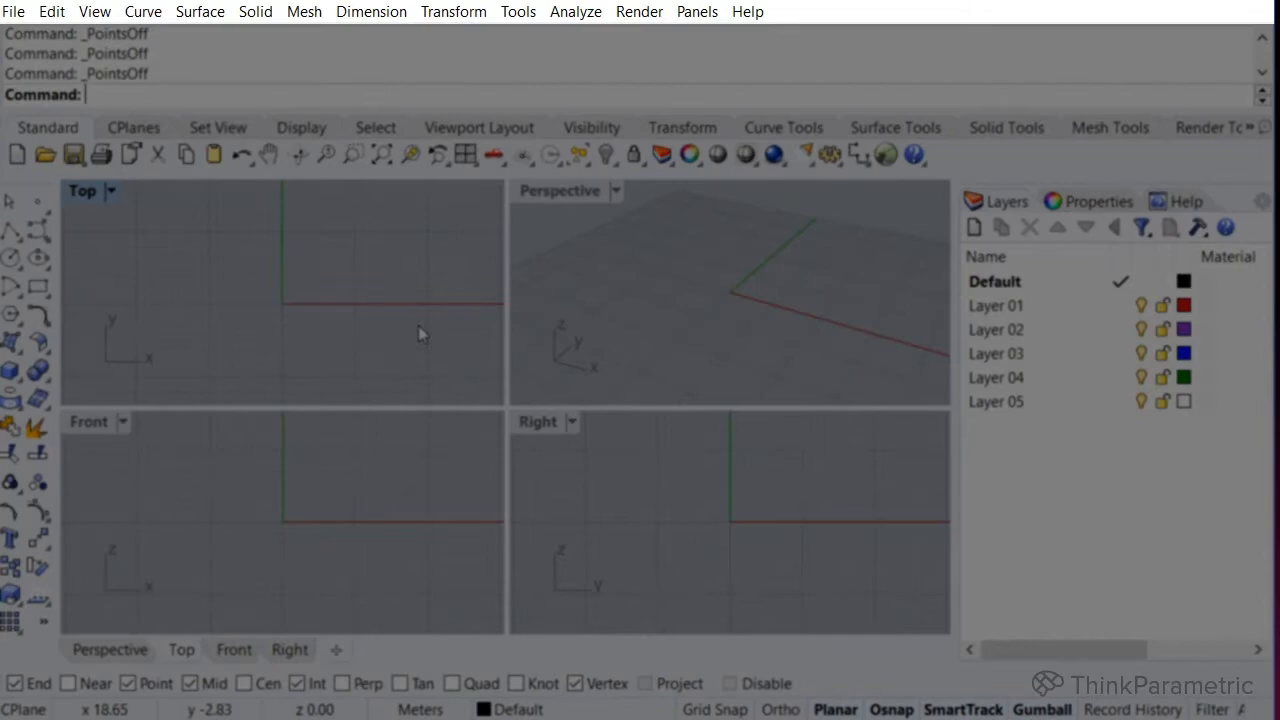
{"action": "left_click", "coordinate": [14, 11]}
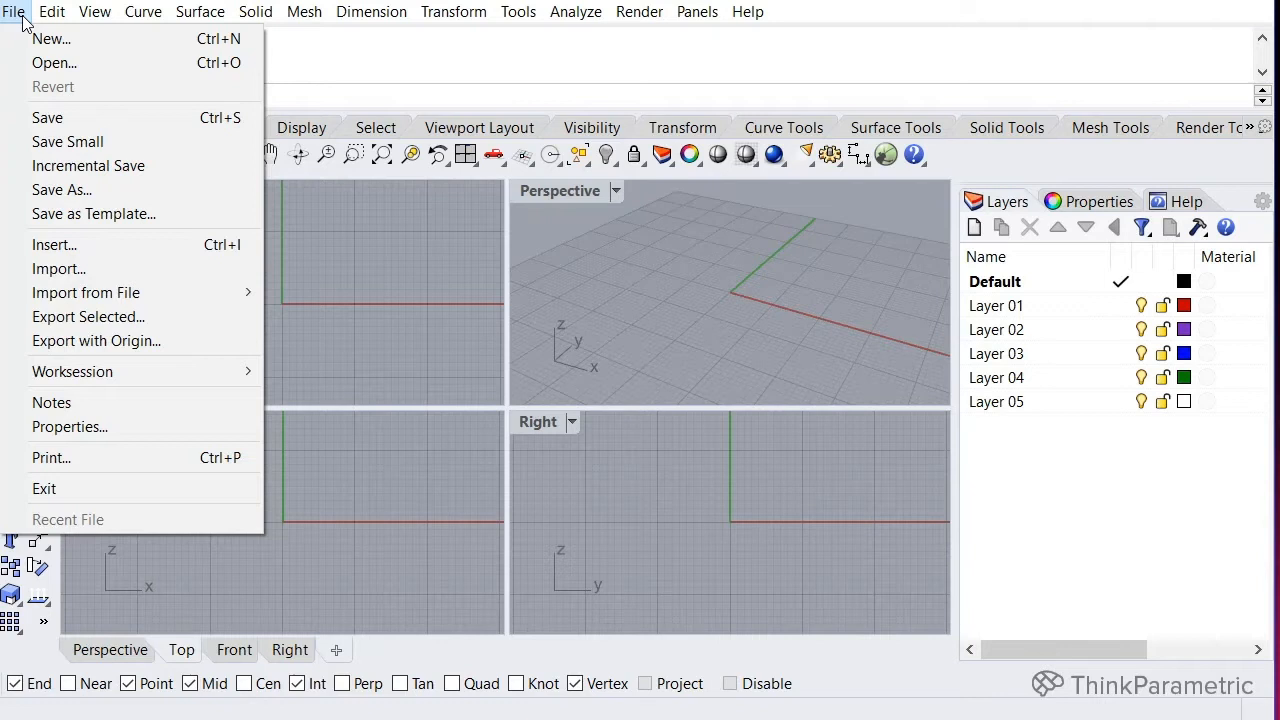
{"action": "left_click", "coordinate": [51, 11]}
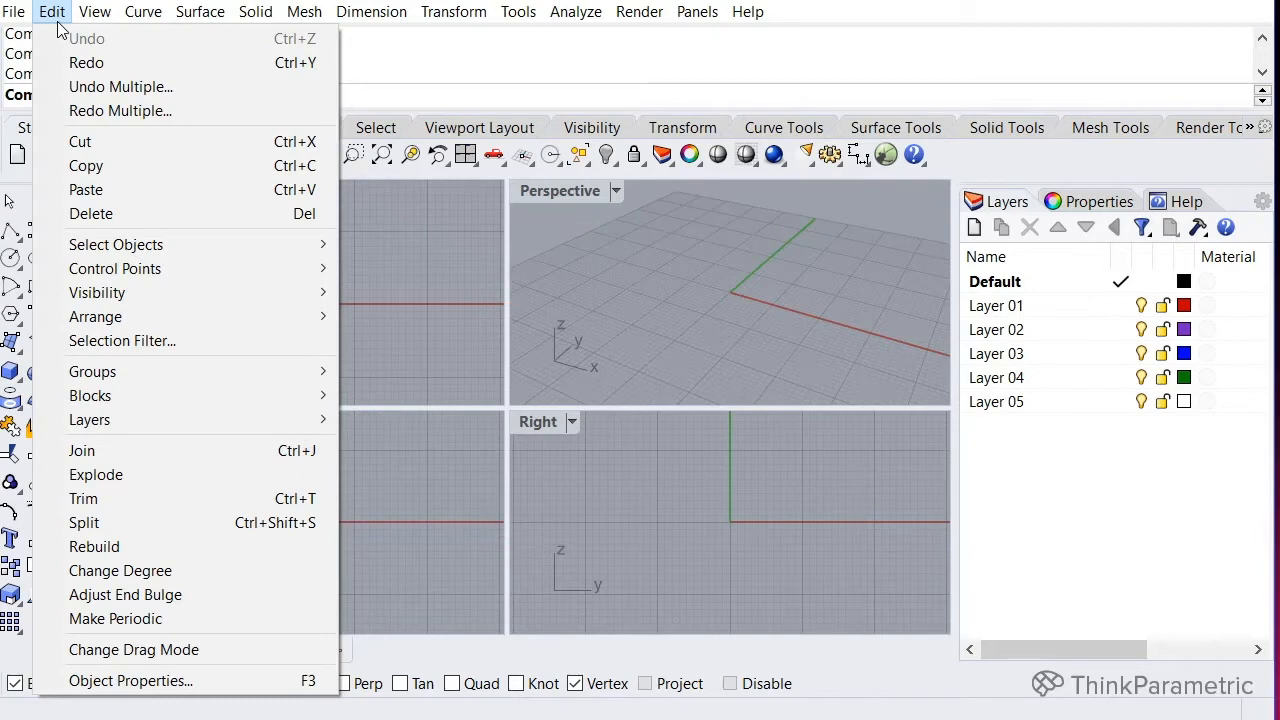
{"action": "left_click", "coordinate": [94, 11]}
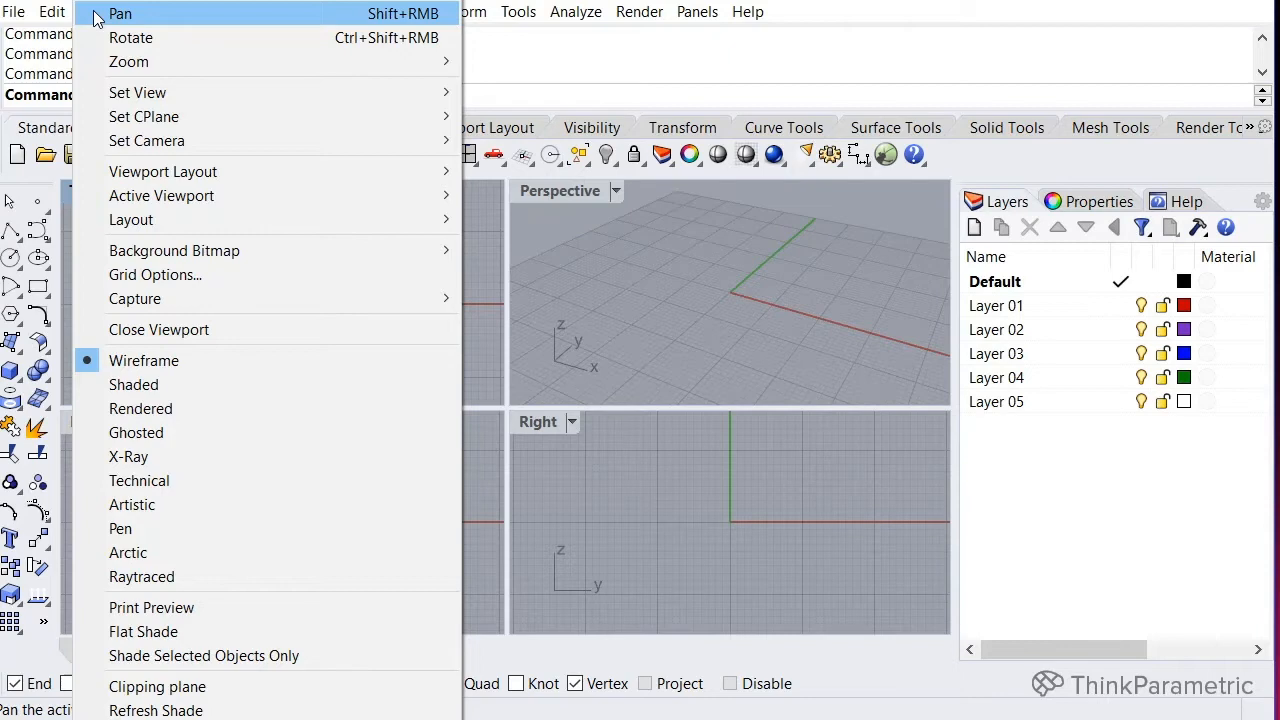
{"action": "left_click", "coordinate": [52, 11]}
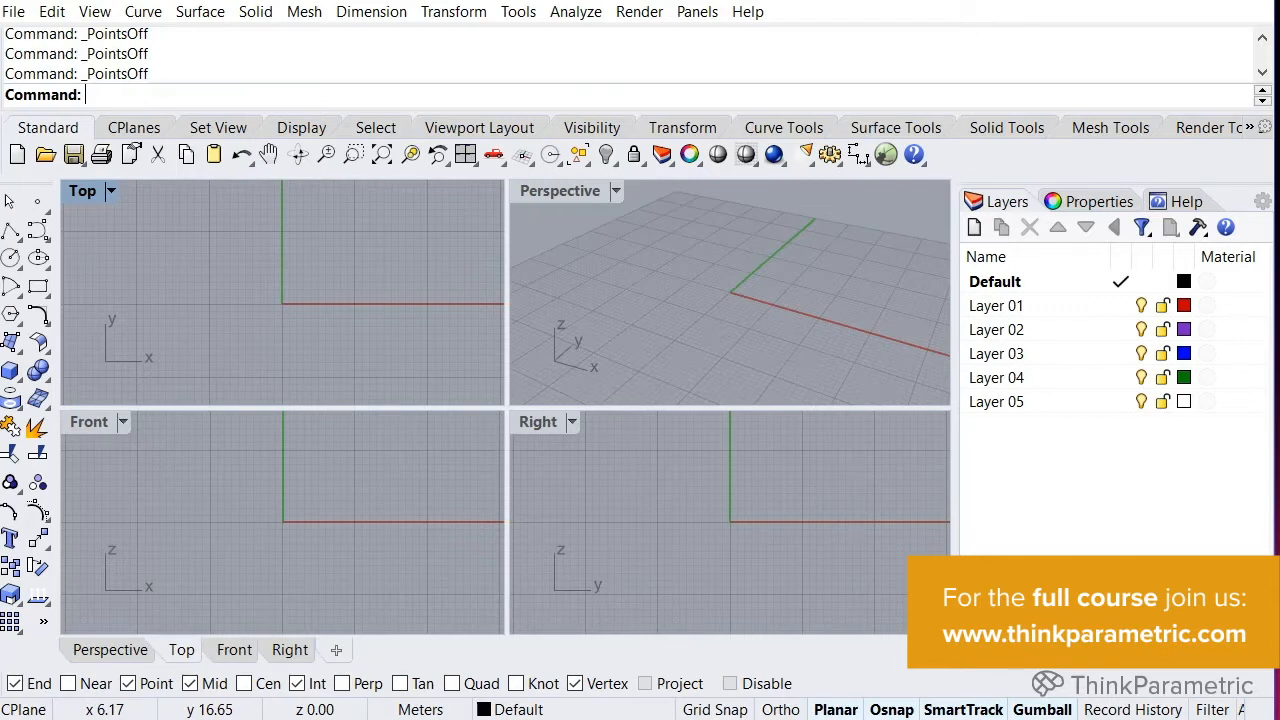
Close the View menu and browse the Dimension, Transform, Tools, Render and Panels menus
{"action": "left_click", "coordinate": [371, 11]}
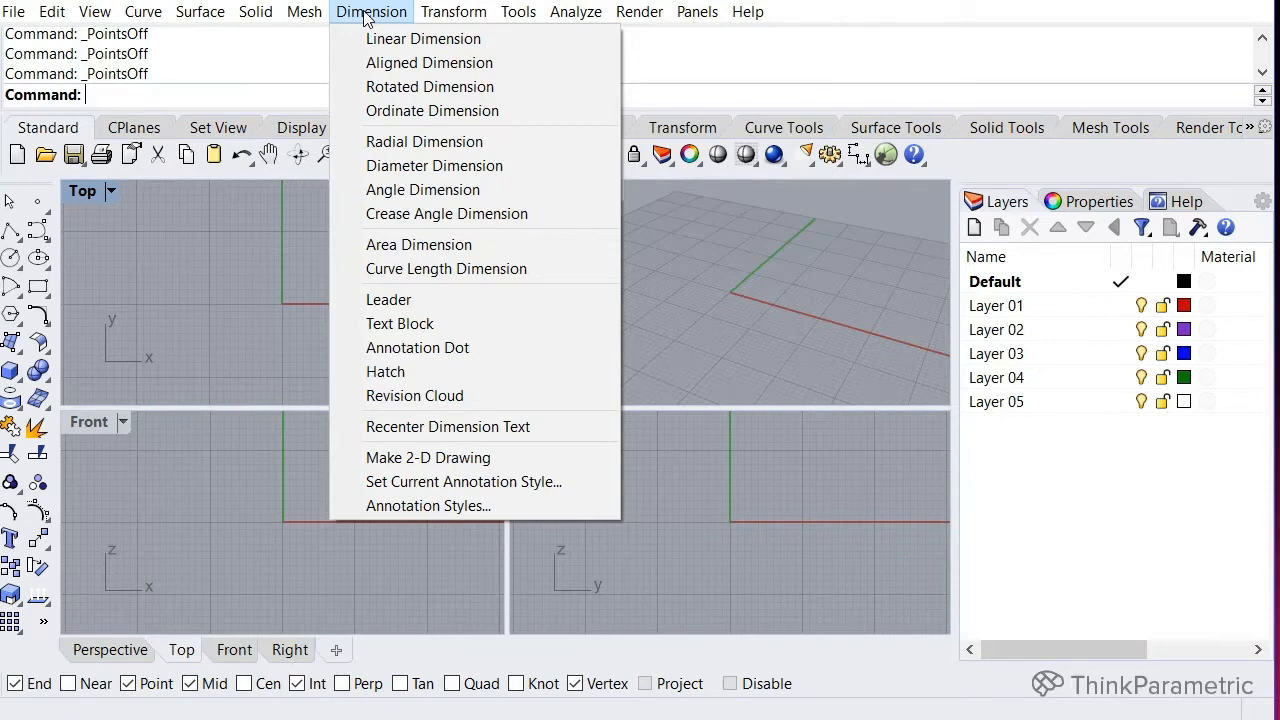
{"action": "left_click", "coordinate": [453, 11]}
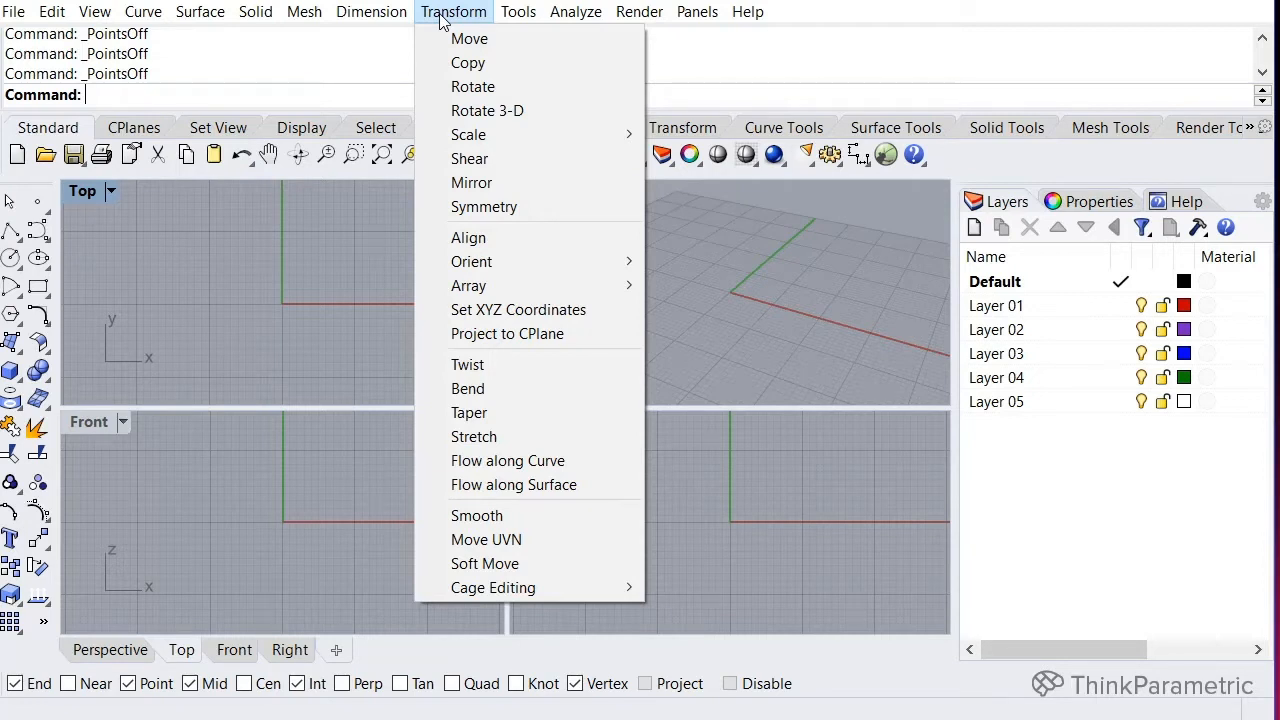
{"action": "left_click", "coordinate": [518, 11]}
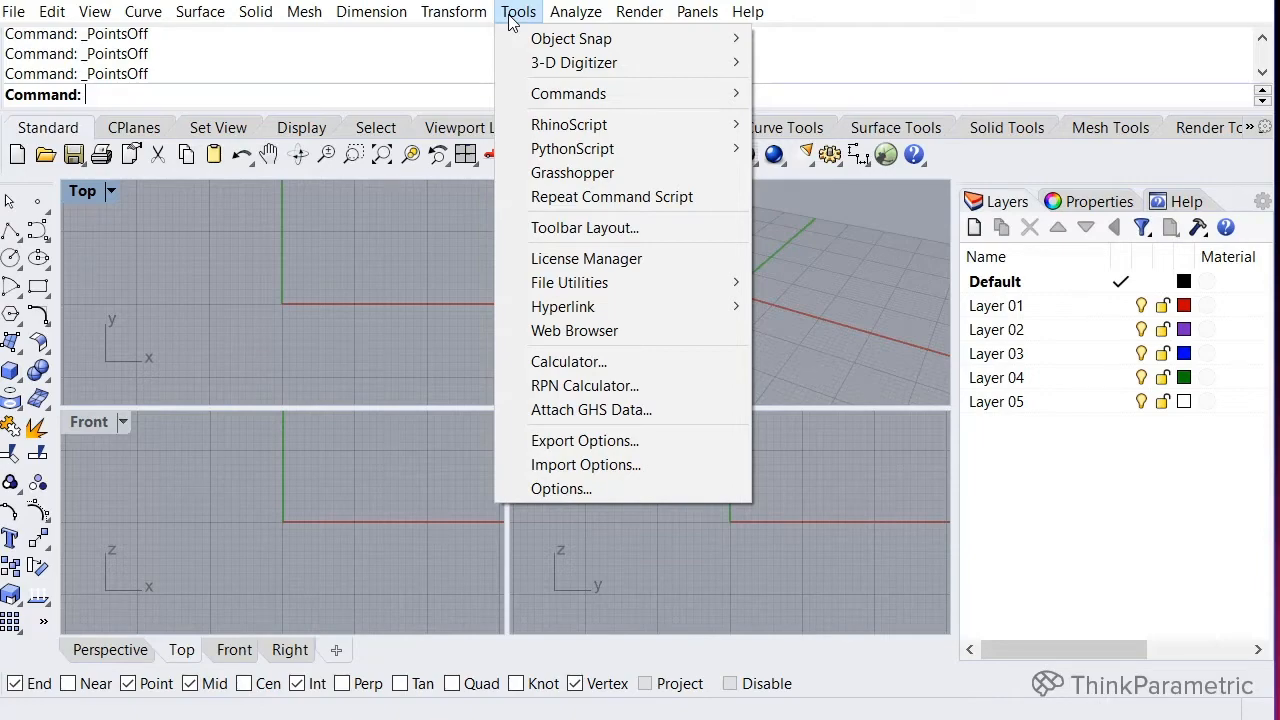
{"action": "mouse_move", "coordinate": [560, 489]}
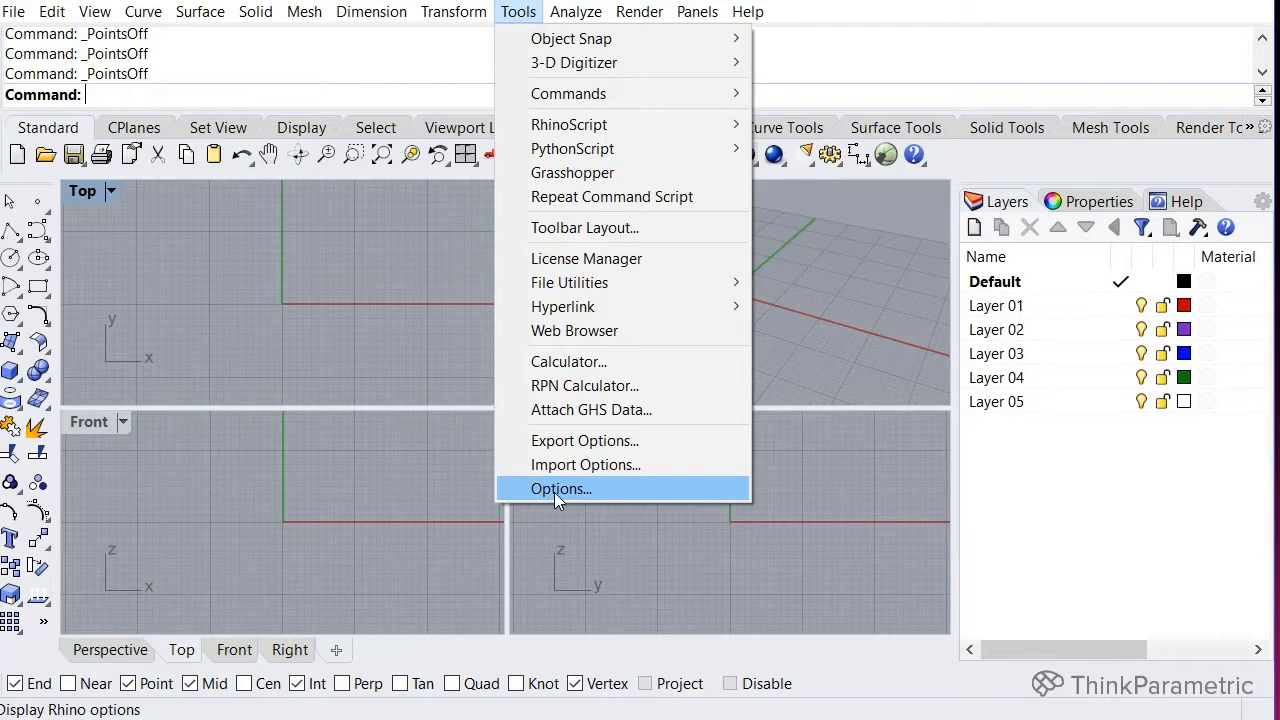
{"action": "mouse_move", "coordinate": [862, 336]}
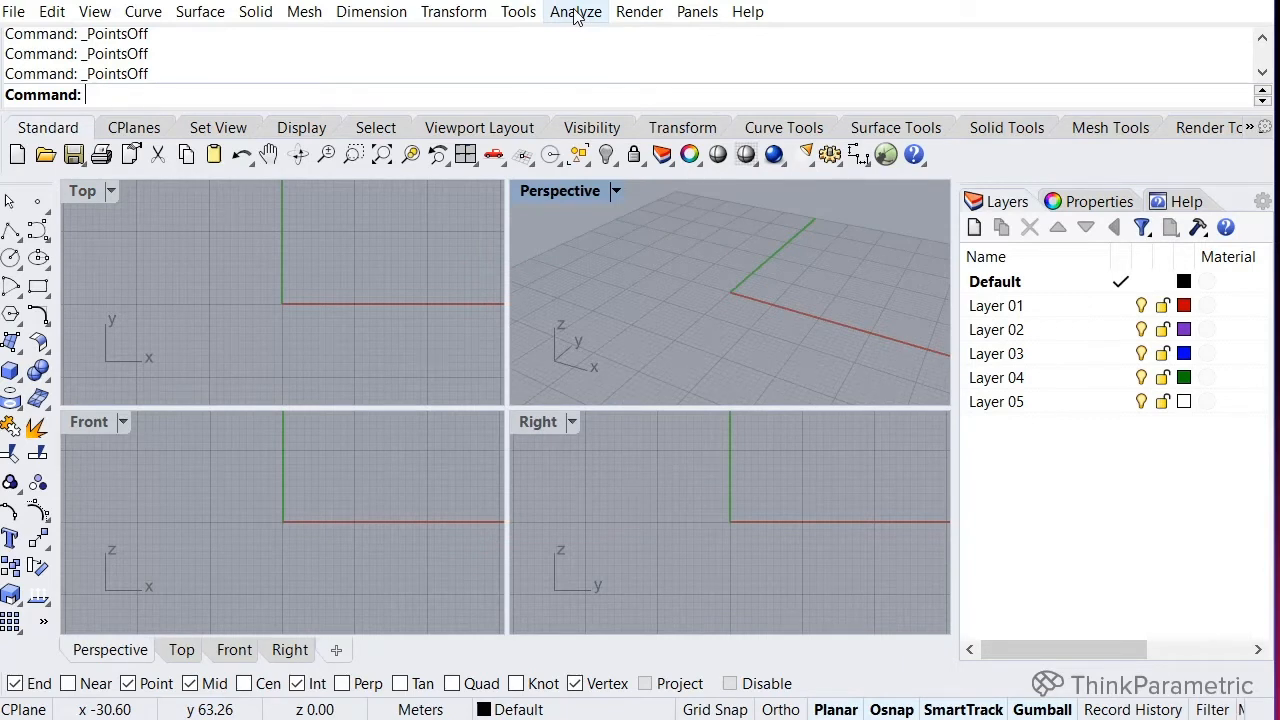
{"action": "mouse_move", "coordinate": [639, 11]}
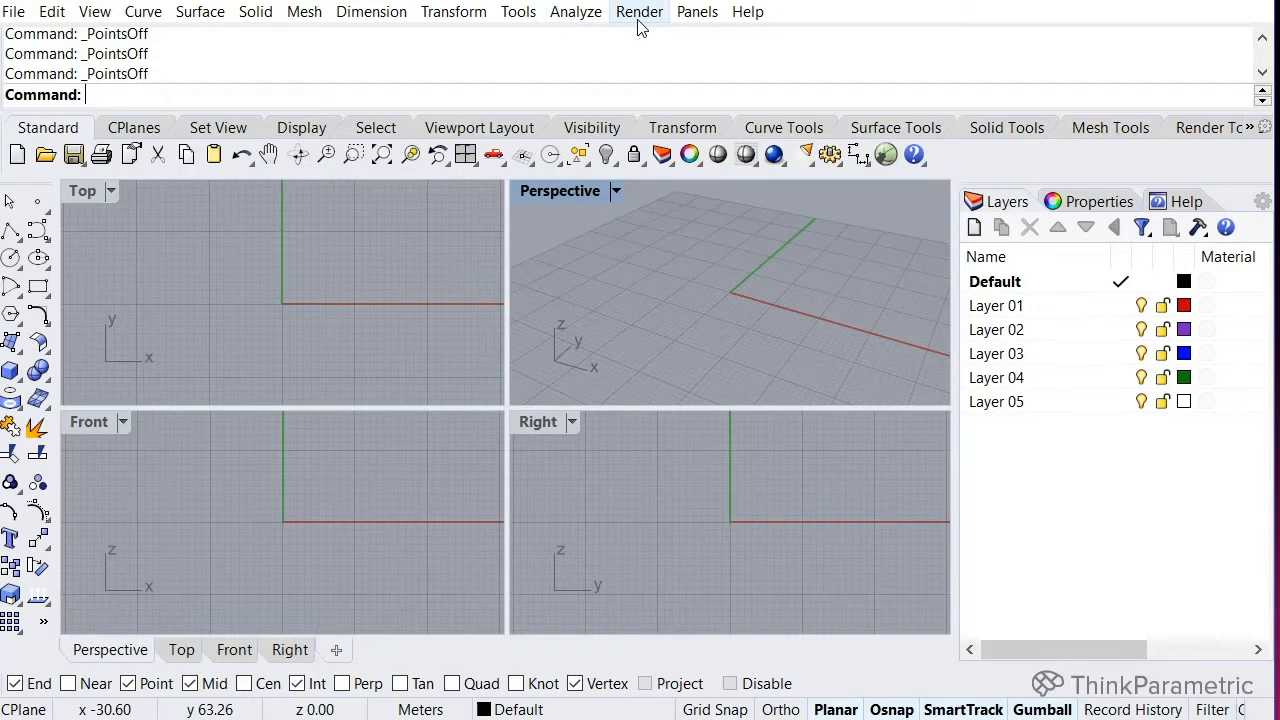
{"action": "left_click", "coordinate": [697, 11]}
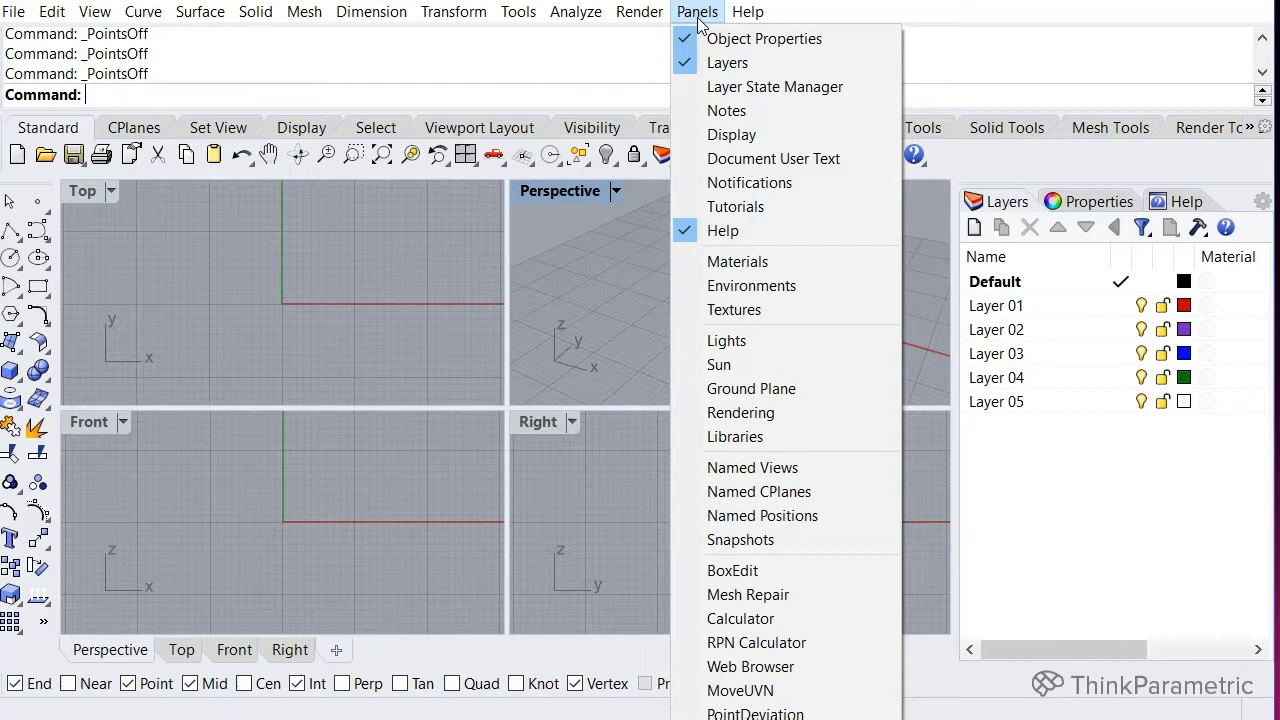
{"action": "left_click", "coordinate": [748, 11]}
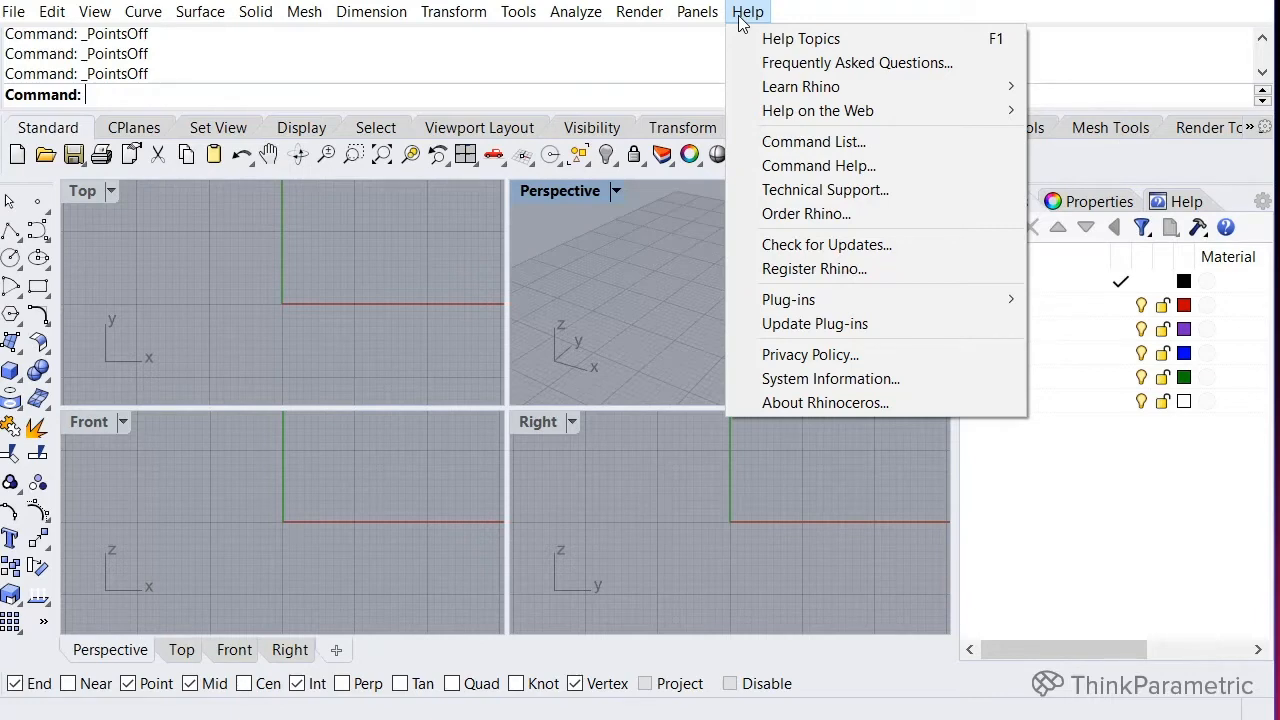
Dismiss the Help menu to return to the empty four-view model
{"action": "left_click", "coordinate": [639, 11]}
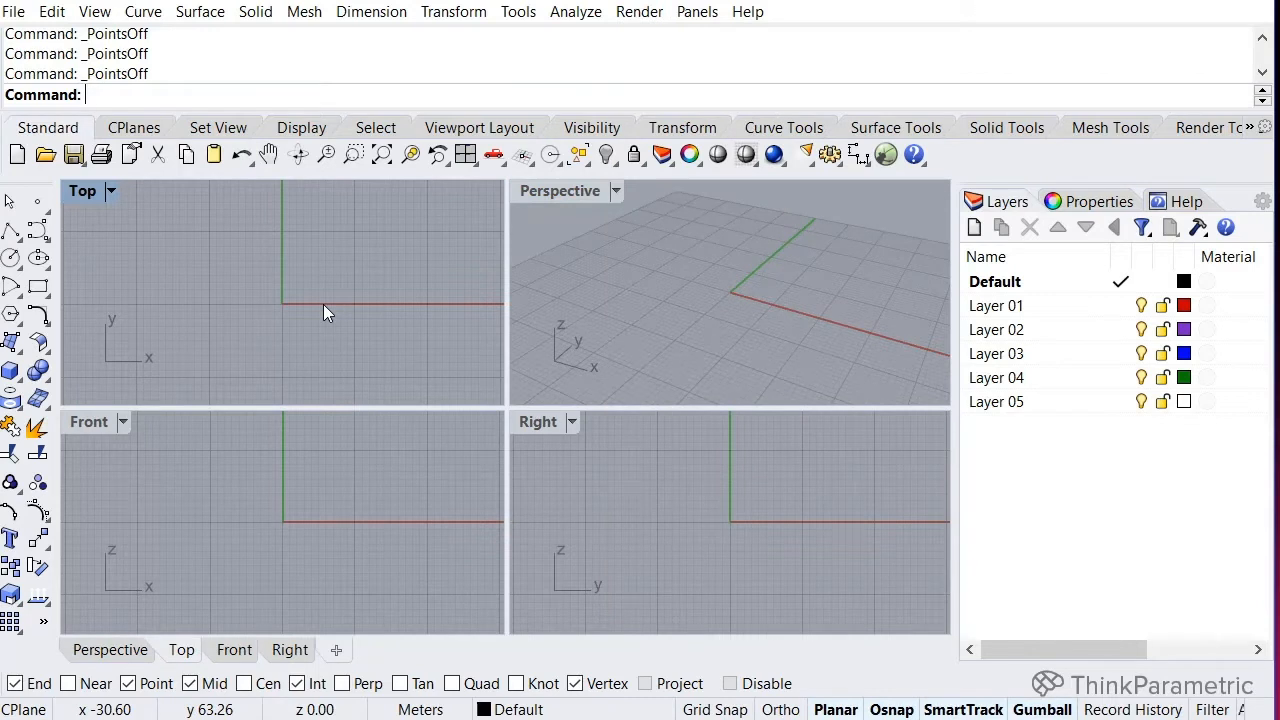
{"action": "mouse_move", "coordinate": [378, 113]}
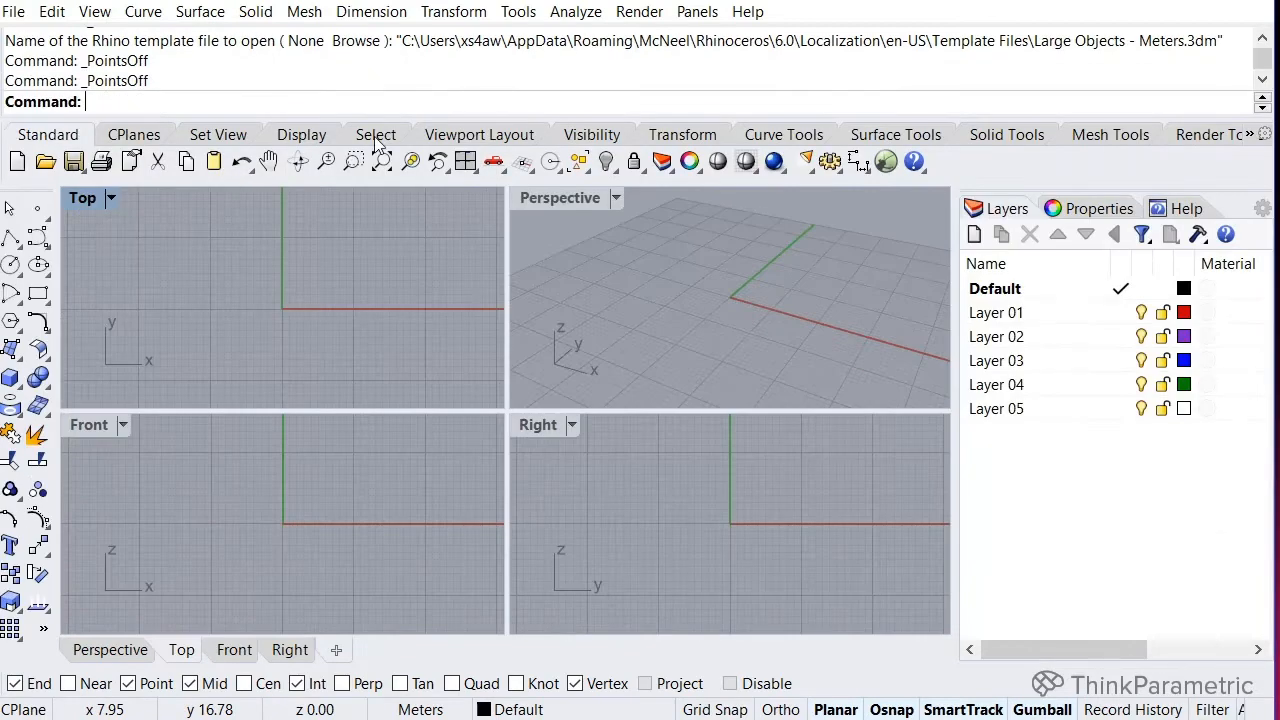
{"action": "mouse_move", "coordinate": [393, 293]}
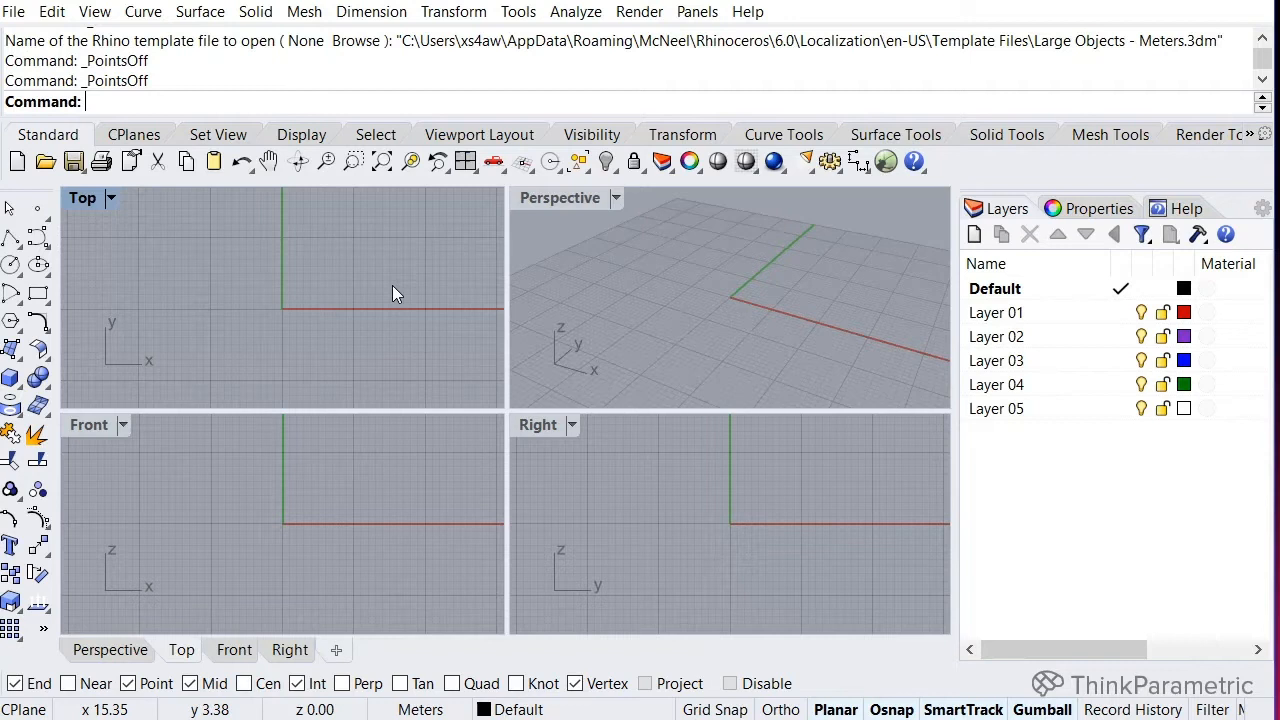
{"action": "mouse_move", "coordinate": [220, 240]}
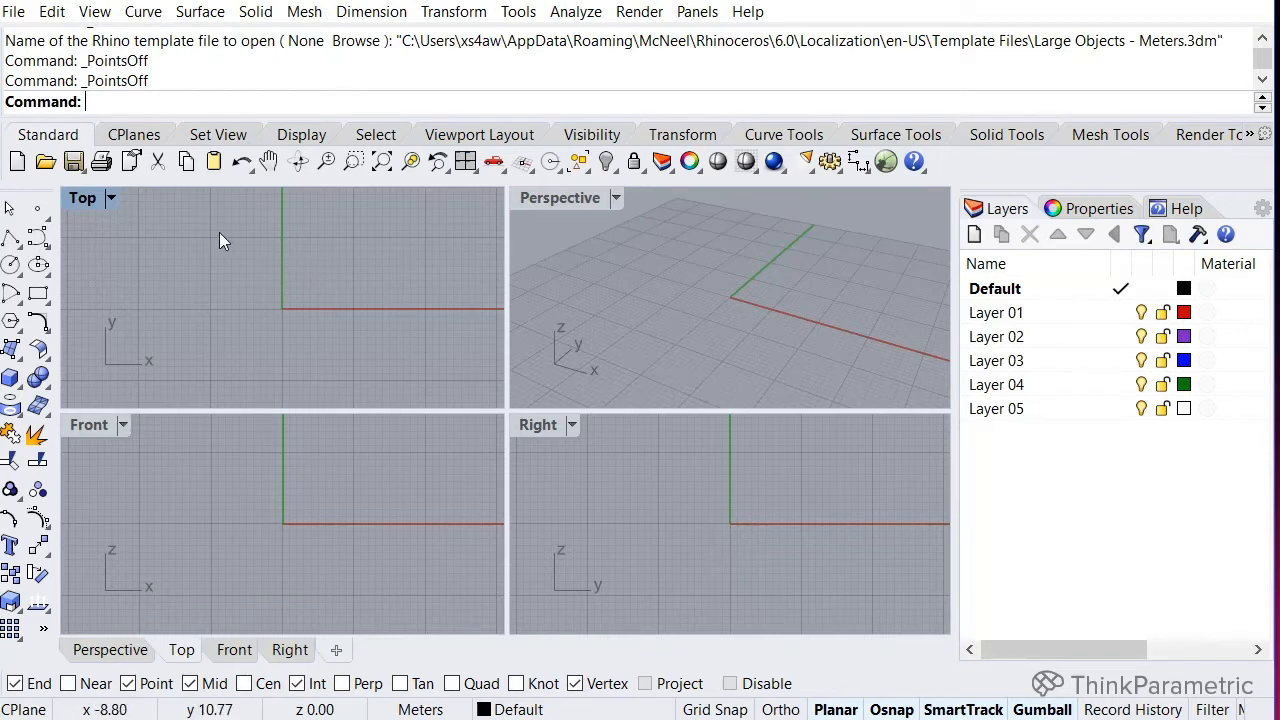
{"action": "mouse_move", "coordinate": [205, 238]}
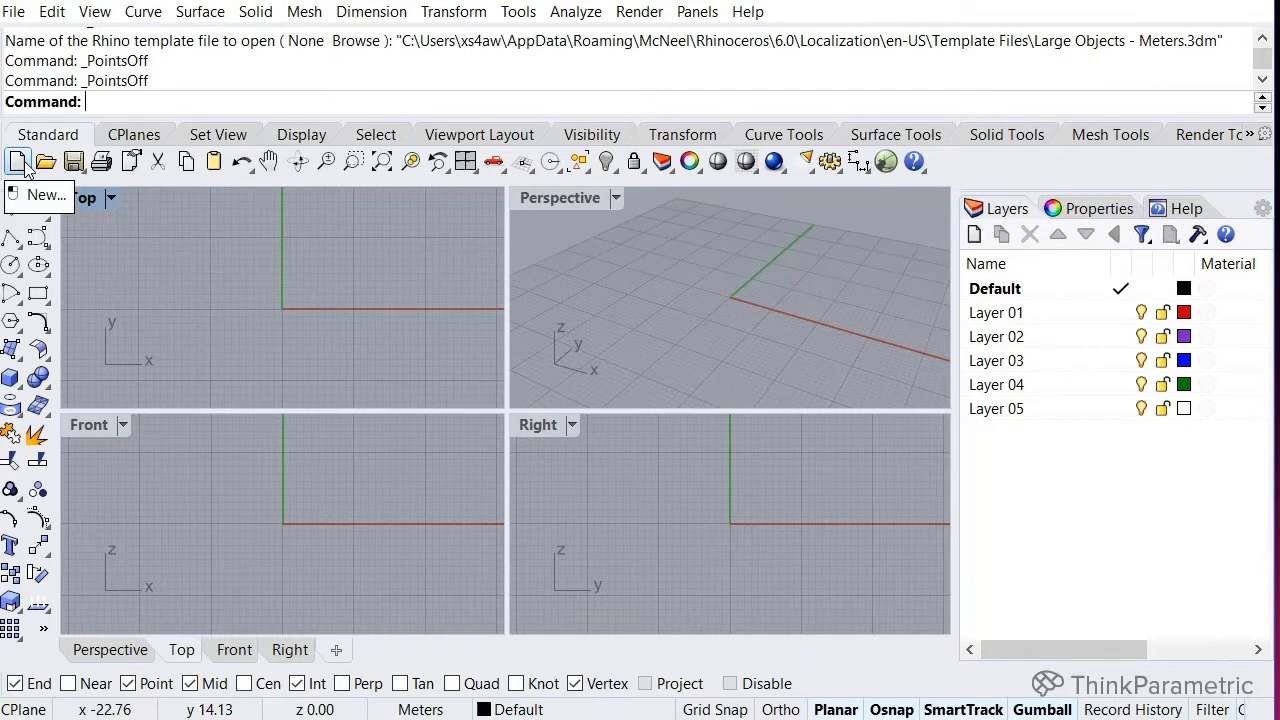
Switch the toolbar tabs to show the Select tools group
{"action": "left_click", "coordinate": [45, 161]}
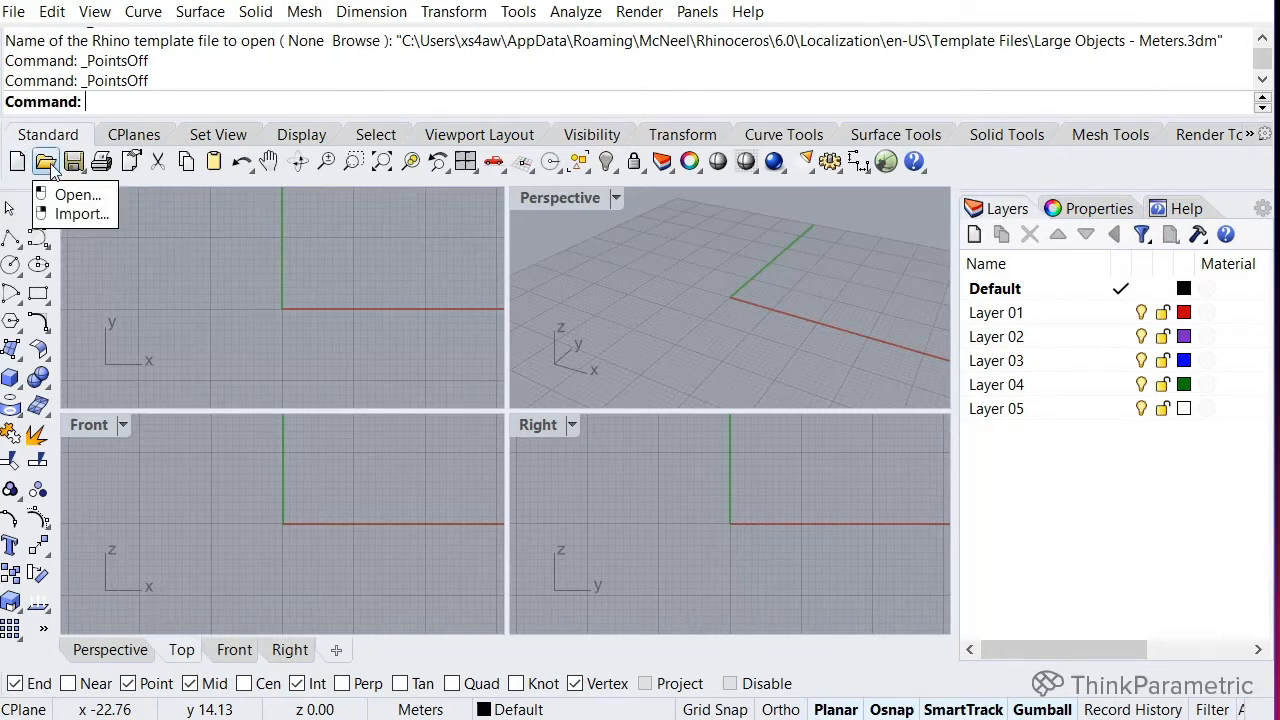
{"action": "left_click", "coordinate": [73, 161]}
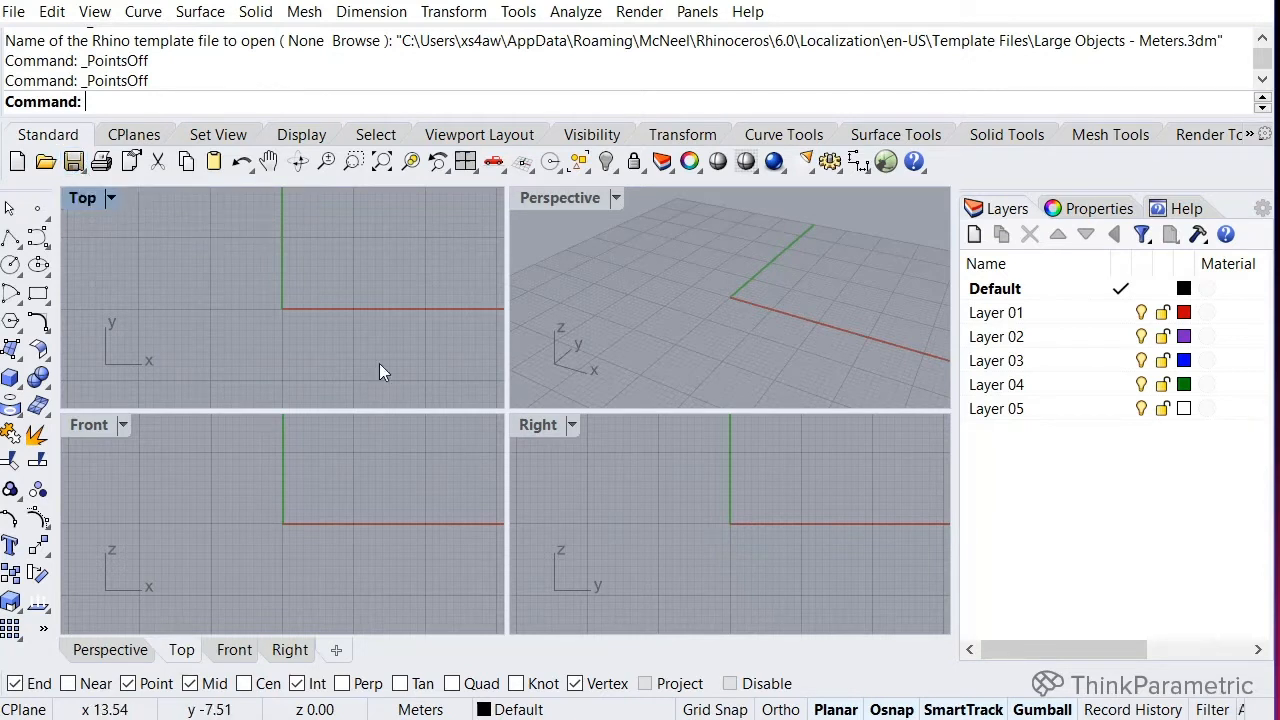
{"action": "mouse_move", "coordinate": [100, 161]}
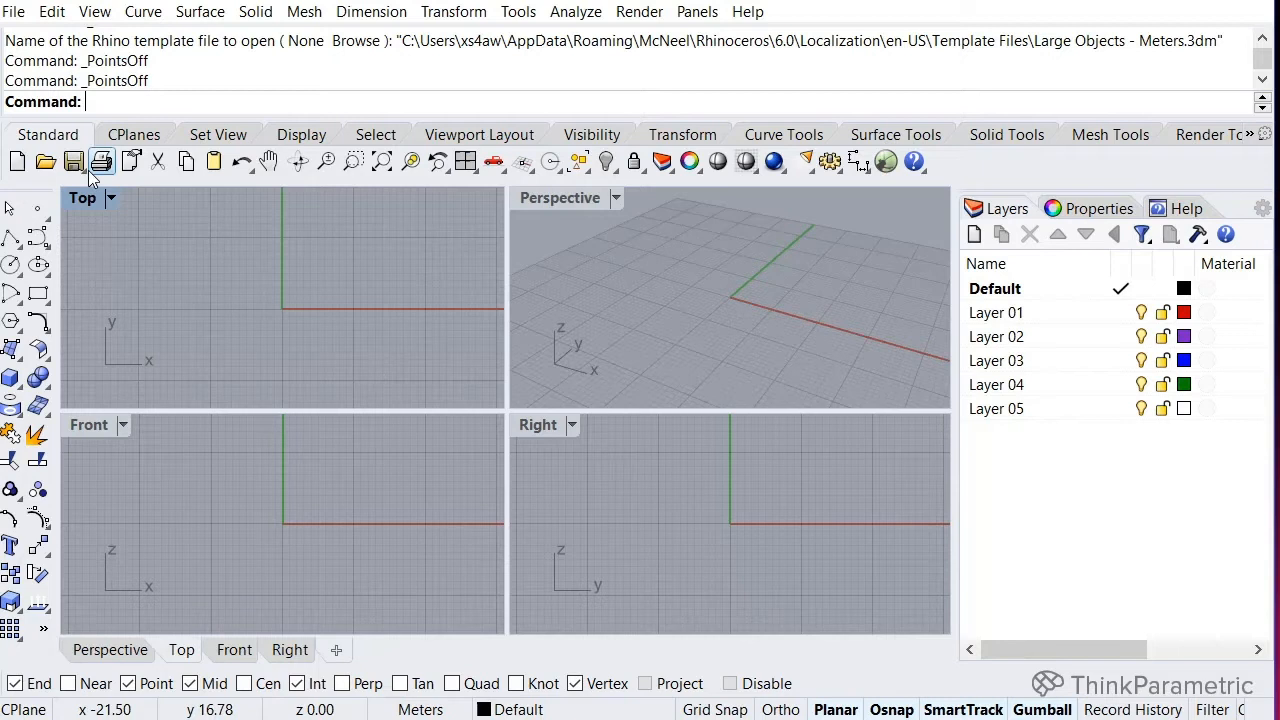
{"action": "mouse_move", "coordinate": [101, 161]}
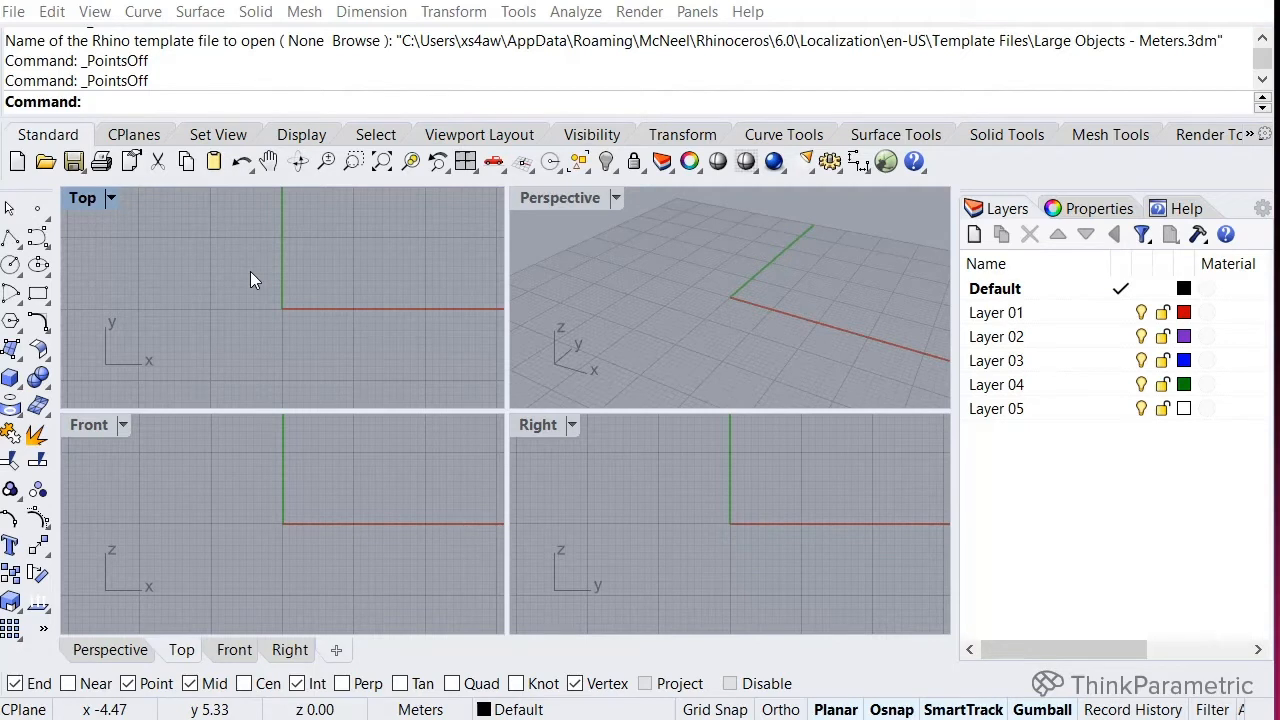
{"action": "mouse_move", "coordinate": [269, 161]}
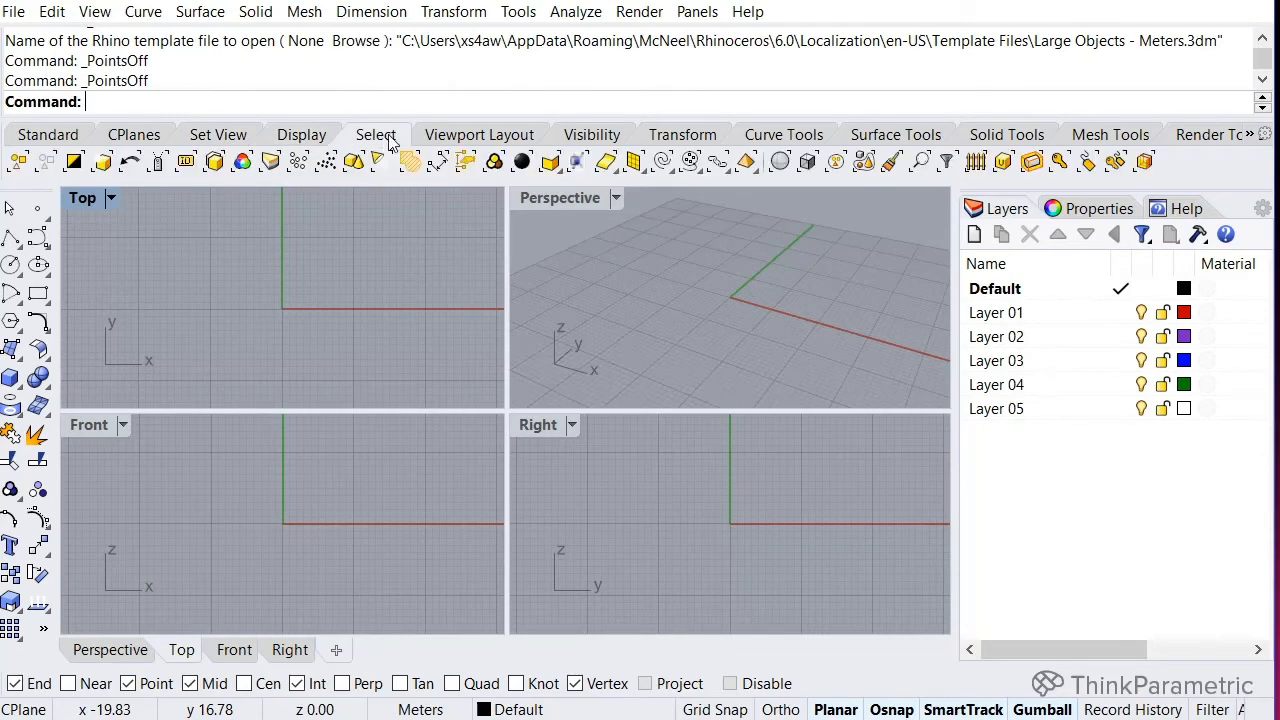
View the Surface Tools, return to Standard, and float the Transform tools palette
{"action": "left_click", "coordinate": [479, 134]}
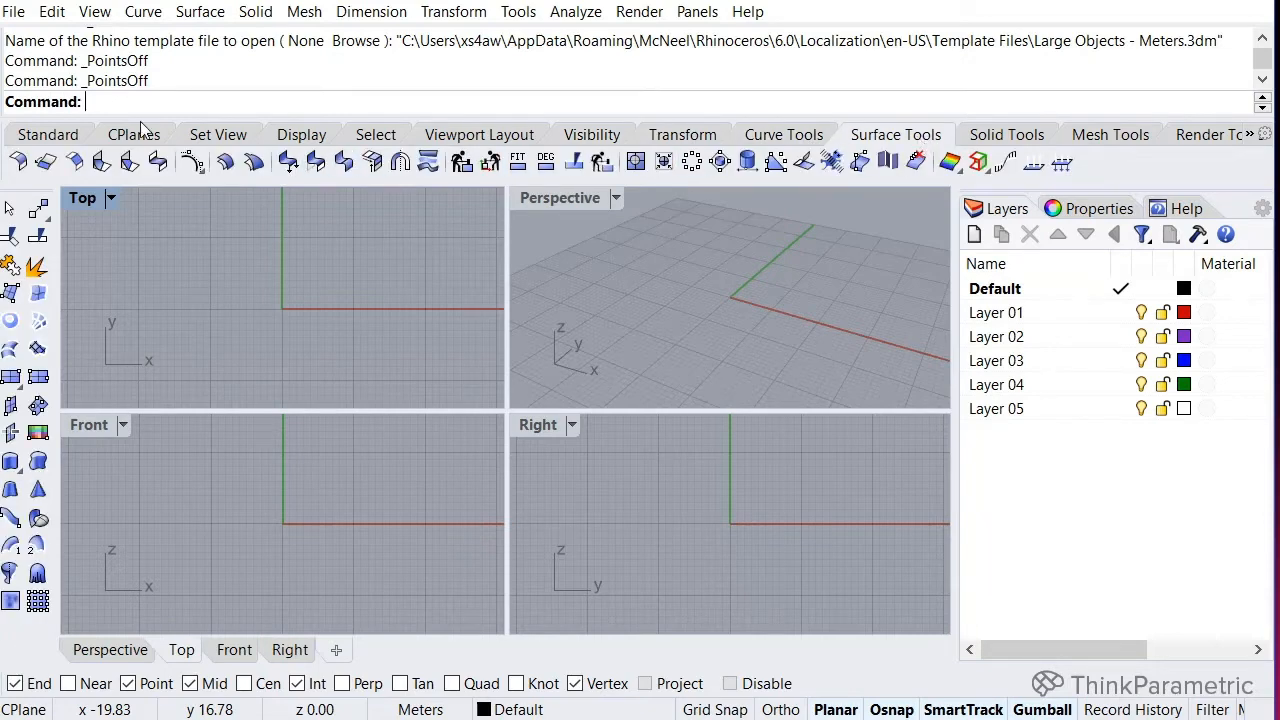
{"action": "left_click", "coordinate": [48, 134]}
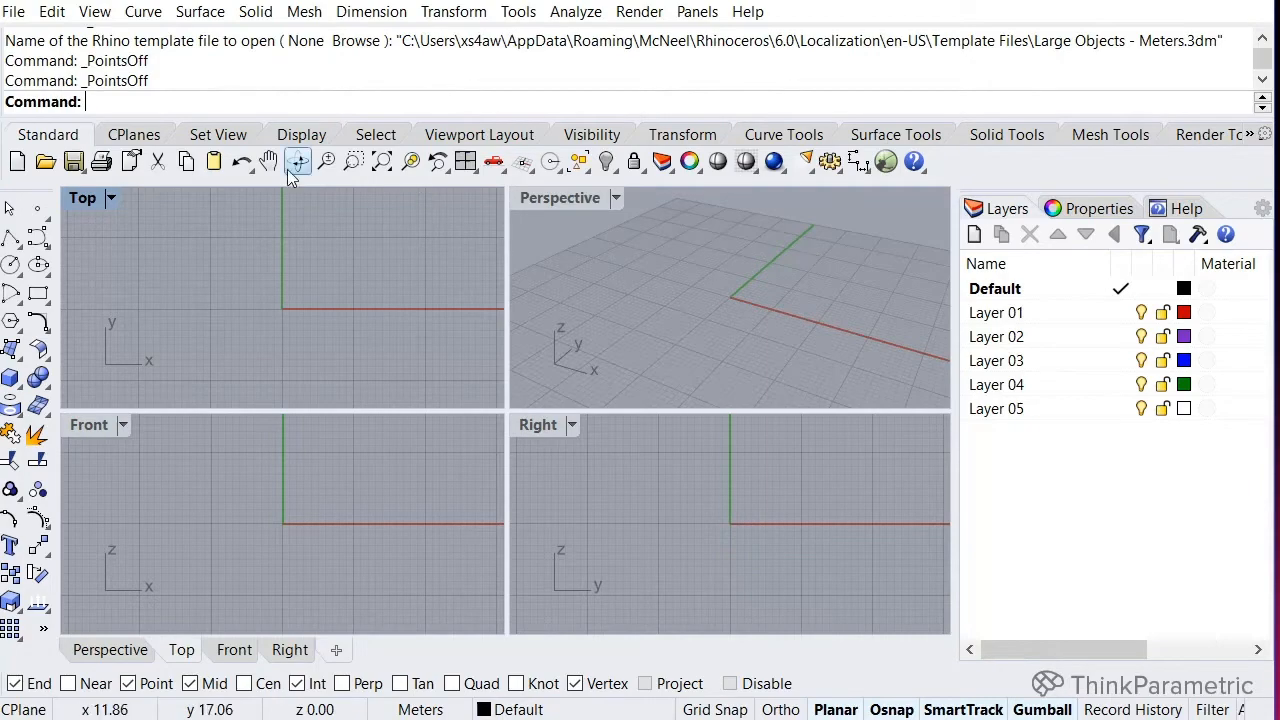
{"action": "mouse_move", "coordinate": [38, 210]}
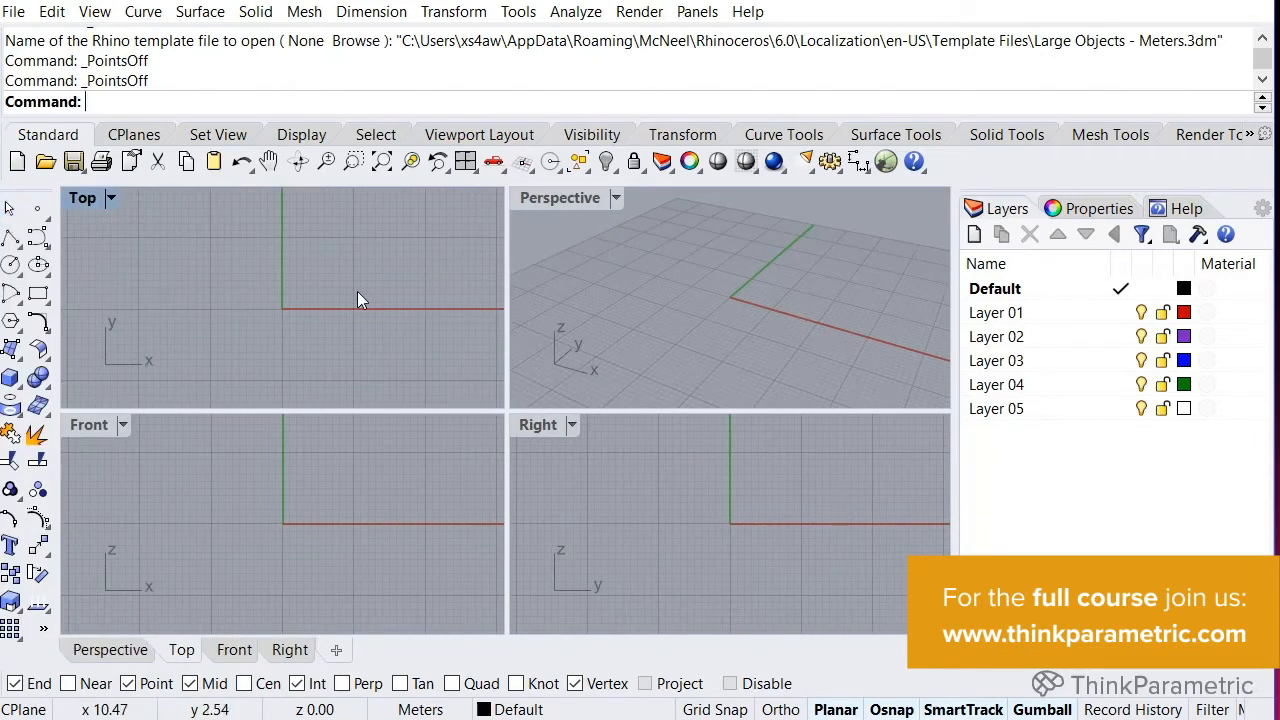
{"action": "left_click", "coordinate": [682, 134]}
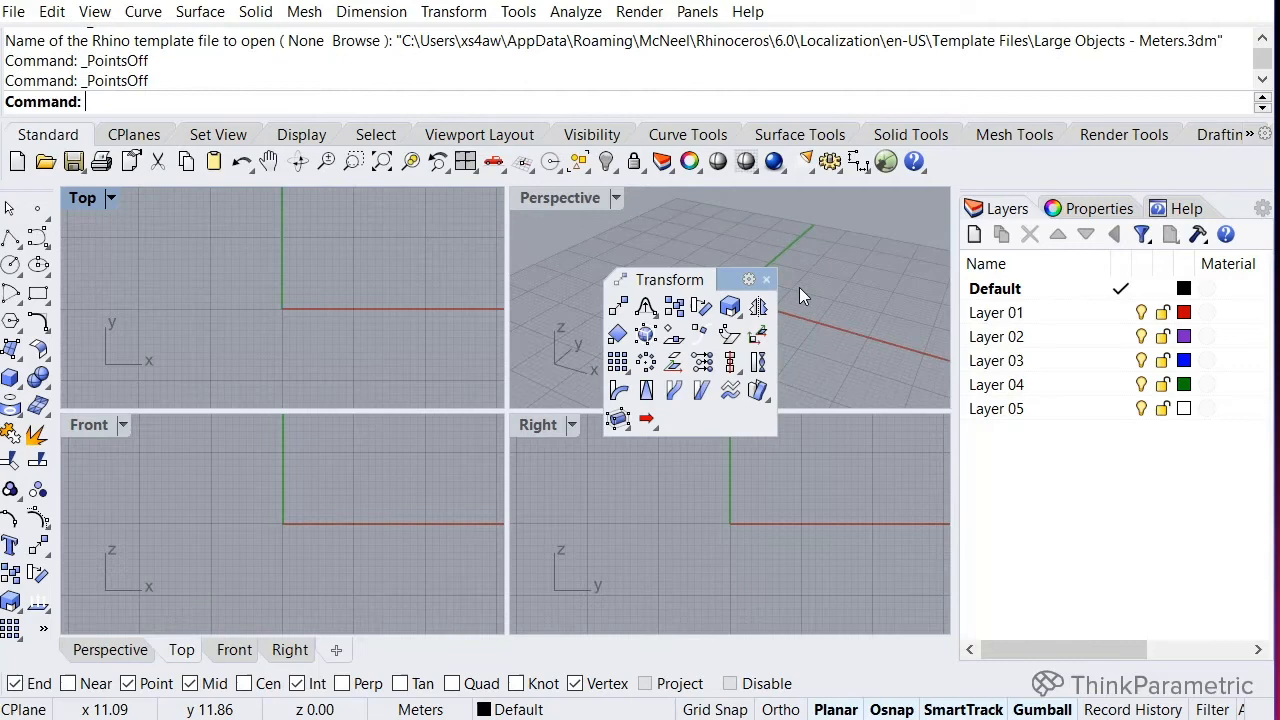
Dock the floating Transform palette back into the tab row as the active toolset
{"action": "left_click_drag", "start_coordinate": [669, 279], "coordinate": [227, 295]}
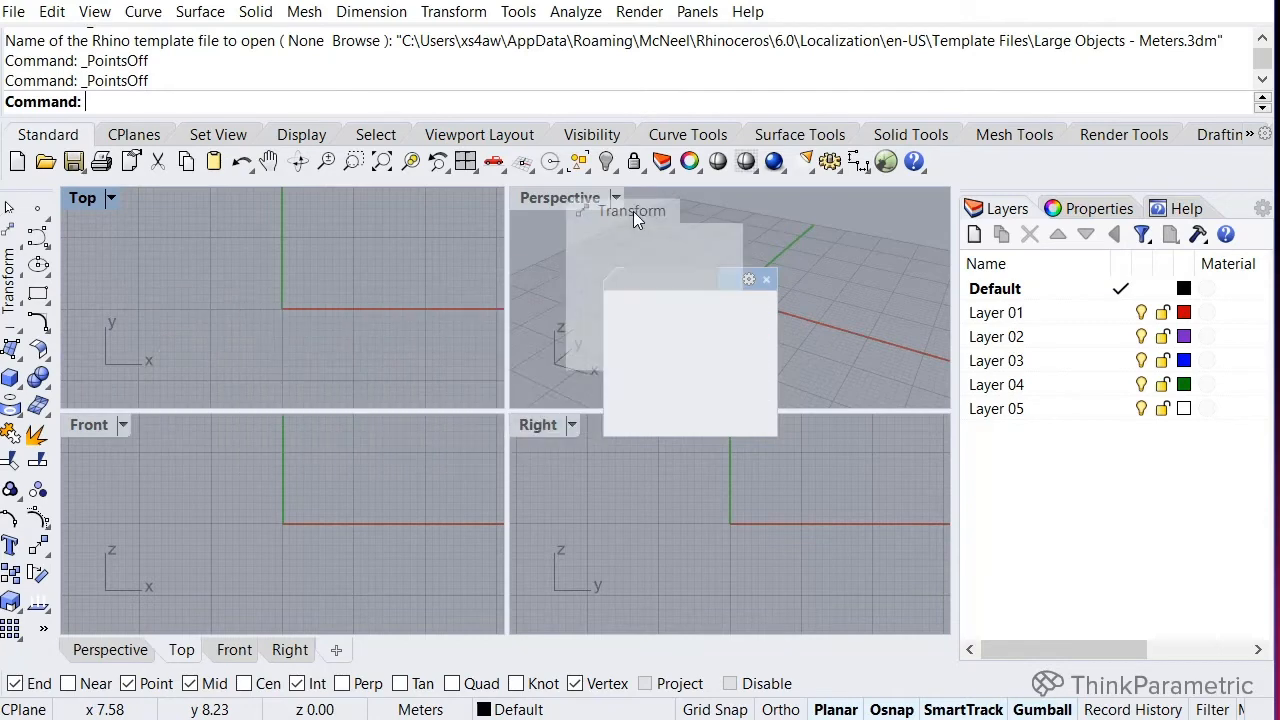
{"action": "left_click", "coordinate": [677, 134]}
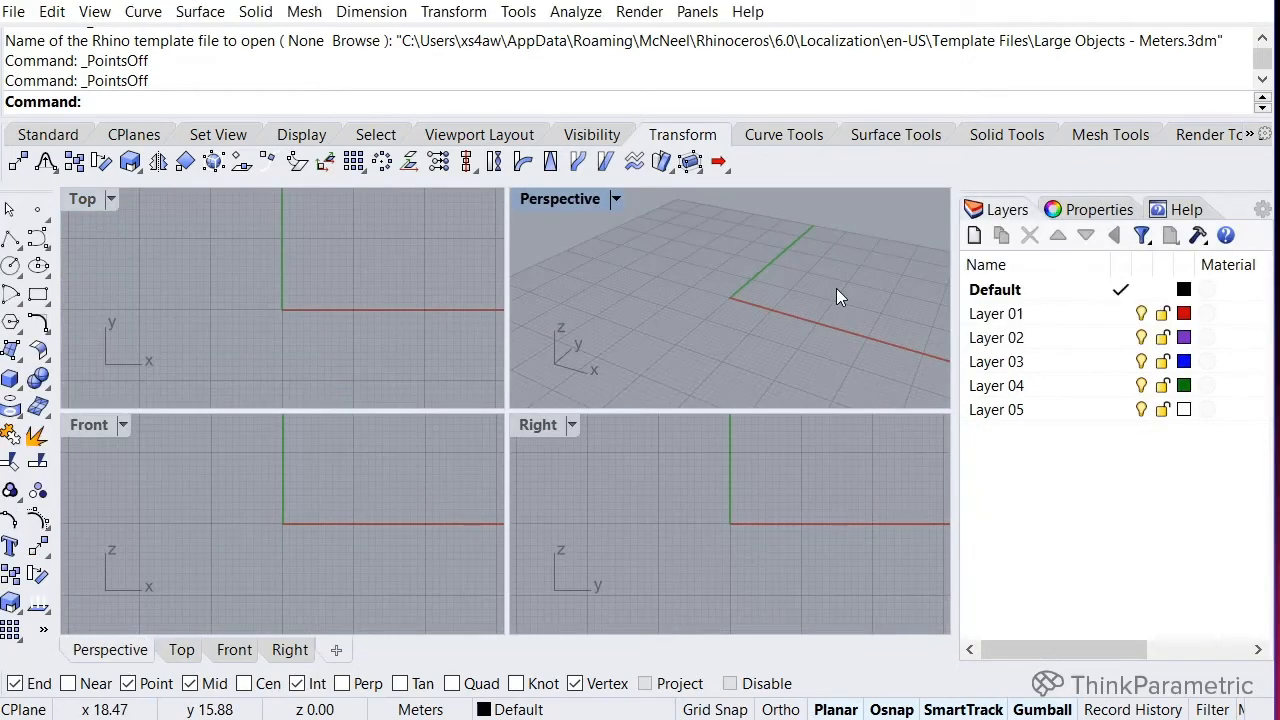
{"action": "mouse_move", "coordinate": [810, 265]}
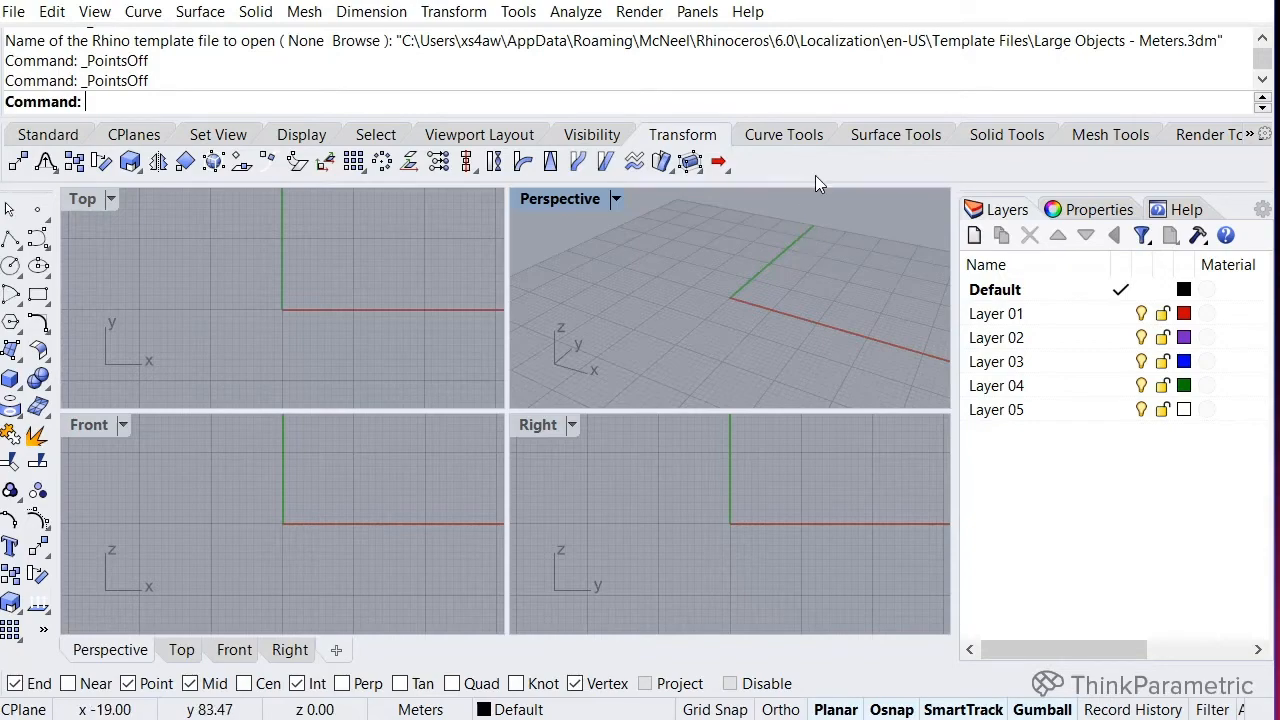
{"action": "mouse_move", "coordinate": [836, 174]}
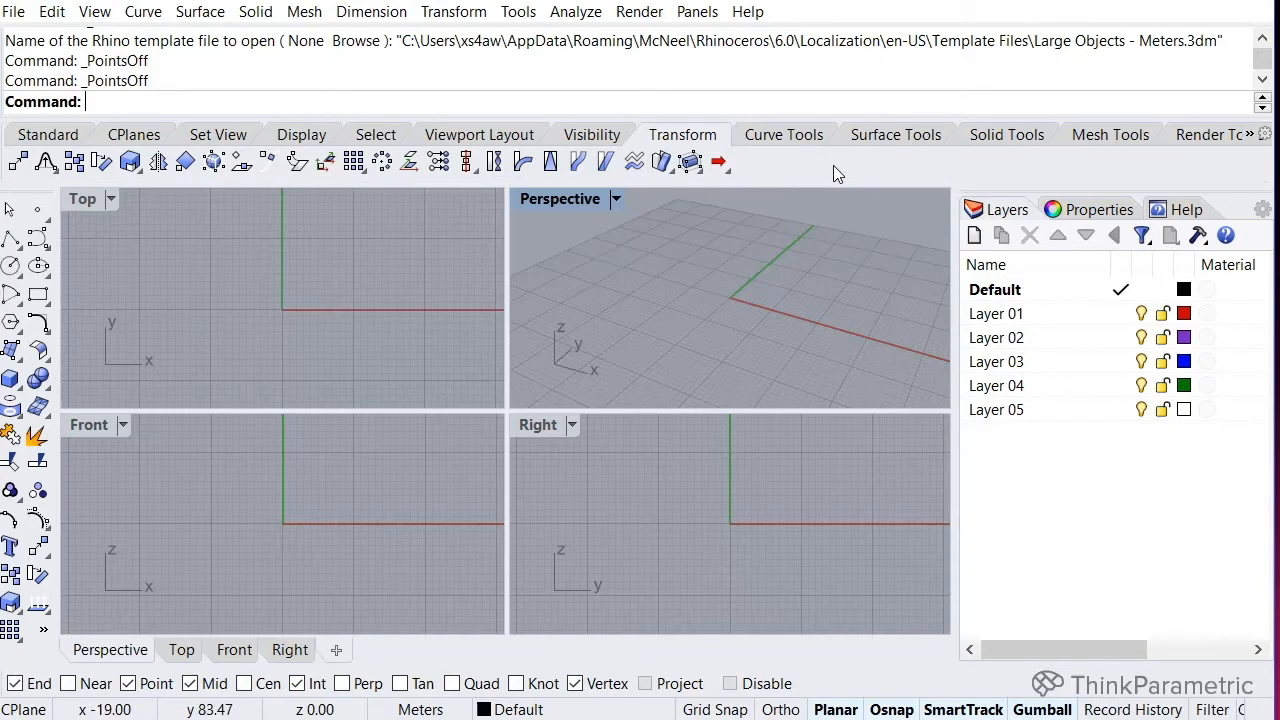
{"action": "right_click", "coordinate": [835, 173]}
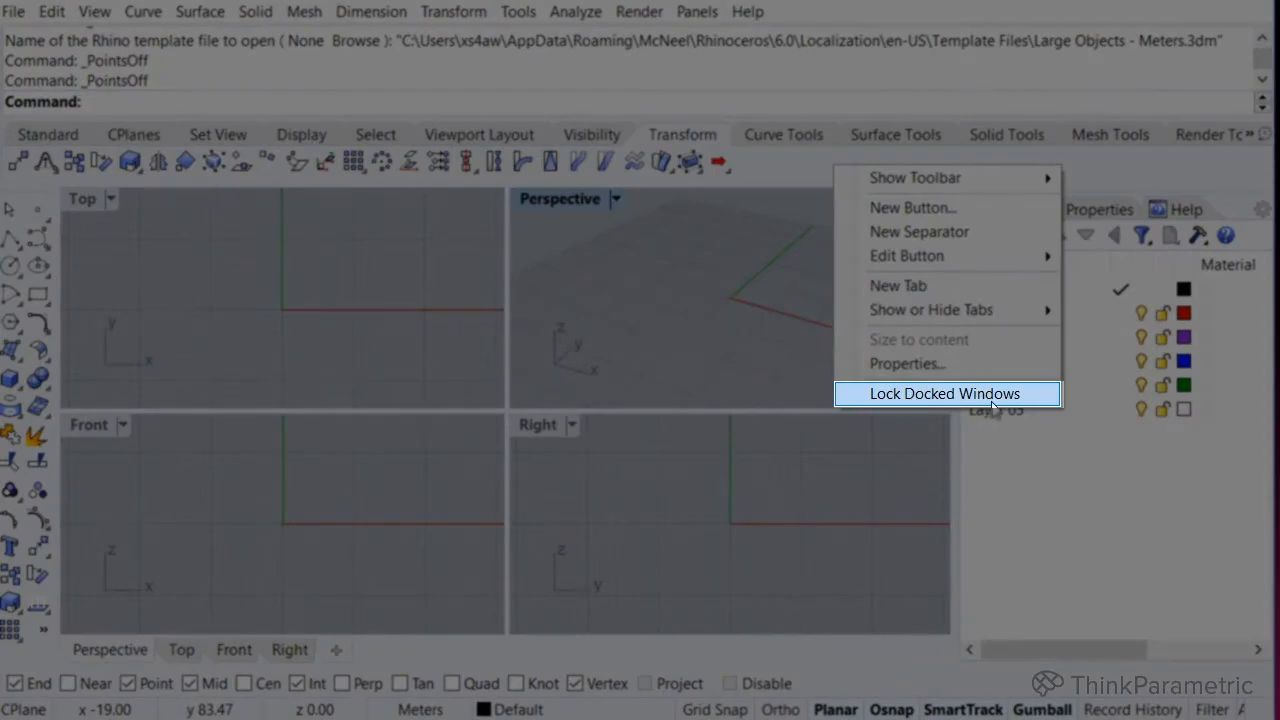
Enable Lock Docked Windows from the toolbar context menu
{"action": "left_click", "coordinate": [944, 393]}
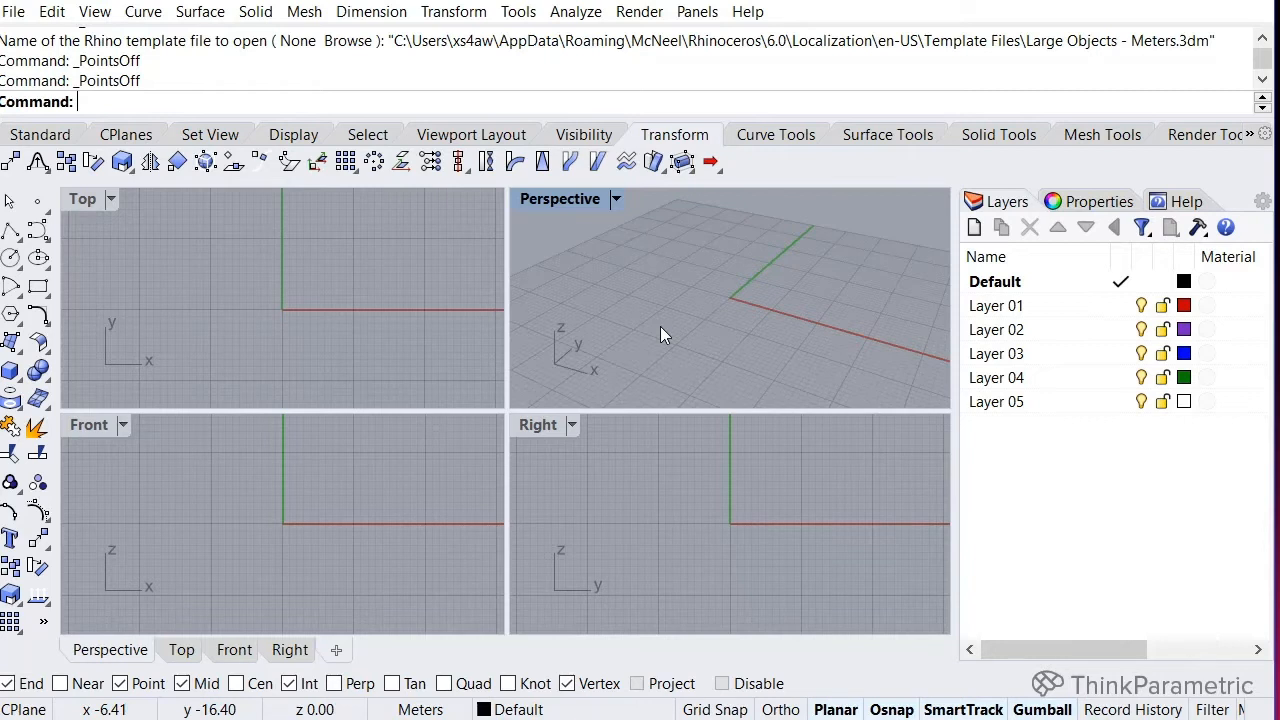
{"action": "mouse_move", "coordinate": [60, 150]}
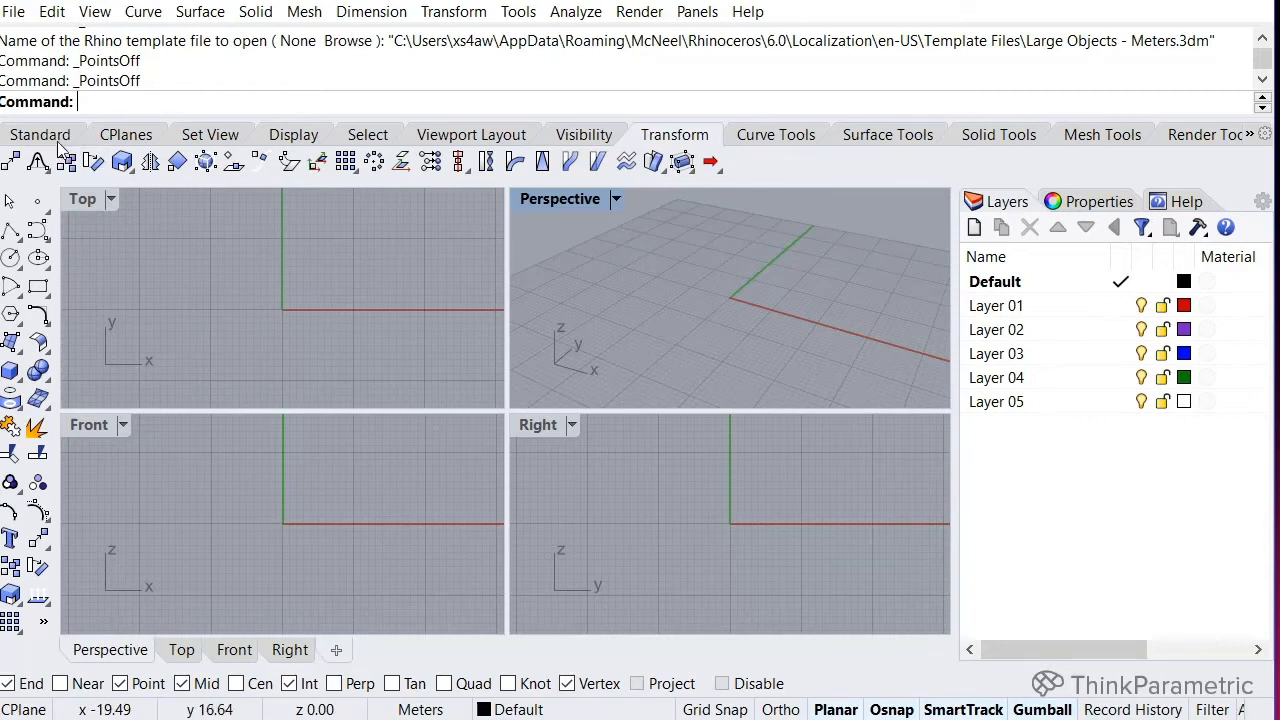
Return to the Standard tools and scroll through the Show Toolbar list
{"action": "left_click", "coordinate": [41, 134]}
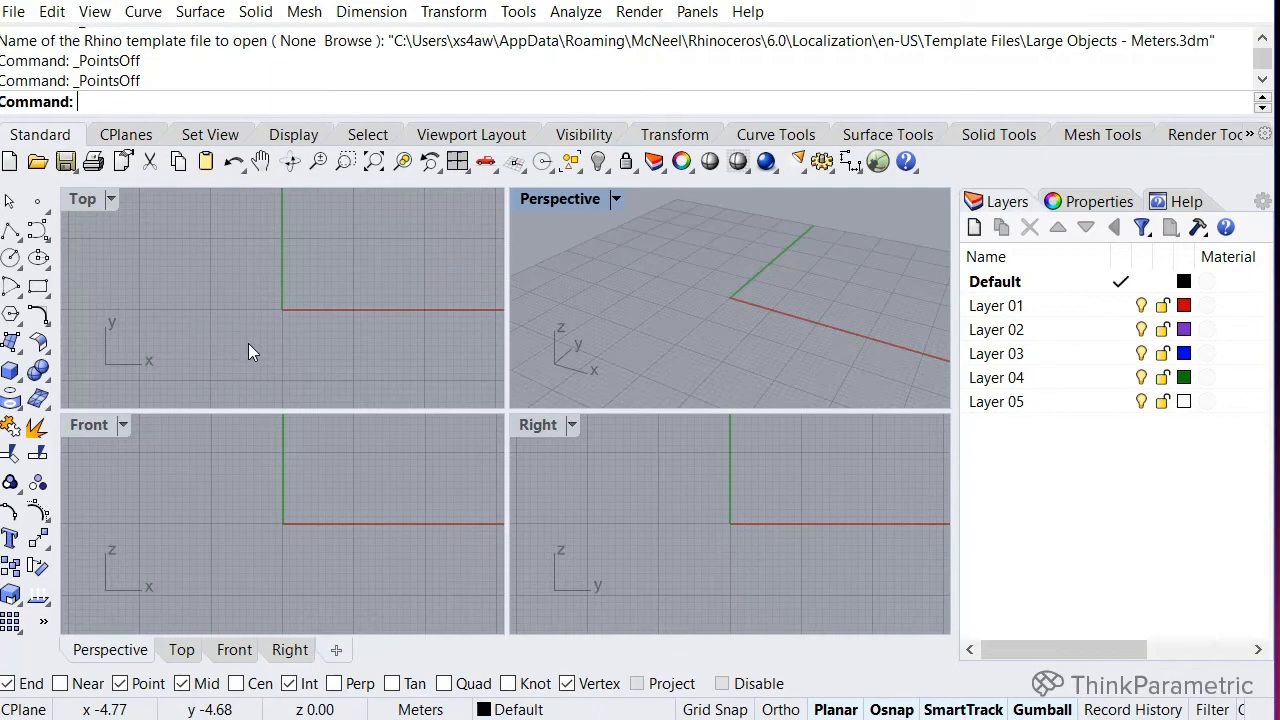
{"action": "mouse_move", "coordinate": [970, 175]}
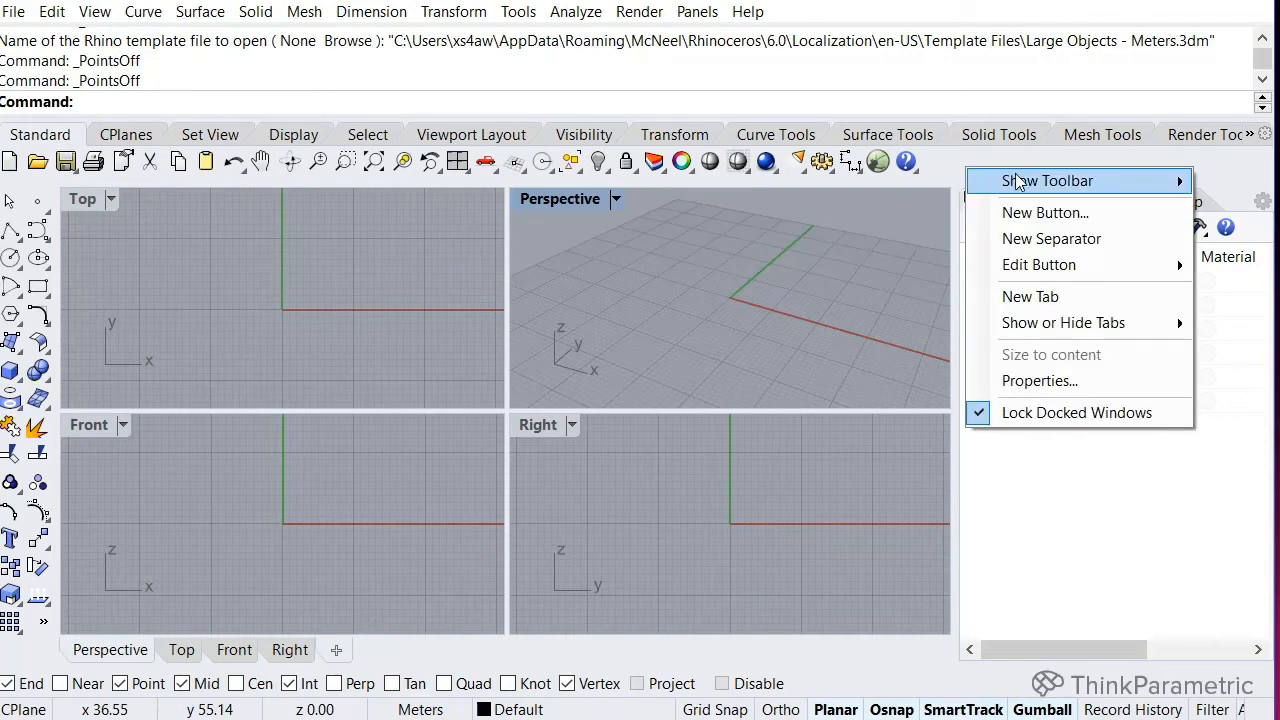
{"action": "left_click", "coordinate": [1047, 181]}
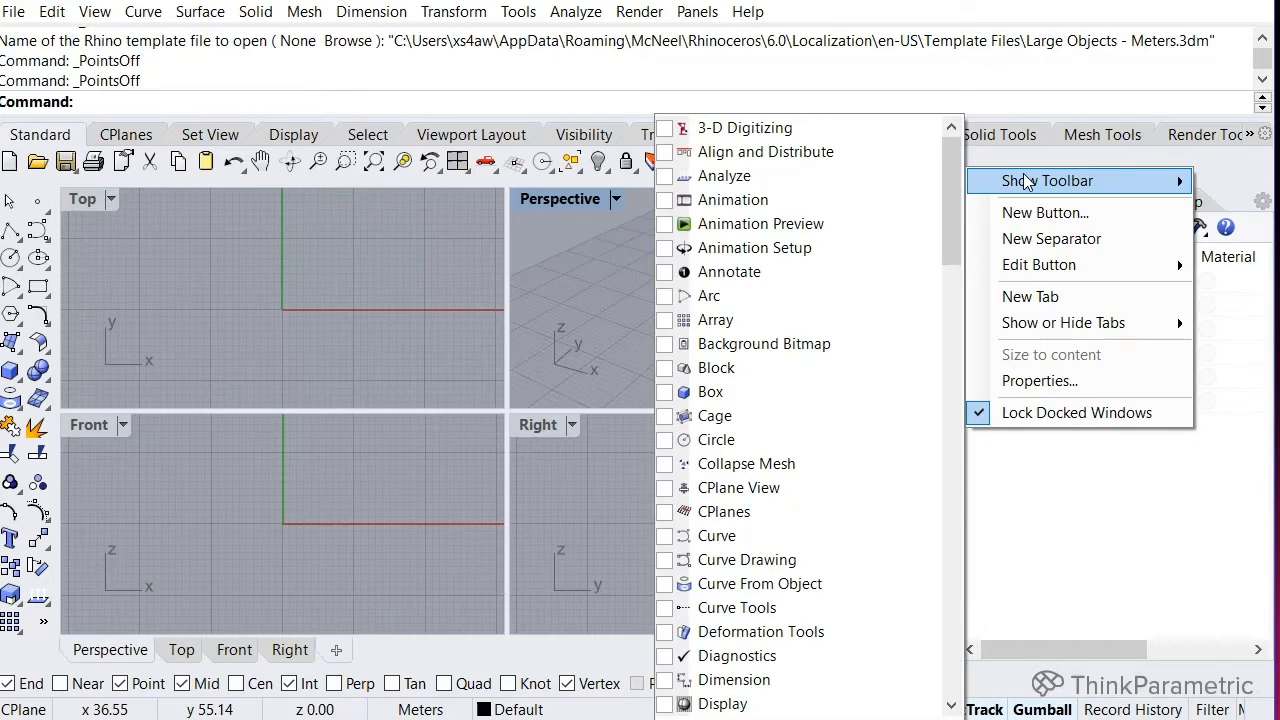
{"action": "scroll", "scroll_direction": "down", "scroll_amount": 3}
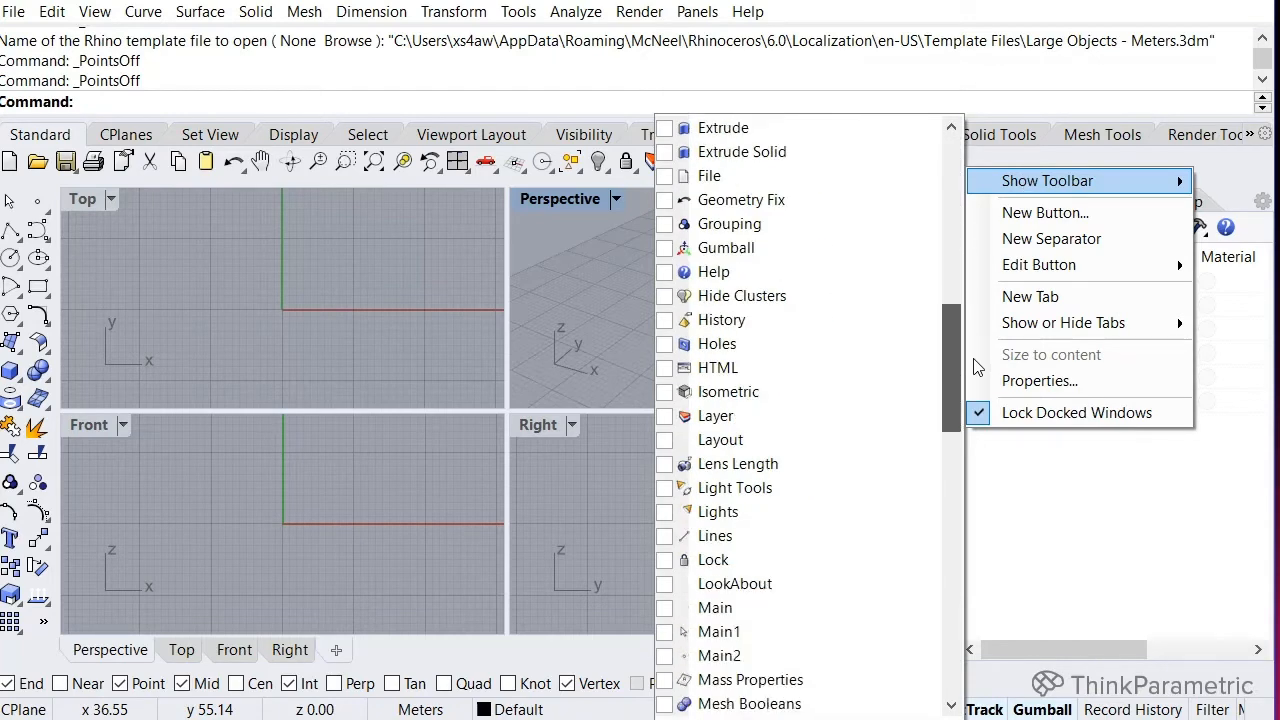
{"action": "scroll", "scroll_direction": "up", "scroll_amount": 3}
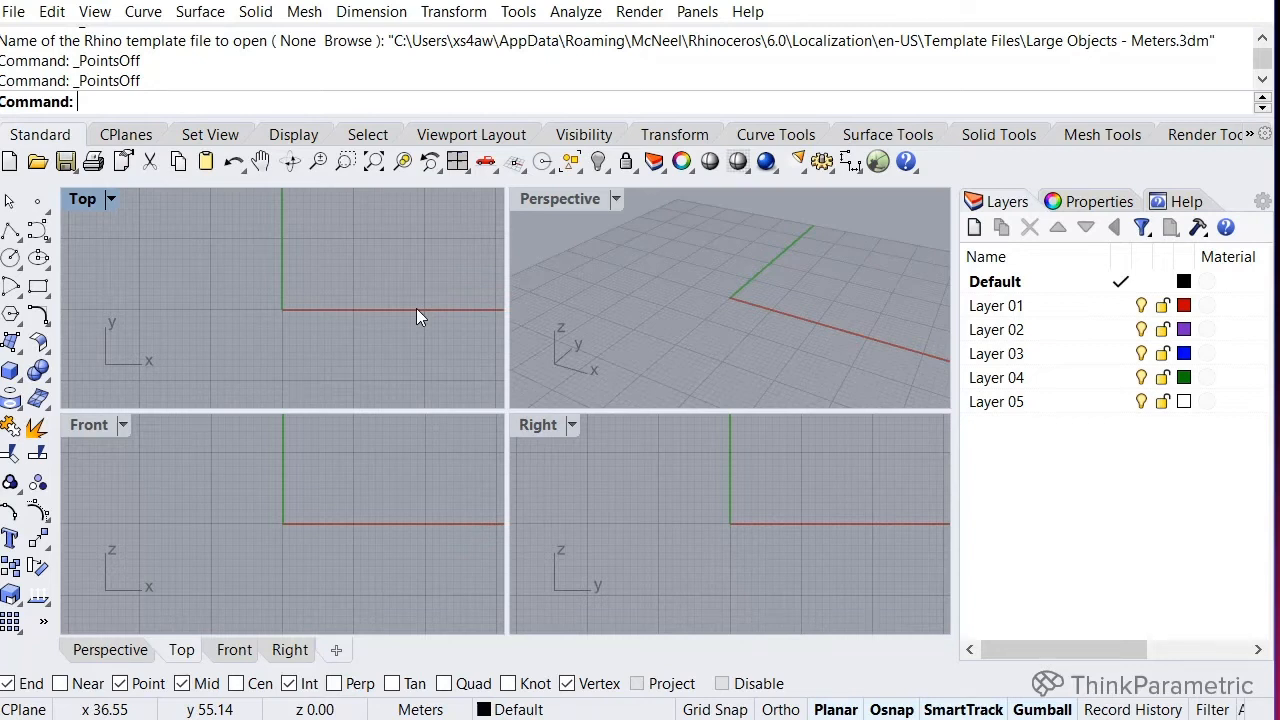
{"action": "mouse_move", "coordinate": [420, 317]}
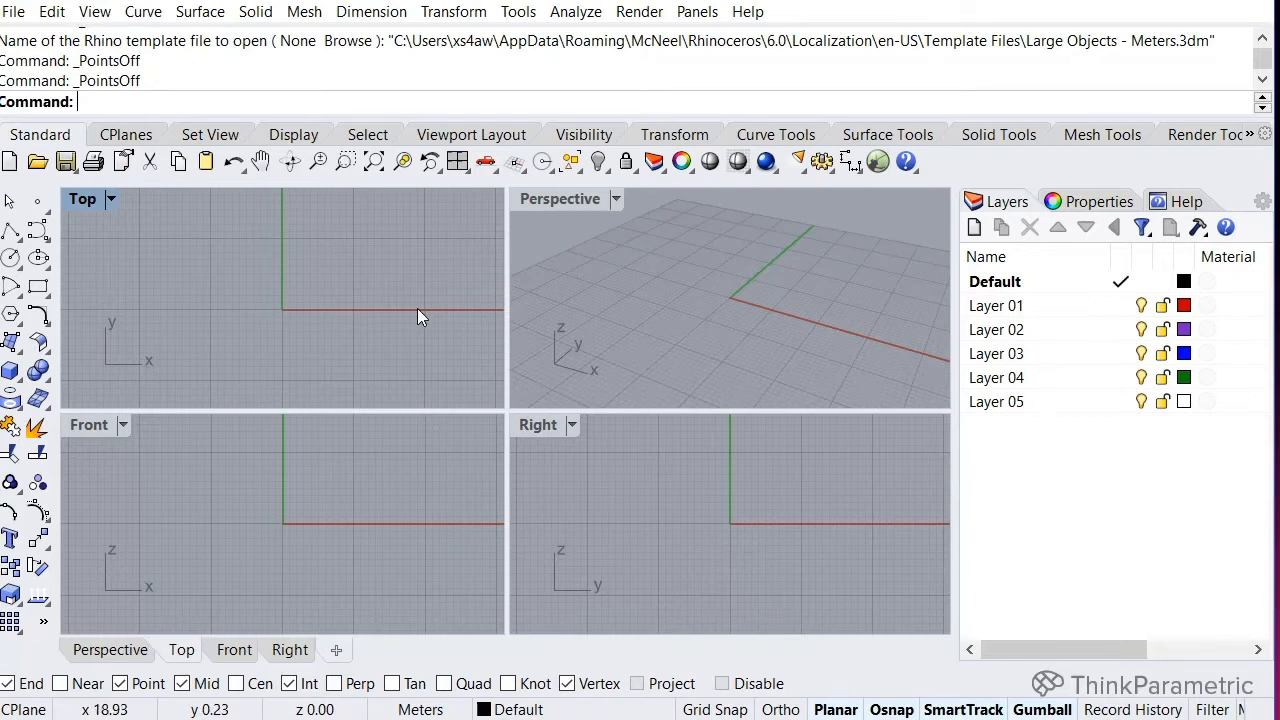
{"action": "mouse_move", "coordinate": [640, 333]}
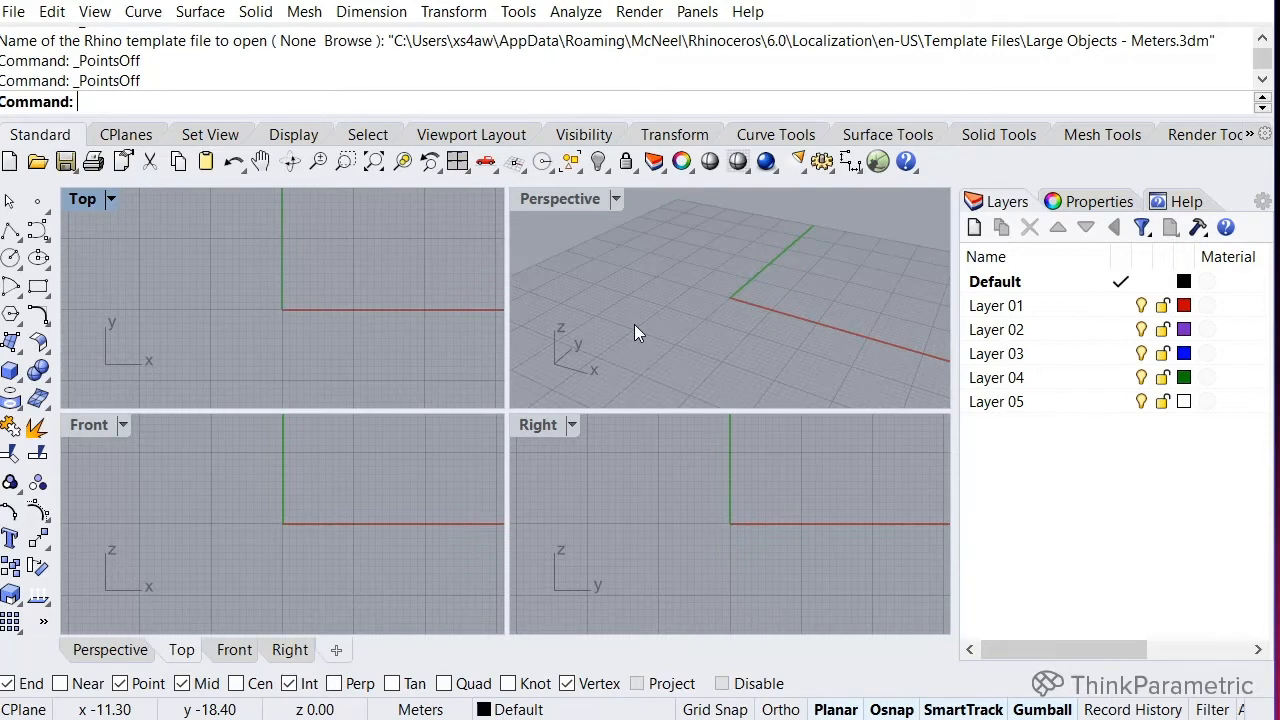
{"action": "mouse_move", "coordinate": [575, 224]}
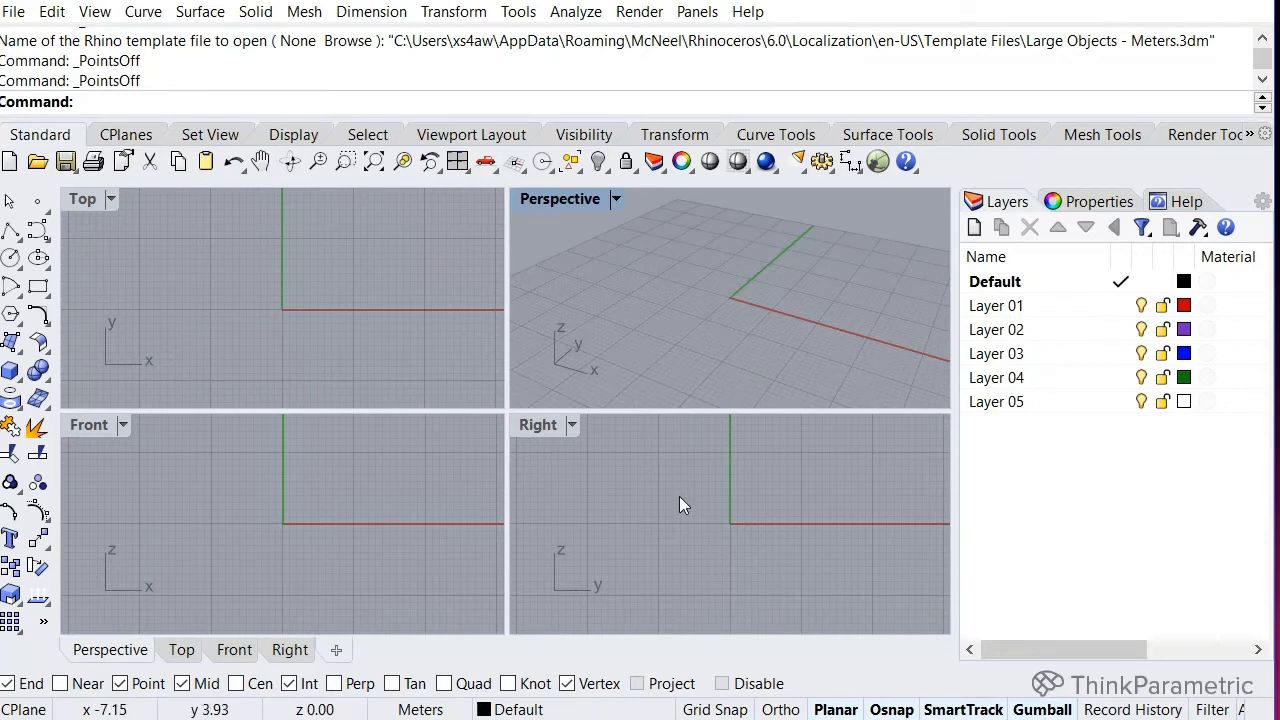
{"action": "mouse_move", "coordinate": [640, 296]}
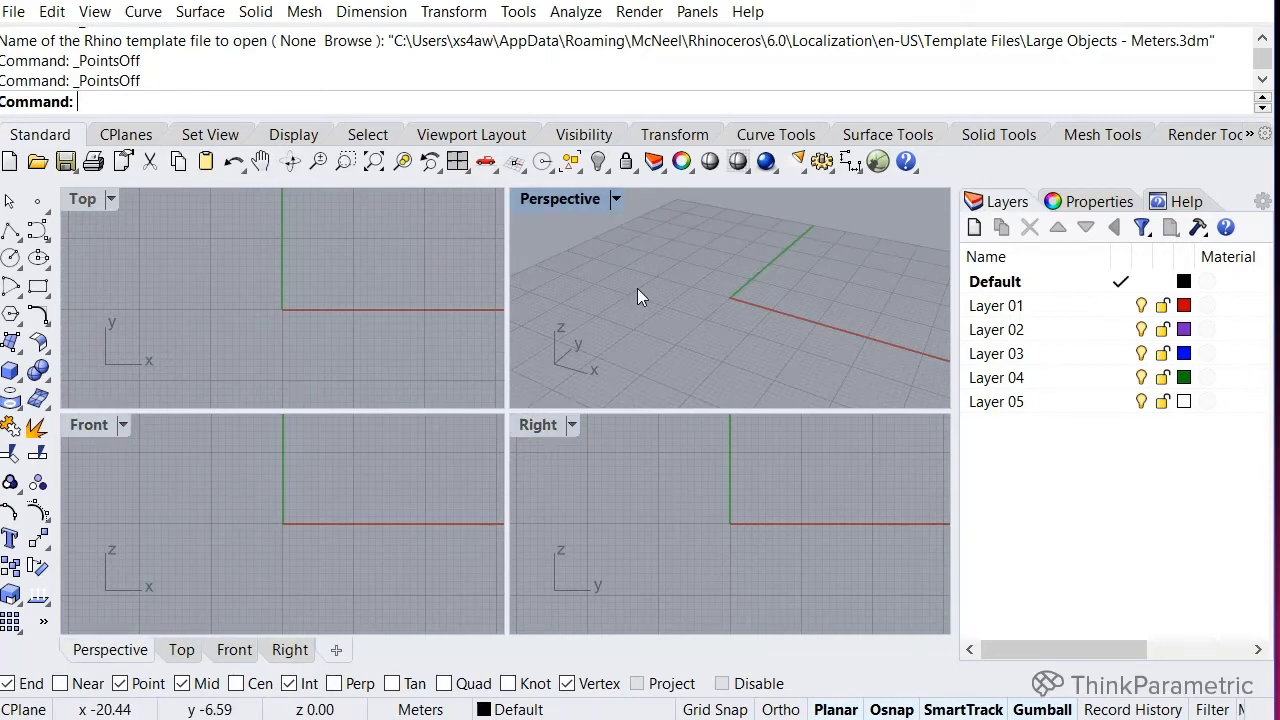
{"action": "mouse_move", "coordinate": [548, 205]}
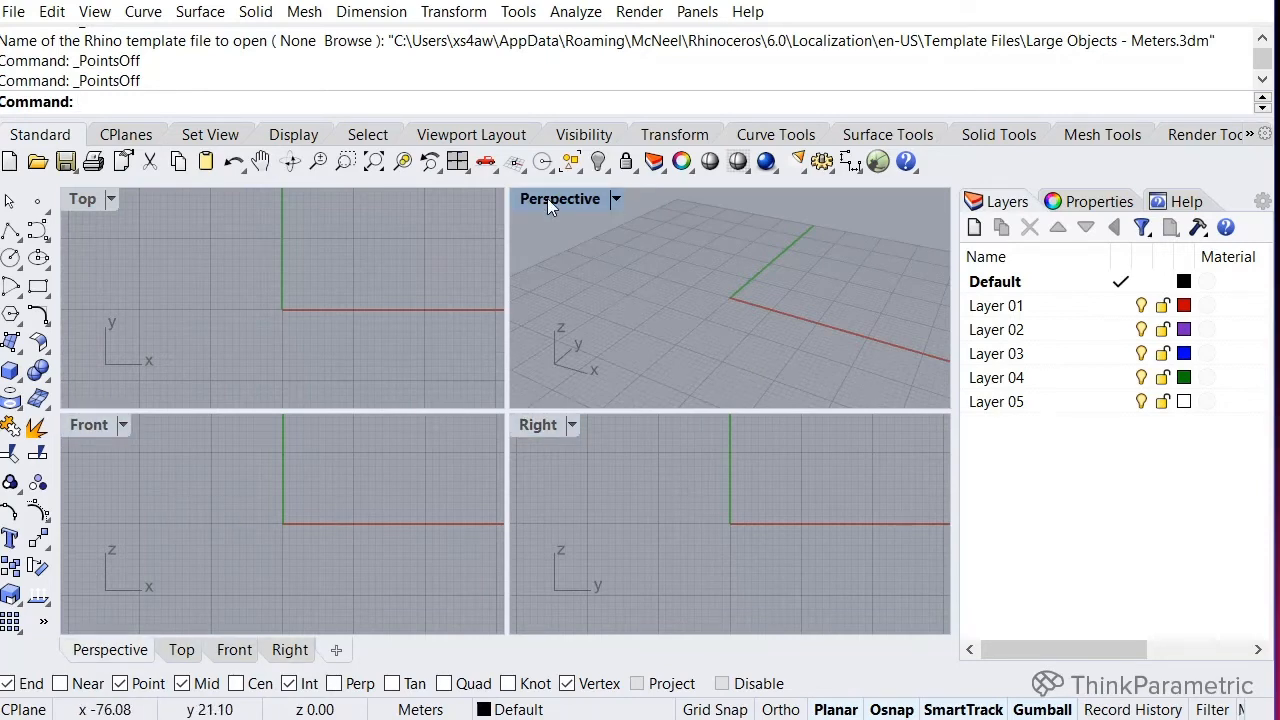
{"action": "double_click", "coordinate": [559, 199]}
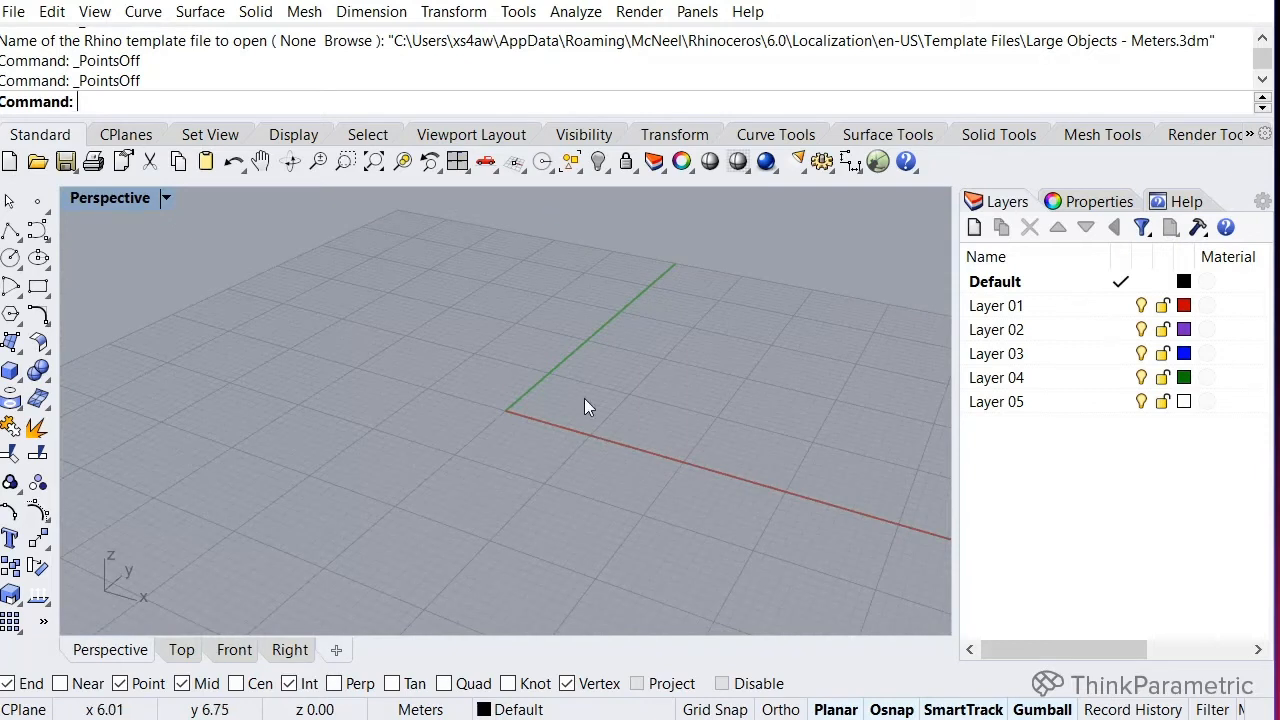
{"action": "mouse_move", "coordinate": [140, 225]}
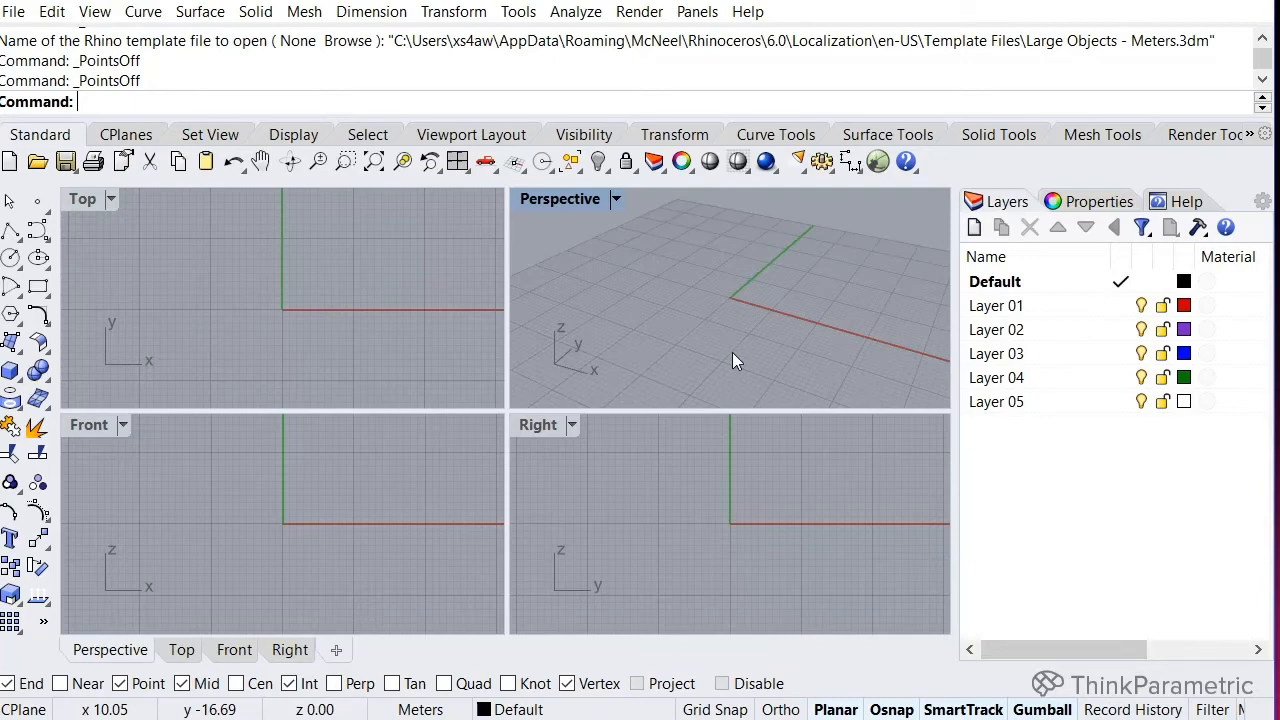
{"action": "mouse_move", "coordinate": [396, 533]}
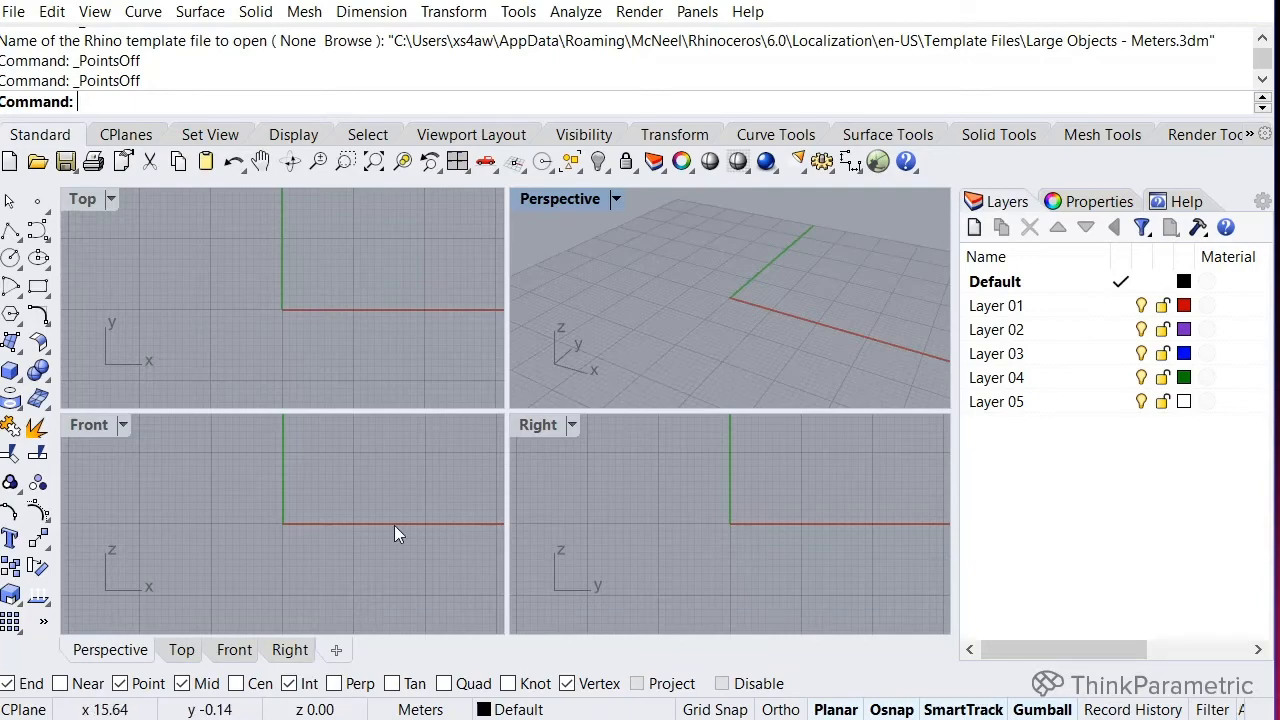
{"action": "mouse_move", "coordinate": [762, 390]}
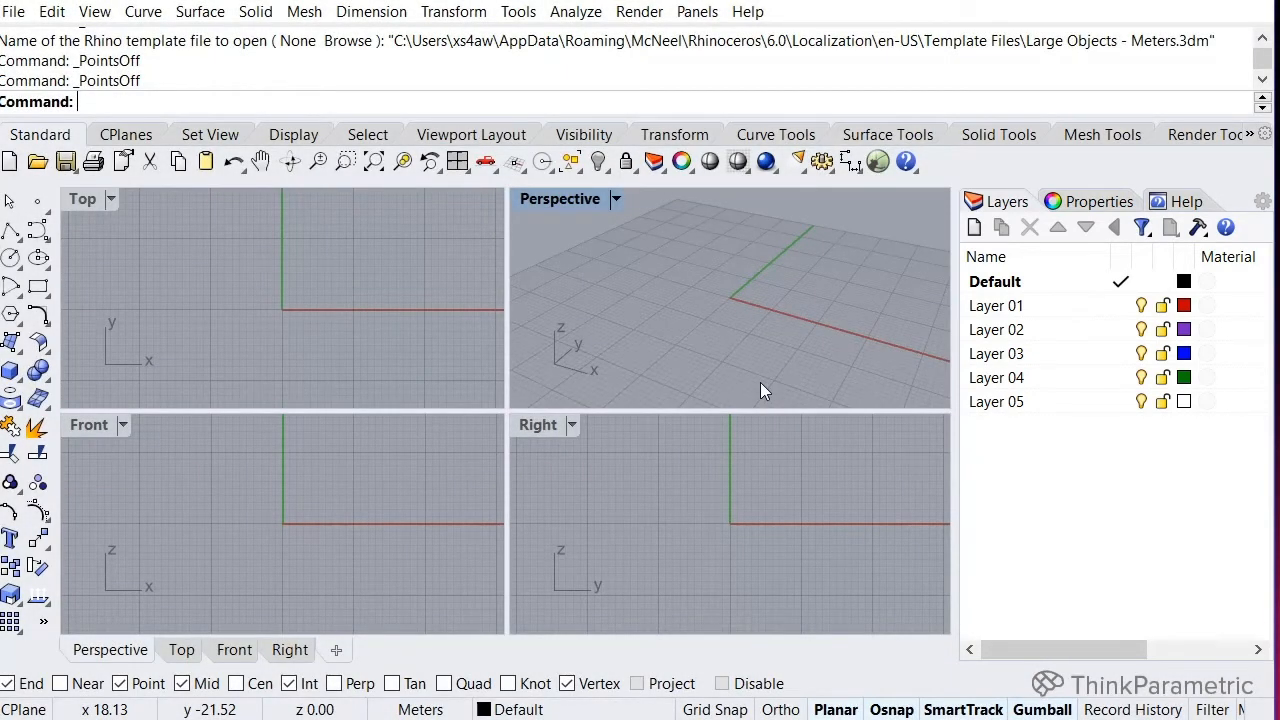
{"action": "mouse_move", "coordinate": [835, 367]}
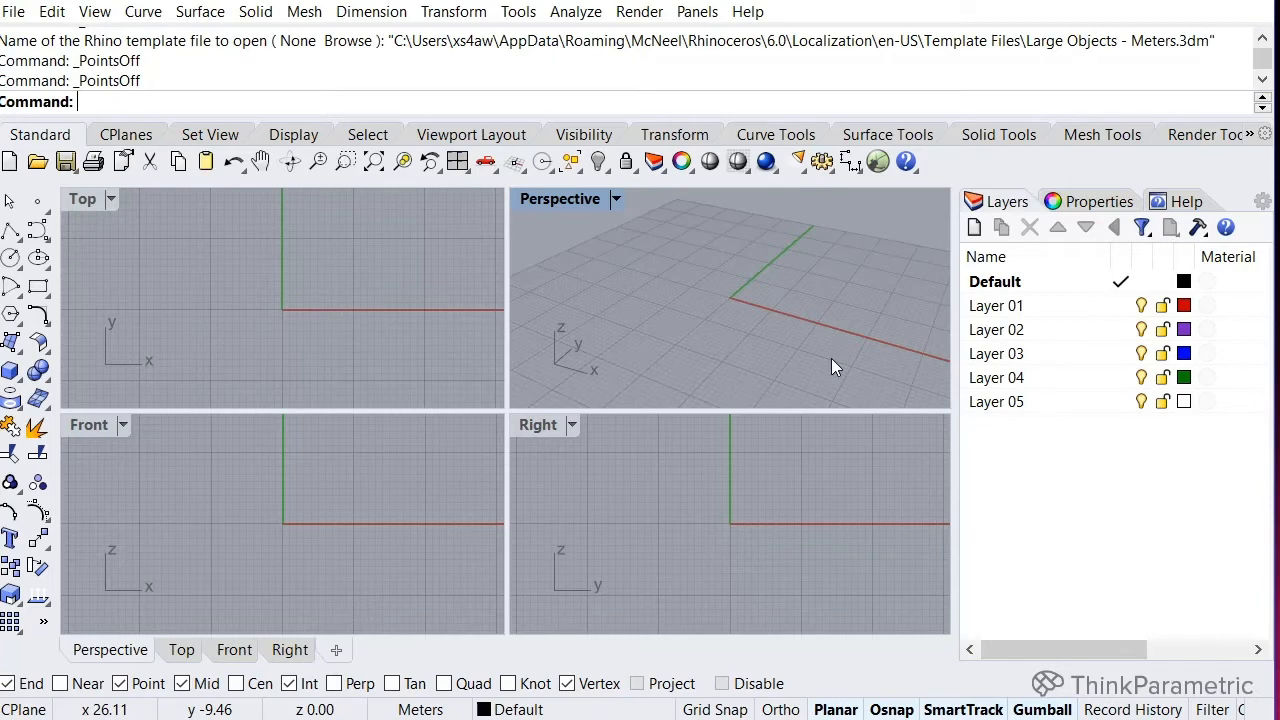
View the Perspective viewport properties, then switch the side panel to Layers
{"action": "left_click", "coordinate": [1097, 201]}
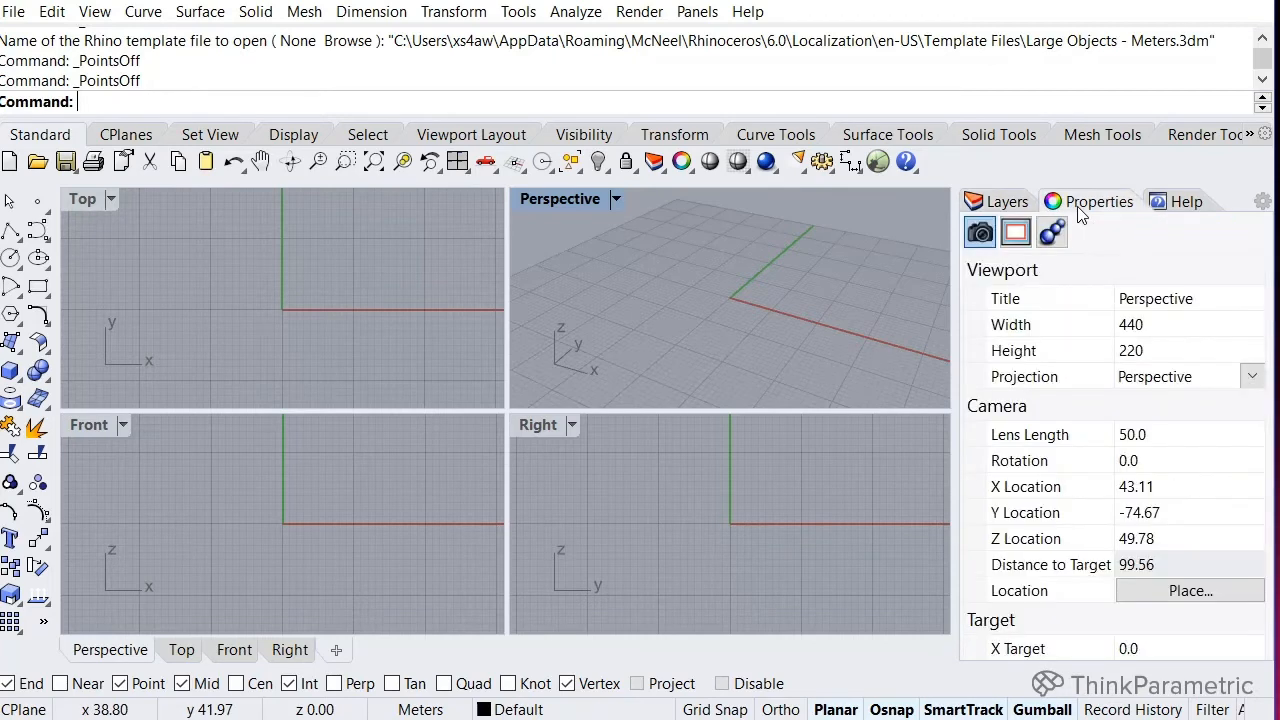
{"action": "left_click", "coordinate": [1005, 201]}
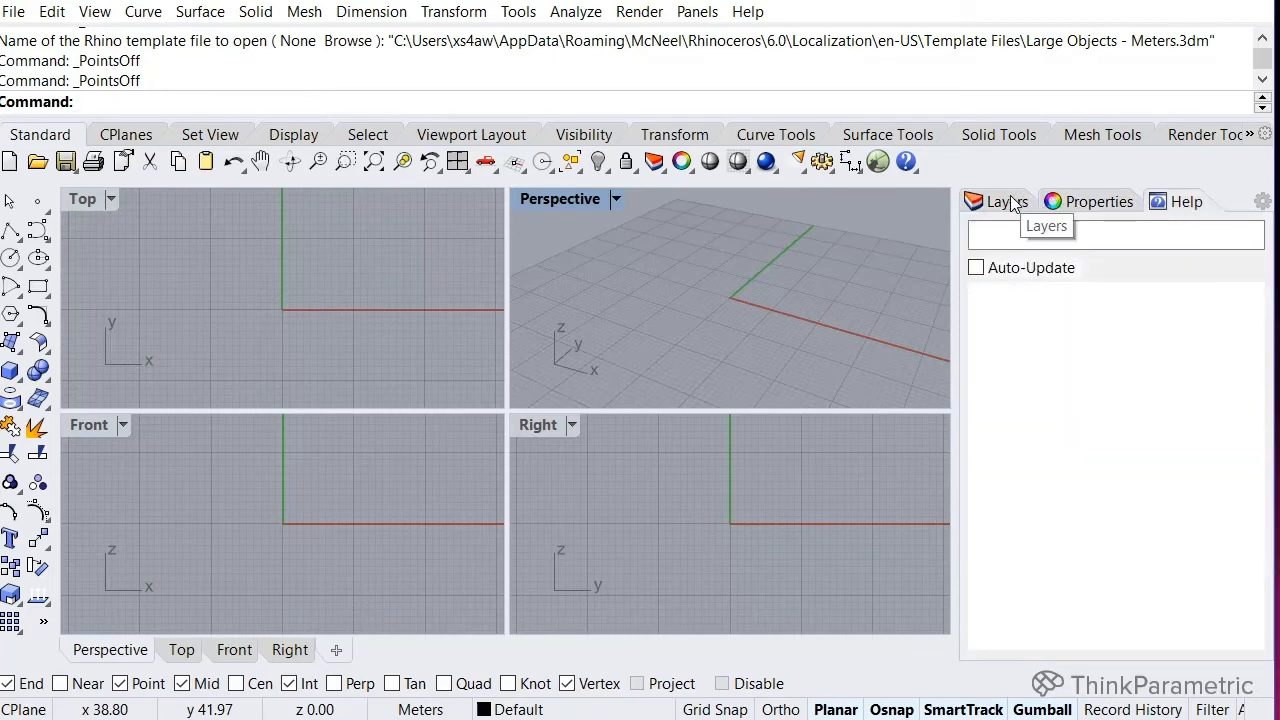
{"action": "left_click", "coordinate": [1005, 201]}
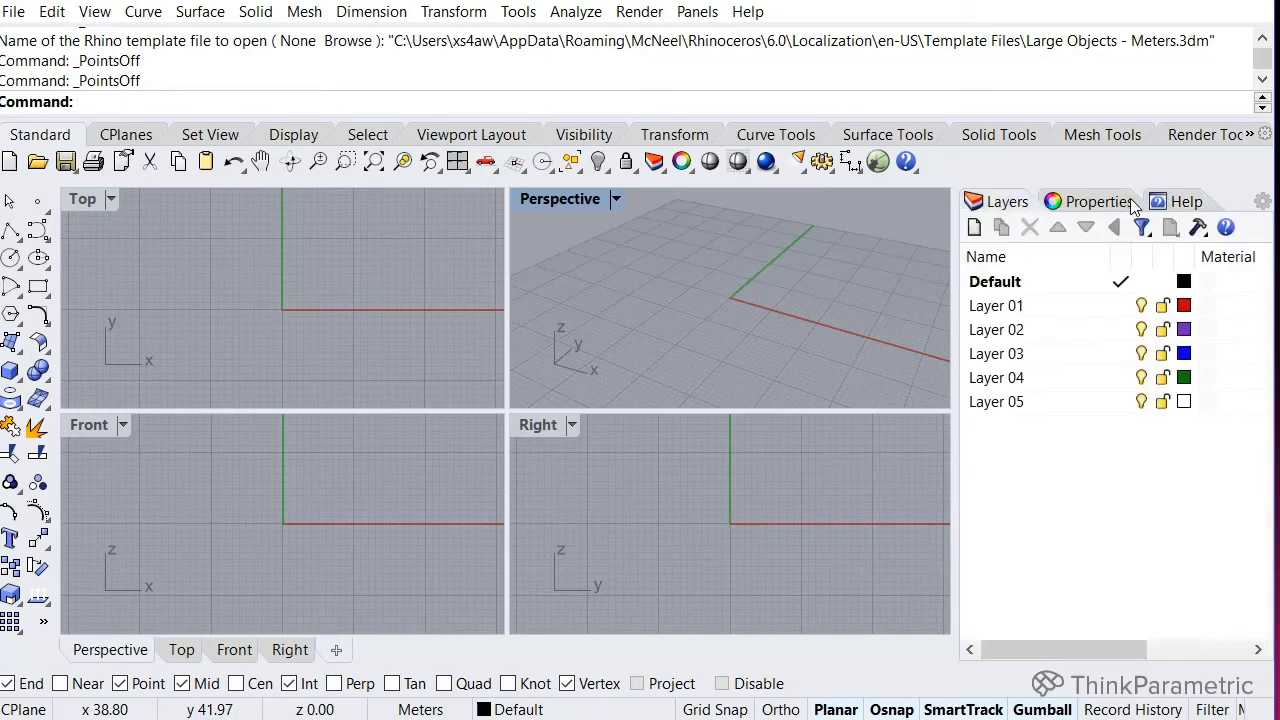
{"action": "mouse_move", "coordinate": [1228, 203]}
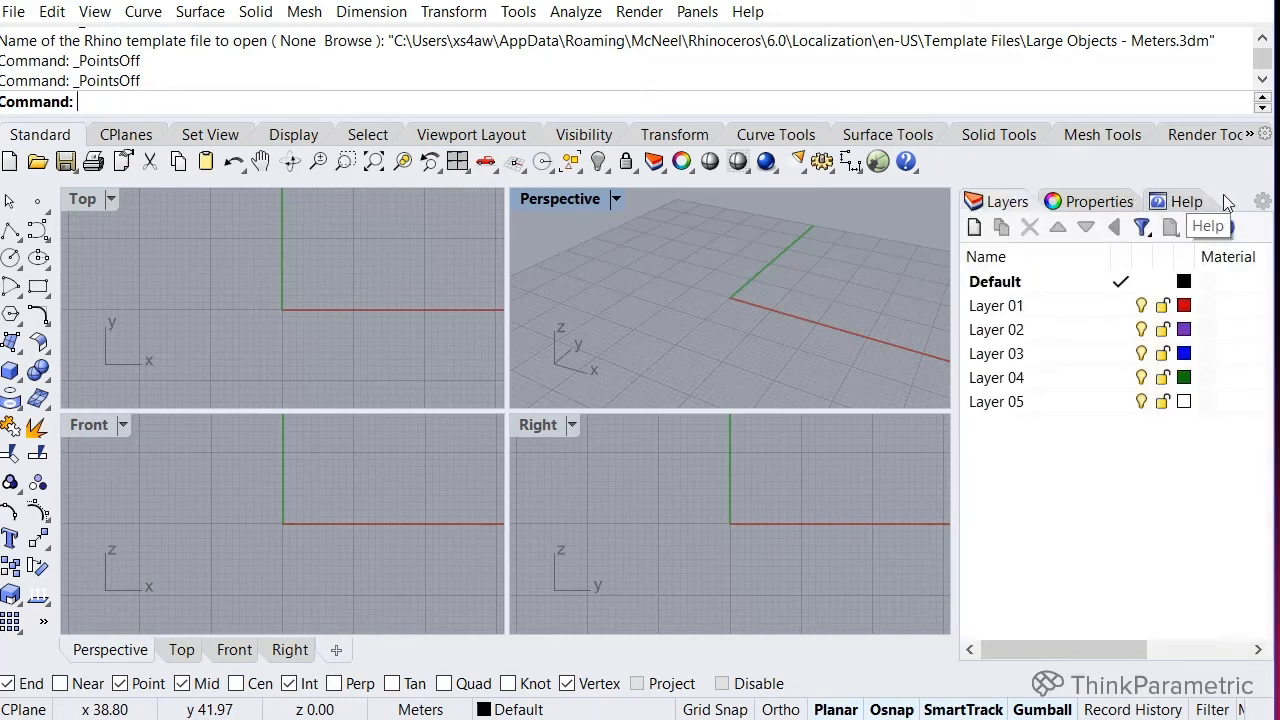
{"action": "mouse_move", "coordinate": [1263, 201]}
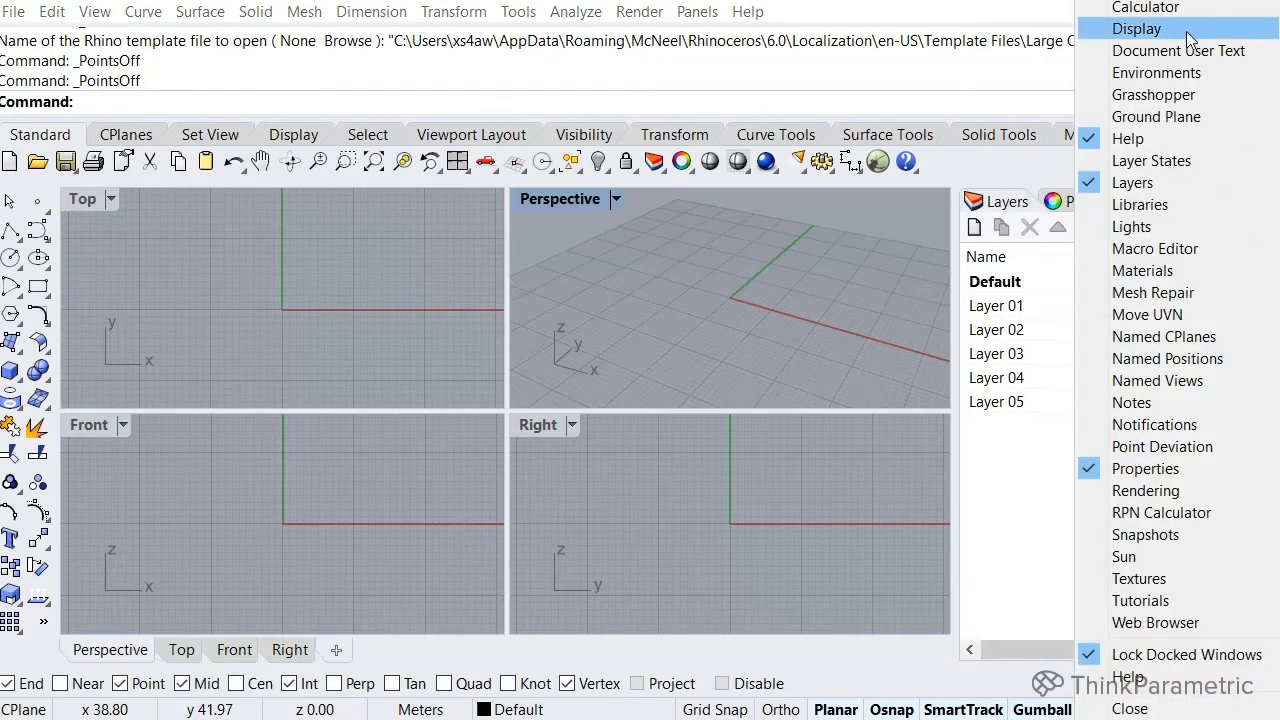
{"action": "mouse_move", "coordinate": [1163, 336]}
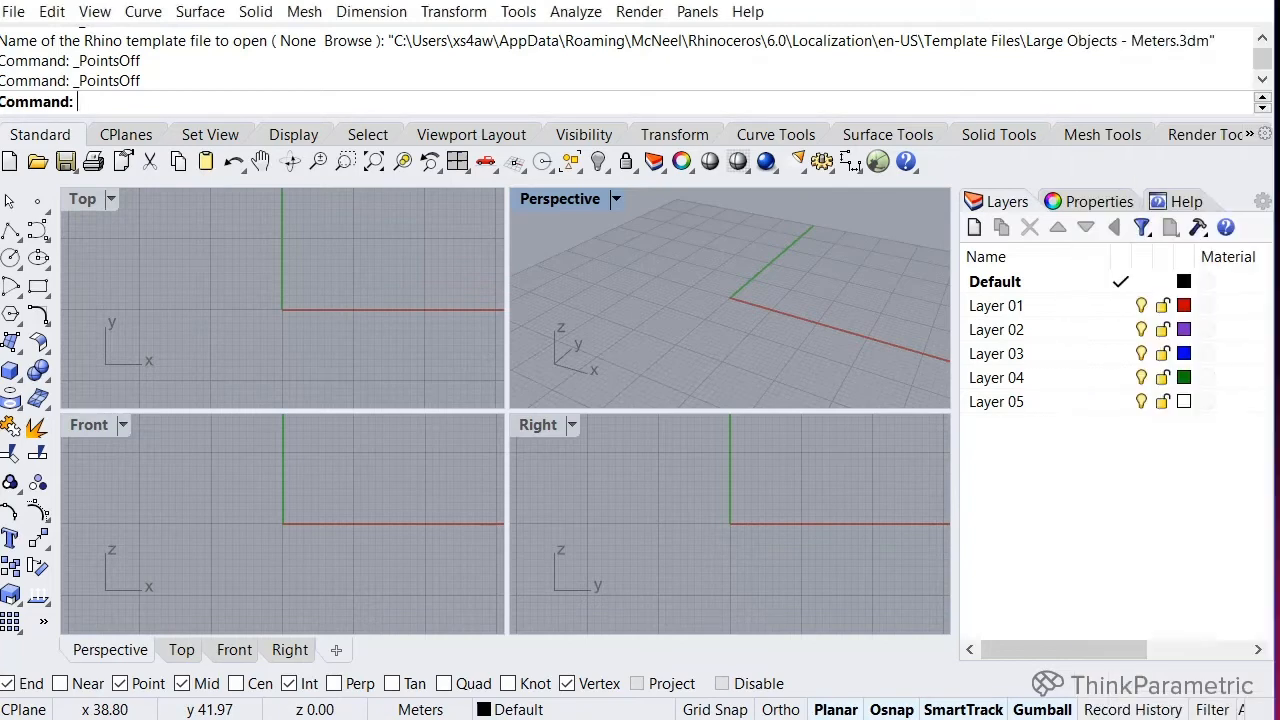
{"action": "mouse_move", "coordinate": [714, 303]}
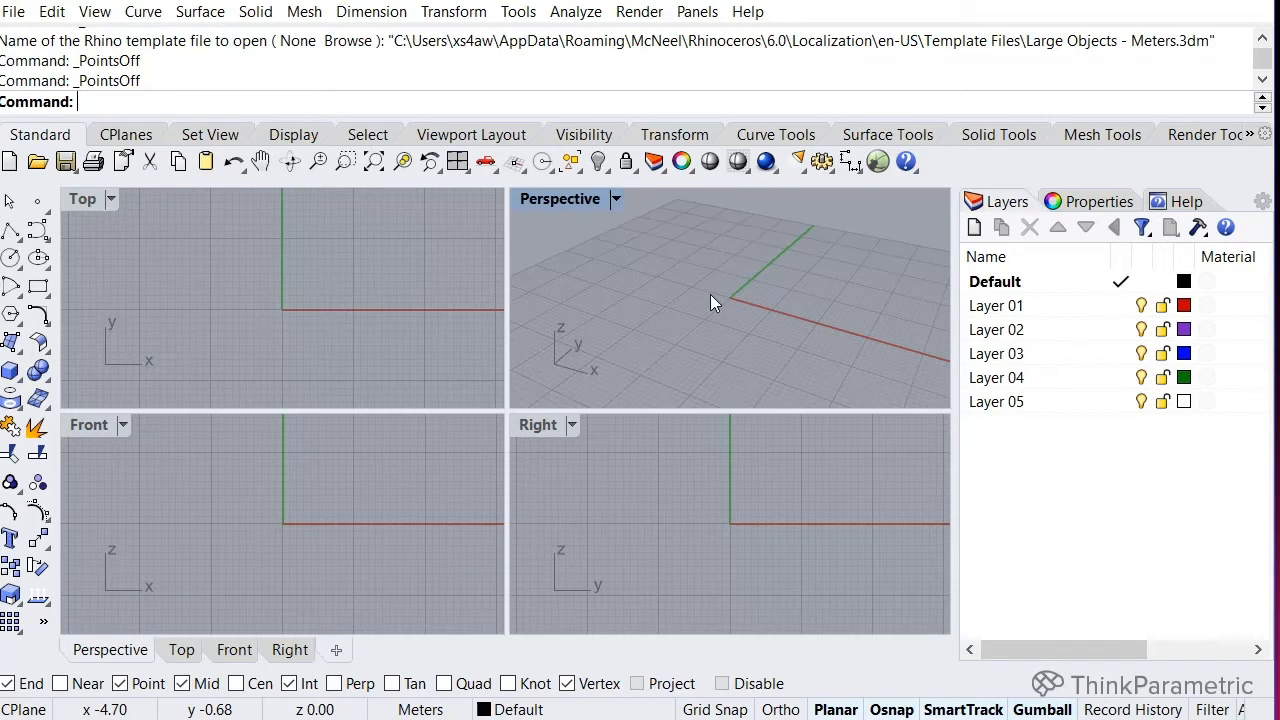
{"action": "mouse_move", "coordinate": [668, 410]}
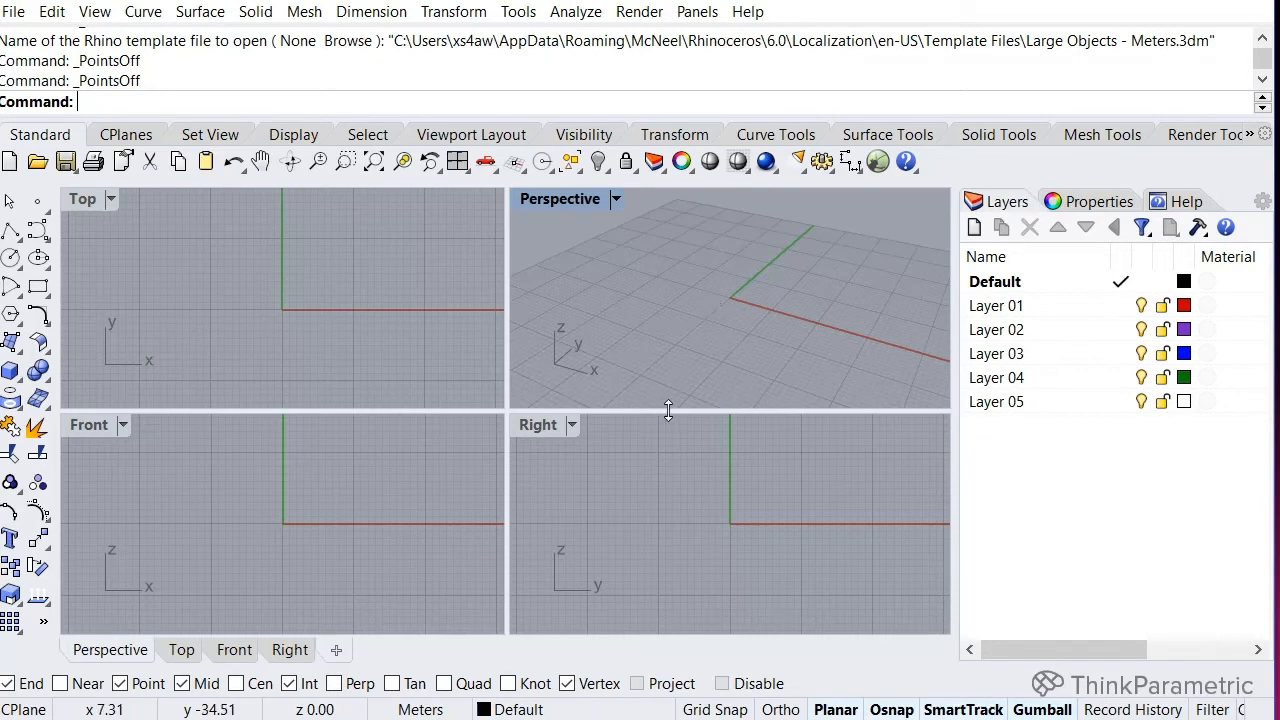
{"action": "mouse_move", "coordinate": [718, 483]}
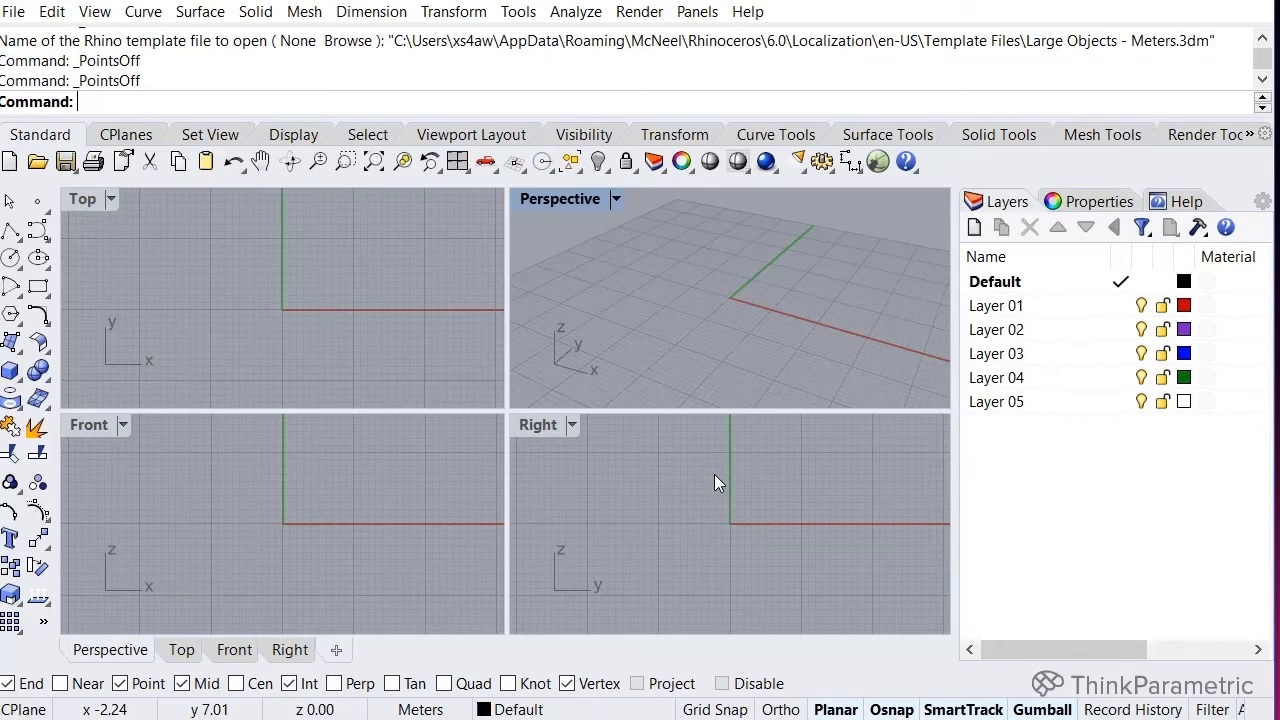
{"action": "mouse_move", "coordinate": [183, 331]}
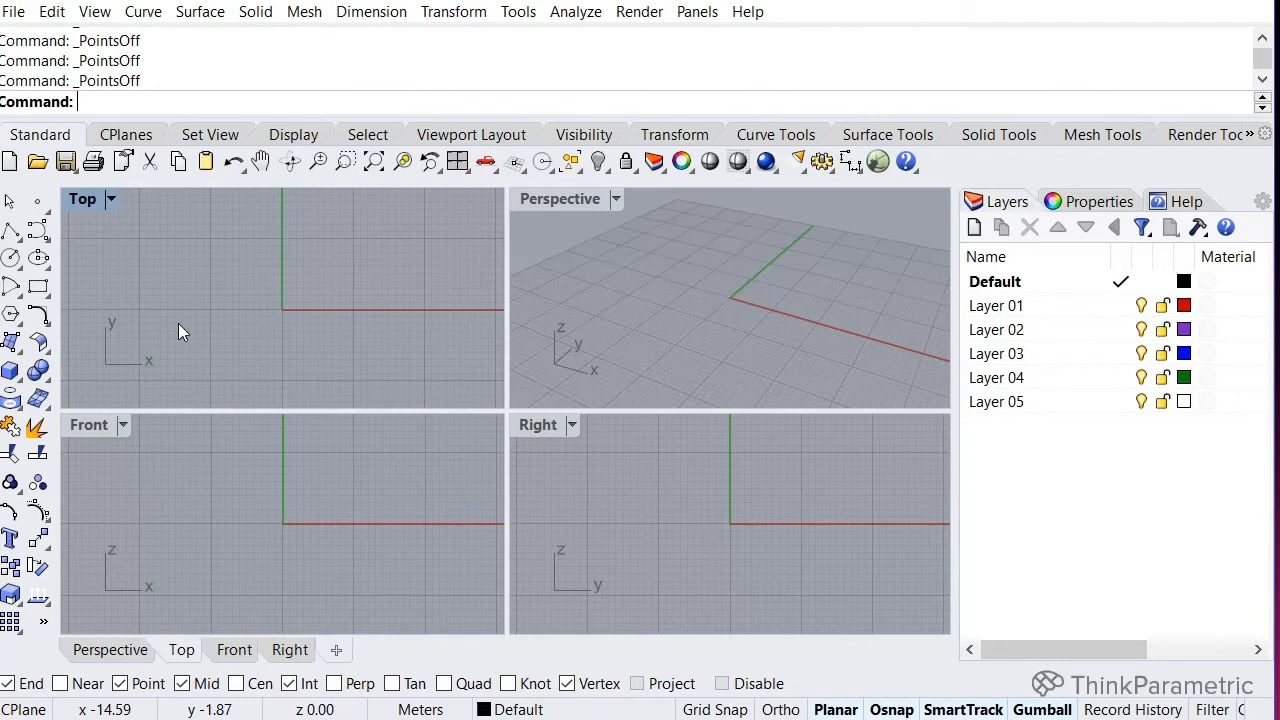
{"action": "mouse_move", "coordinate": [172, 303]}
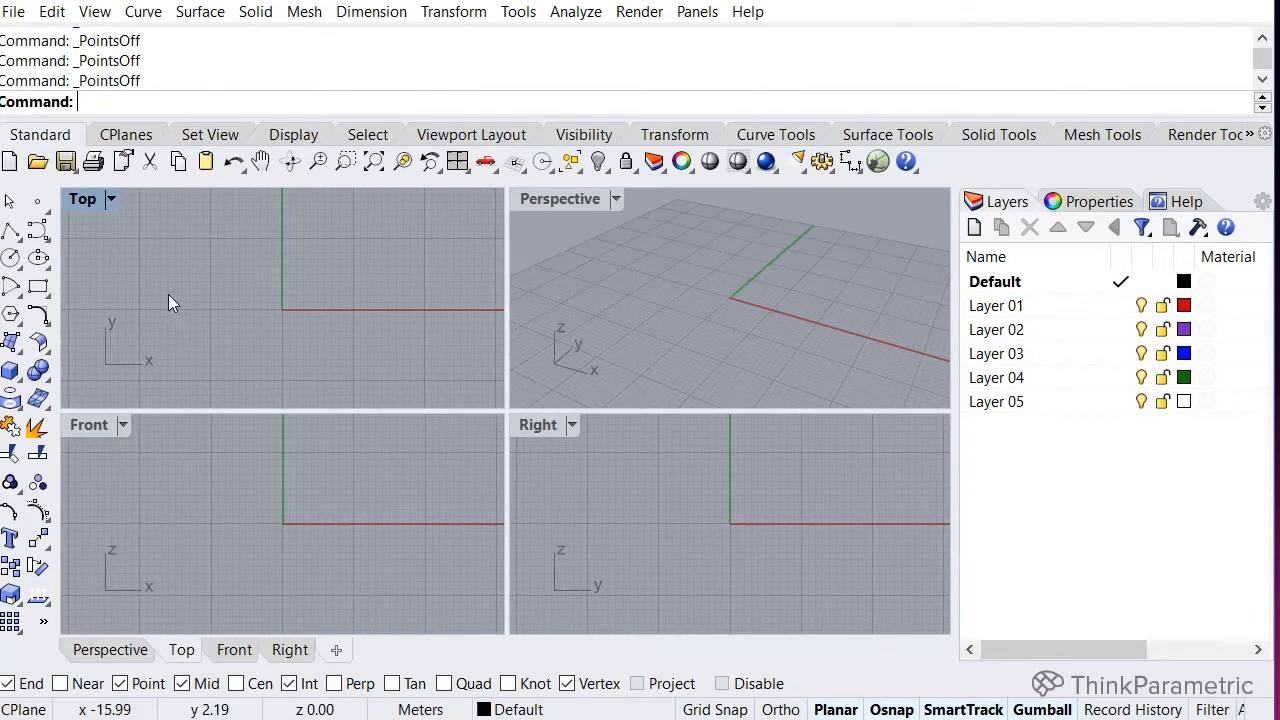
Start Curve > Polyline and place its first point near the origin in Top
{"action": "left_click", "coordinate": [143, 11]}
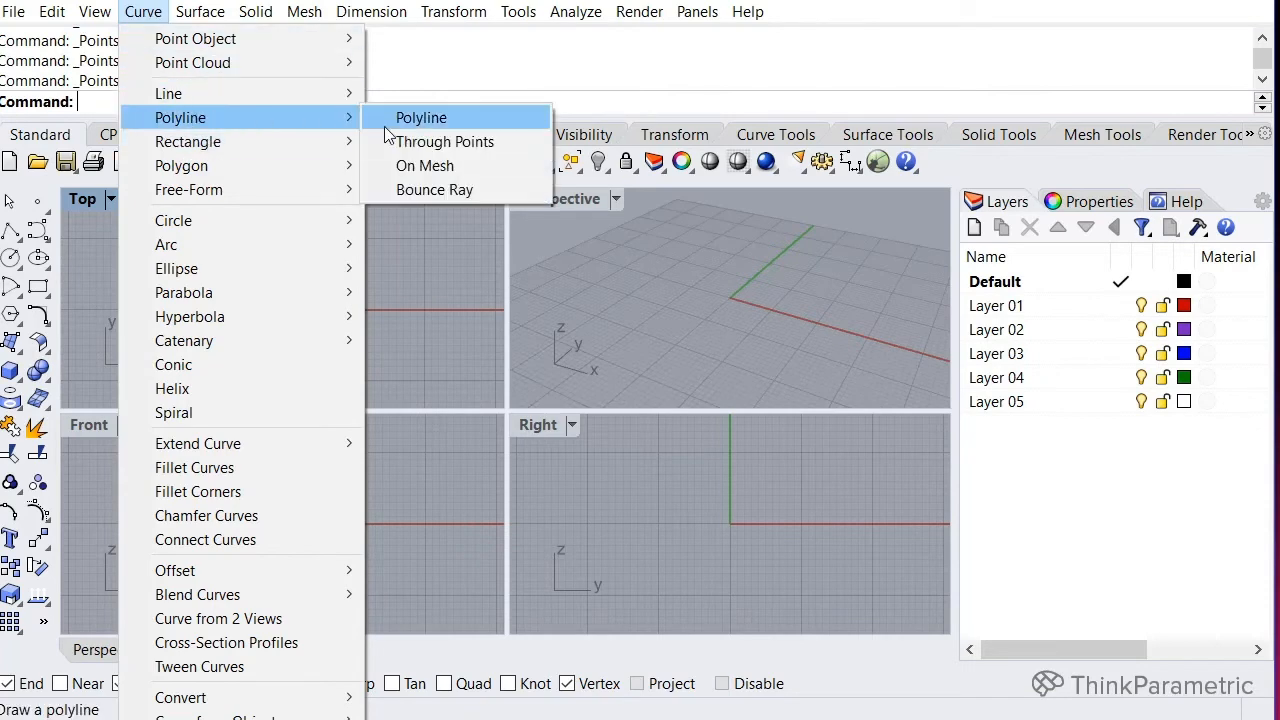
{"action": "mouse_move", "coordinate": [419, 130]}
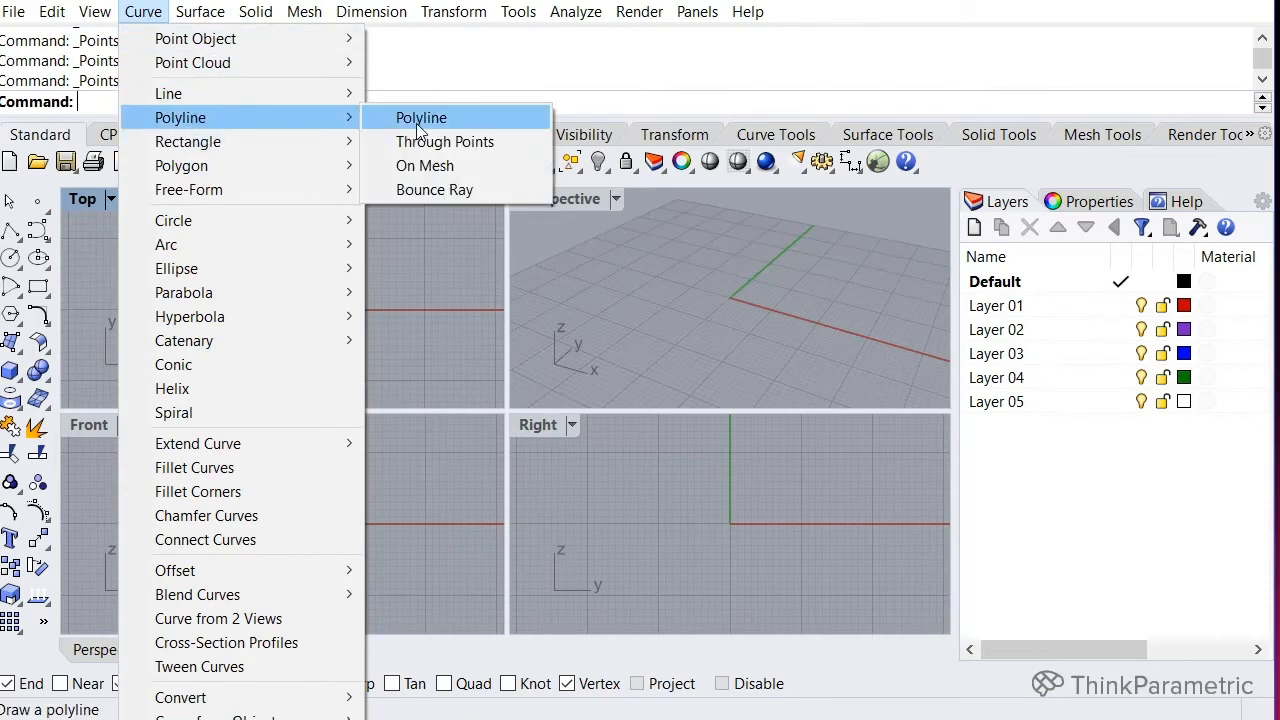
{"action": "left_click", "coordinate": [421, 117]}
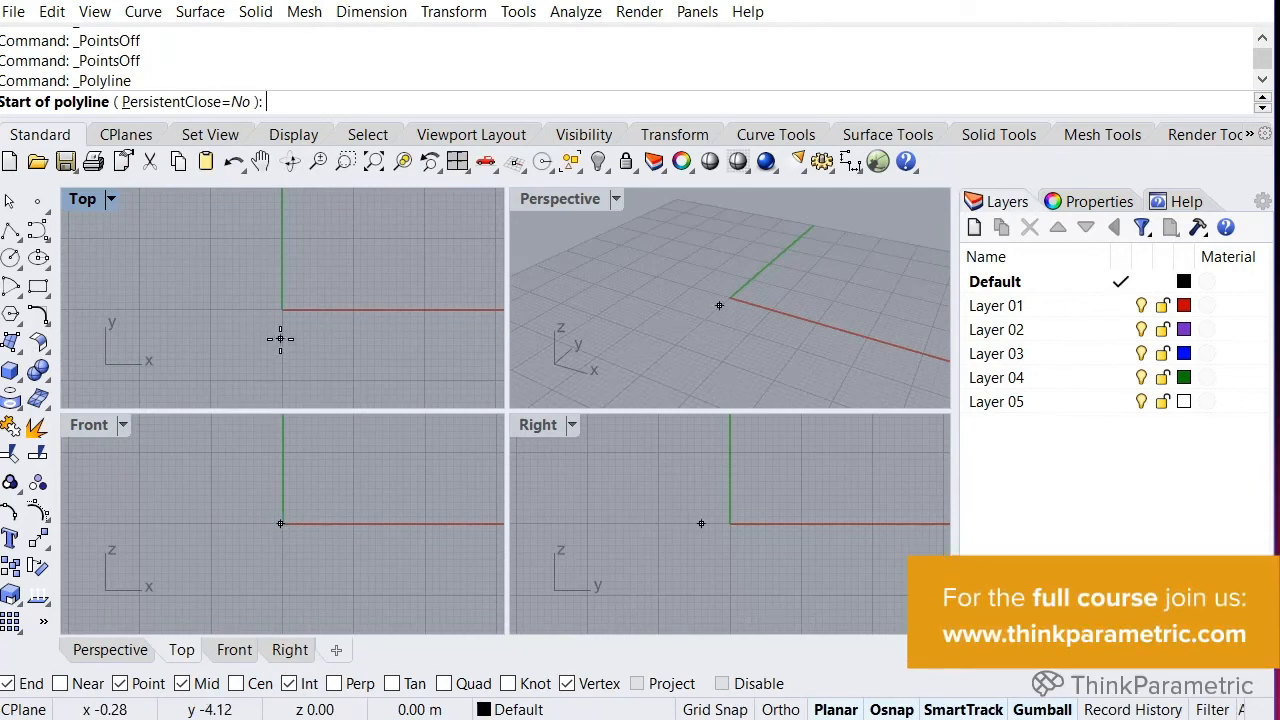
{"action": "mouse_move", "coordinate": [298, 300]}
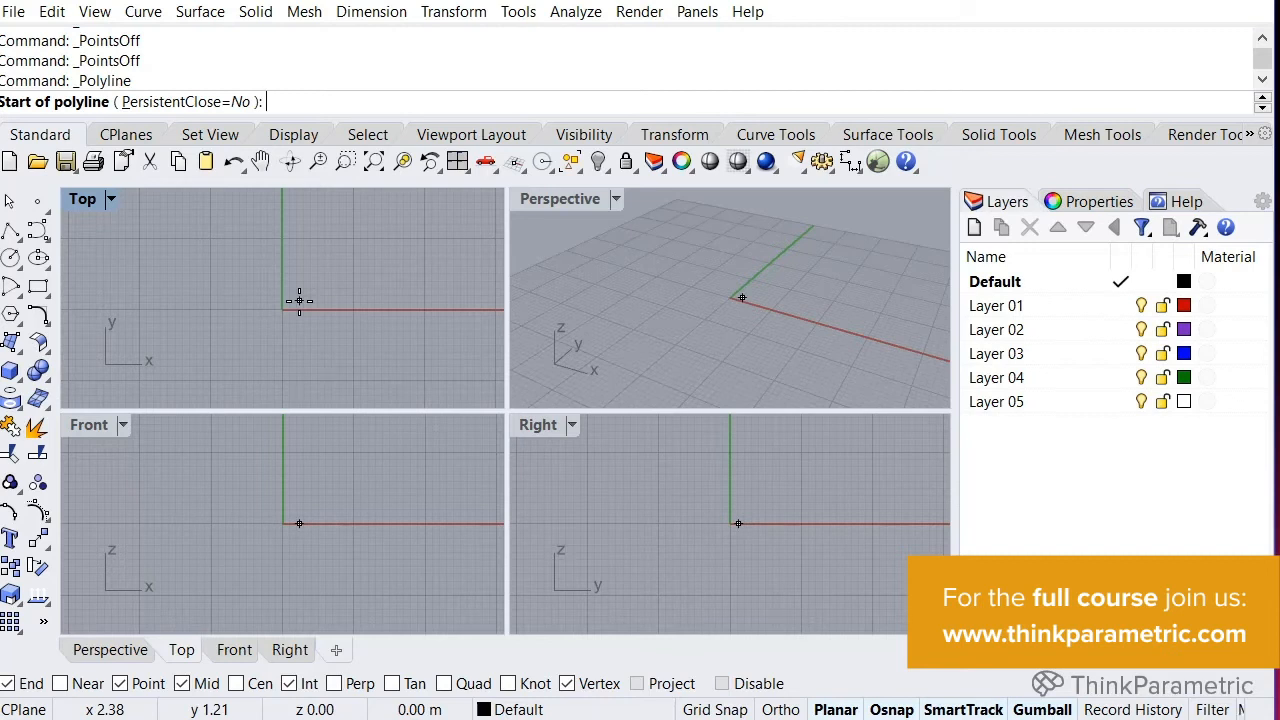
{"action": "left_click", "coordinate": [298, 300]}
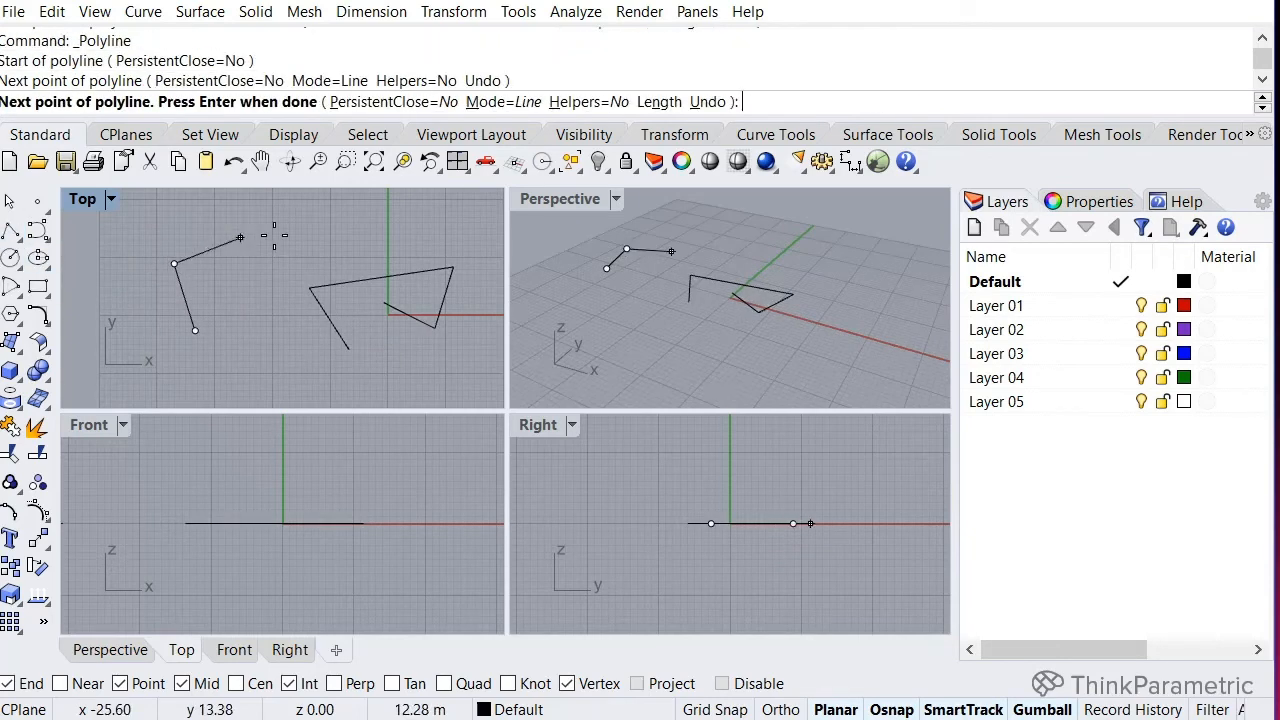
Add another vertex to the second open polyline in the Top viewport
{"action": "left_click", "coordinate": [303, 235]}
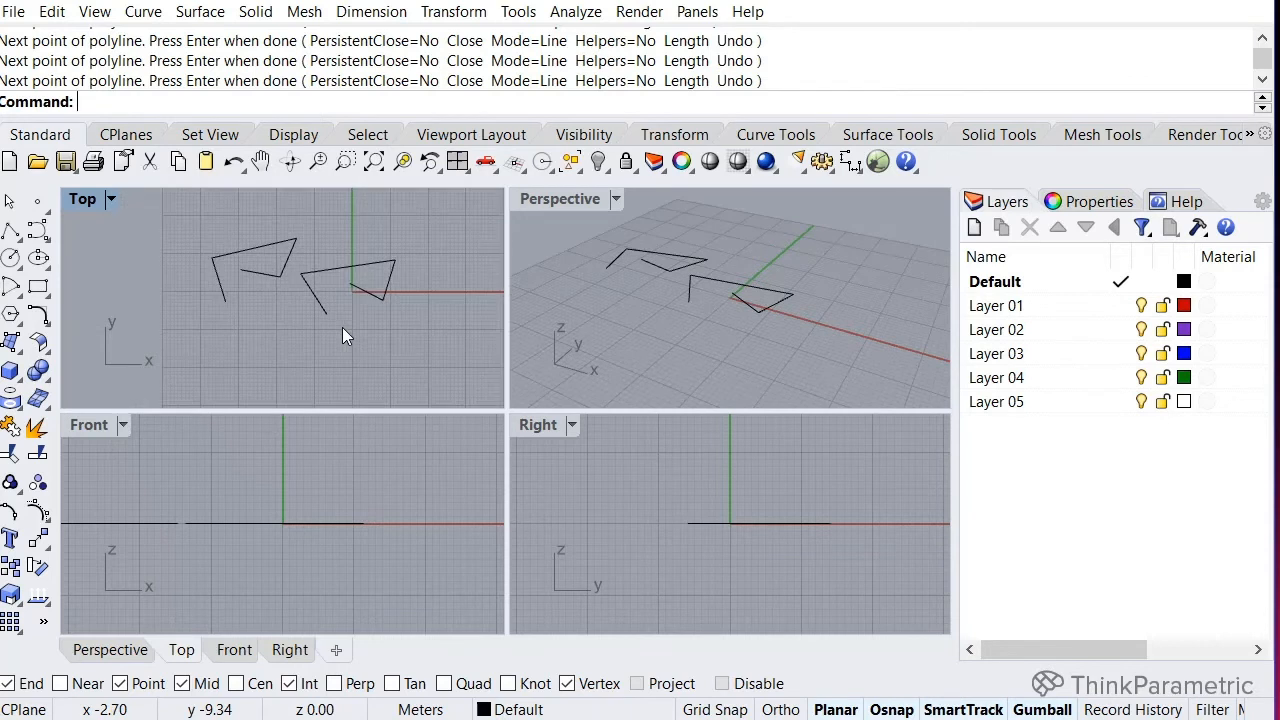
{"action": "mouse_move", "coordinate": [333, 116]}
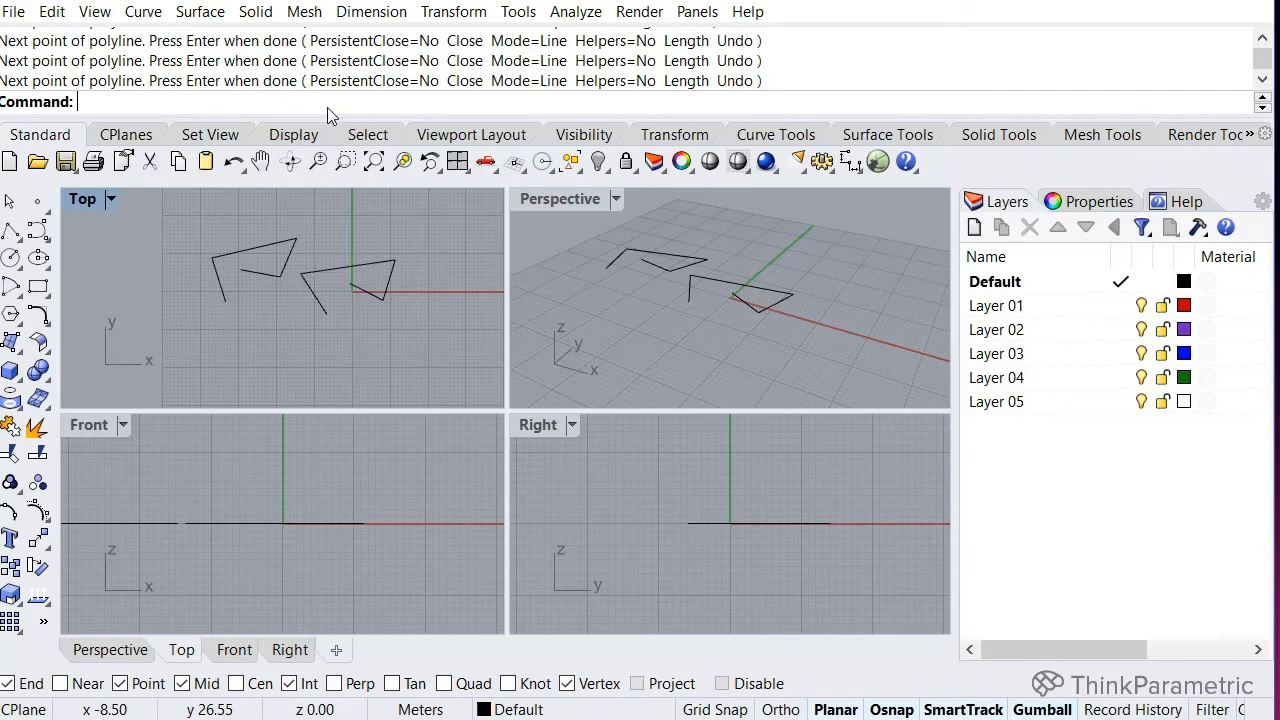
Enter the Polyline command at the Command prompt
{"action": "type", "text": "P"}
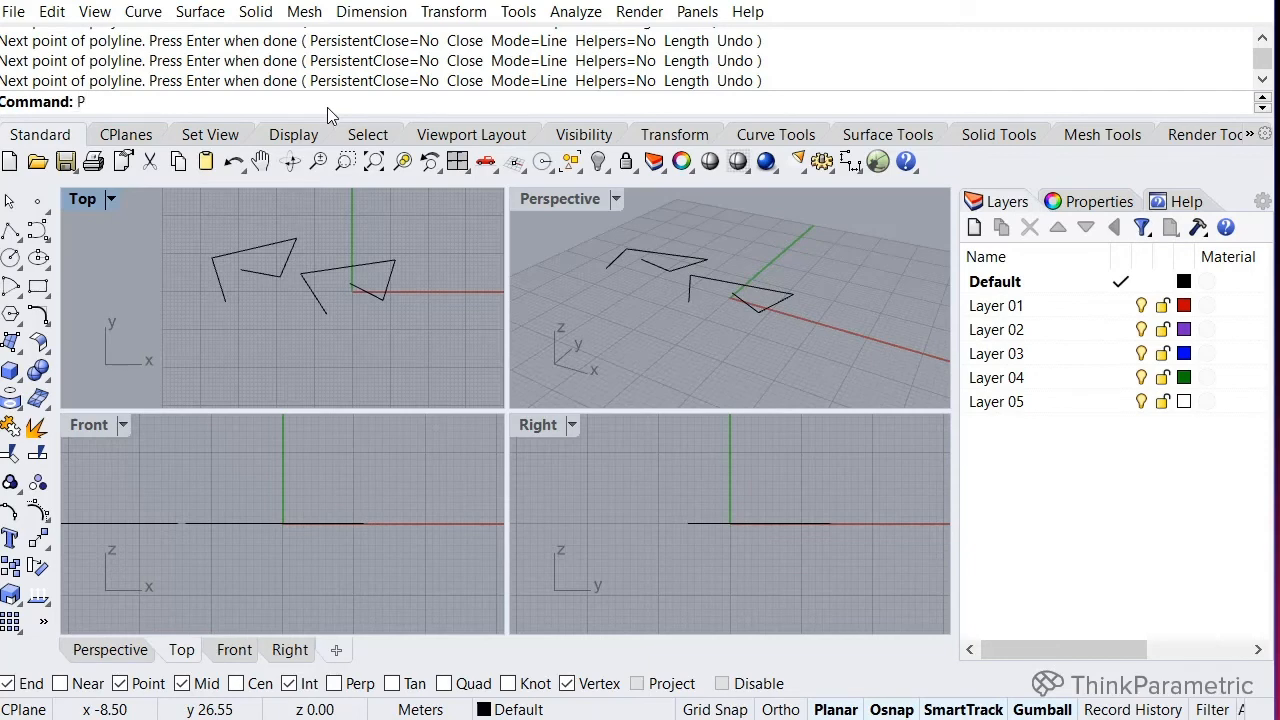
{"action": "type", "text": "olyline"}
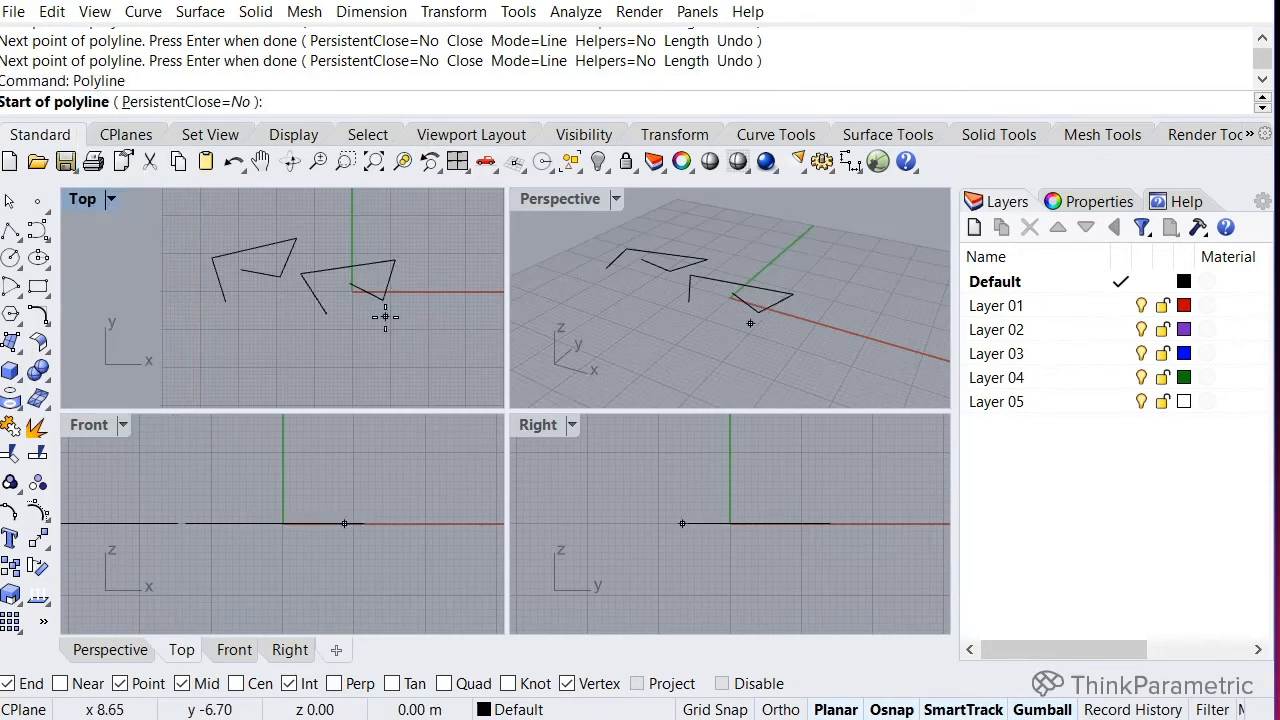
{"action": "mouse_move", "coordinate": [377, 345]}
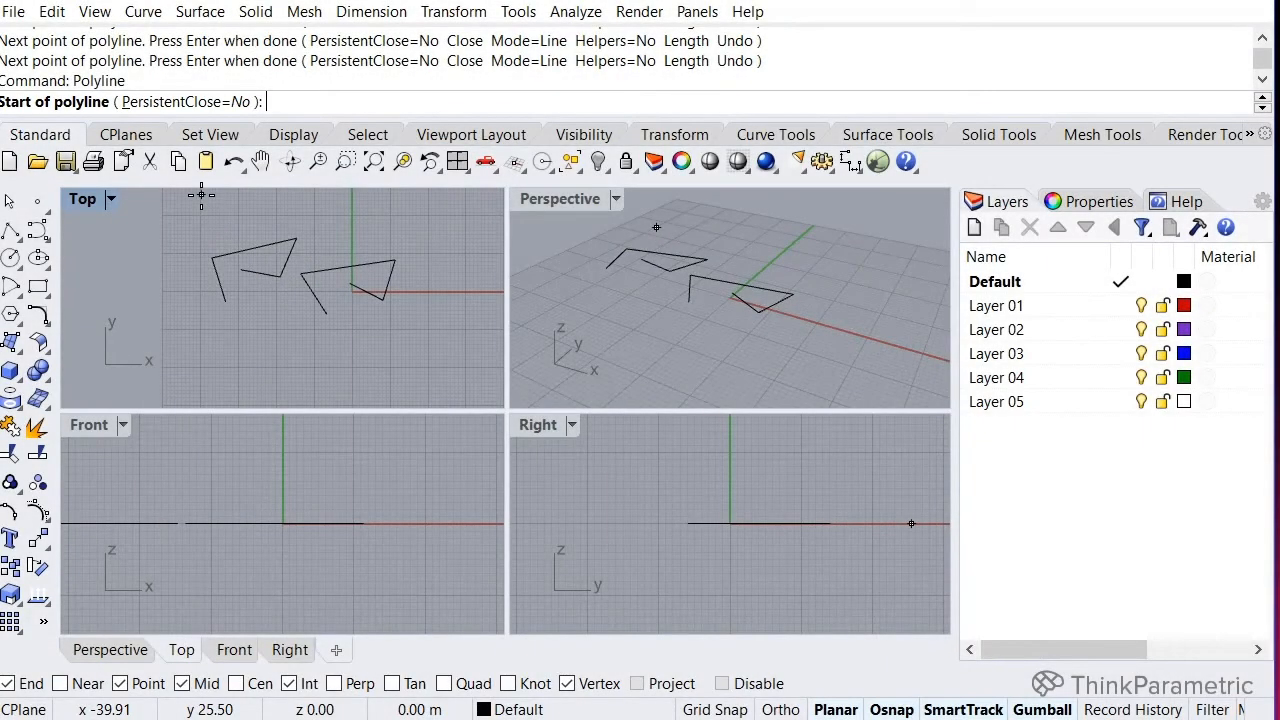
{"action": "mouse_move", "coordinate": [78, 118]}
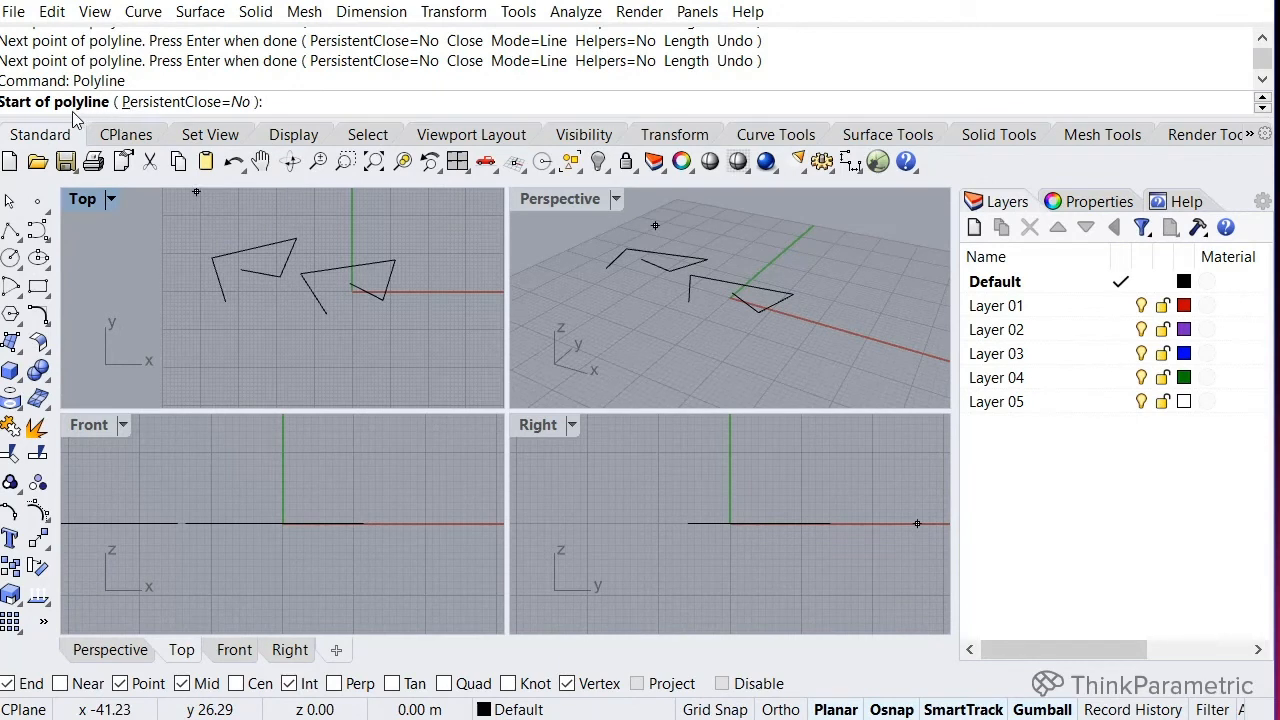
{"action": "mouse_move", "coordinate": [148, 130]}
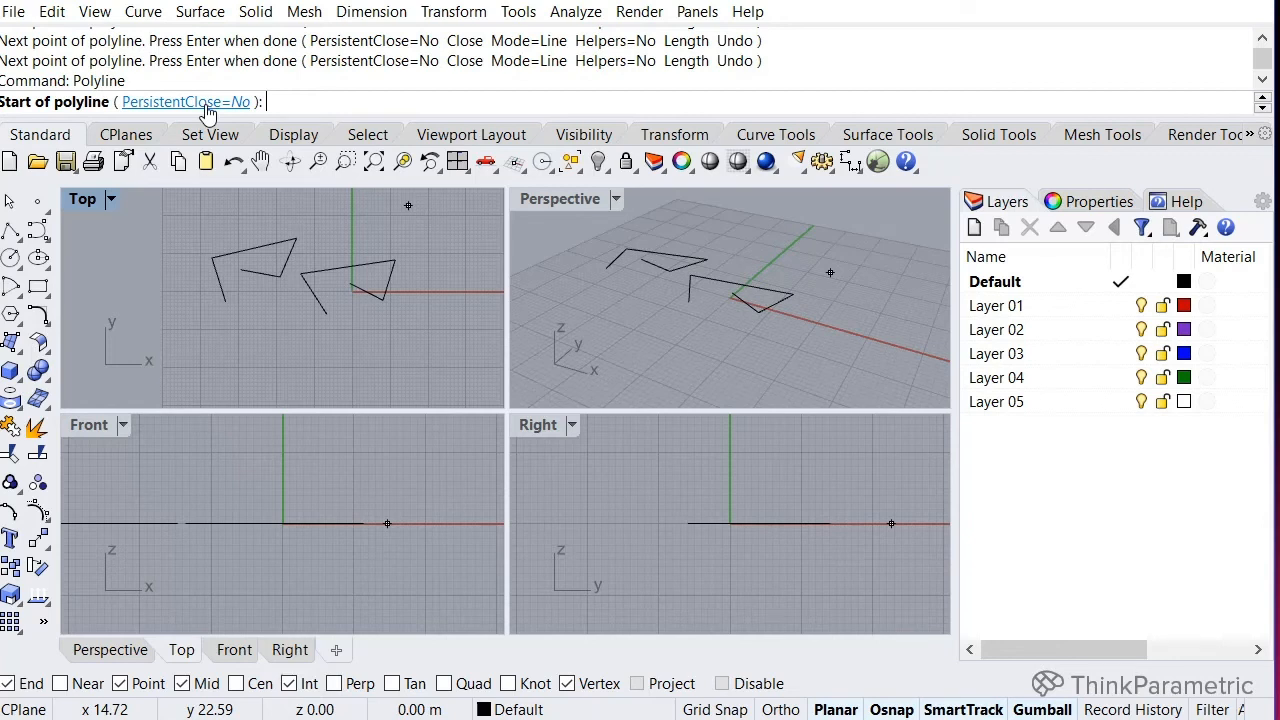
Set PersistentClose to Yes and draw a closed triangular polyline below the others
{"action": "left_click", "coordinate": [185, 101]}
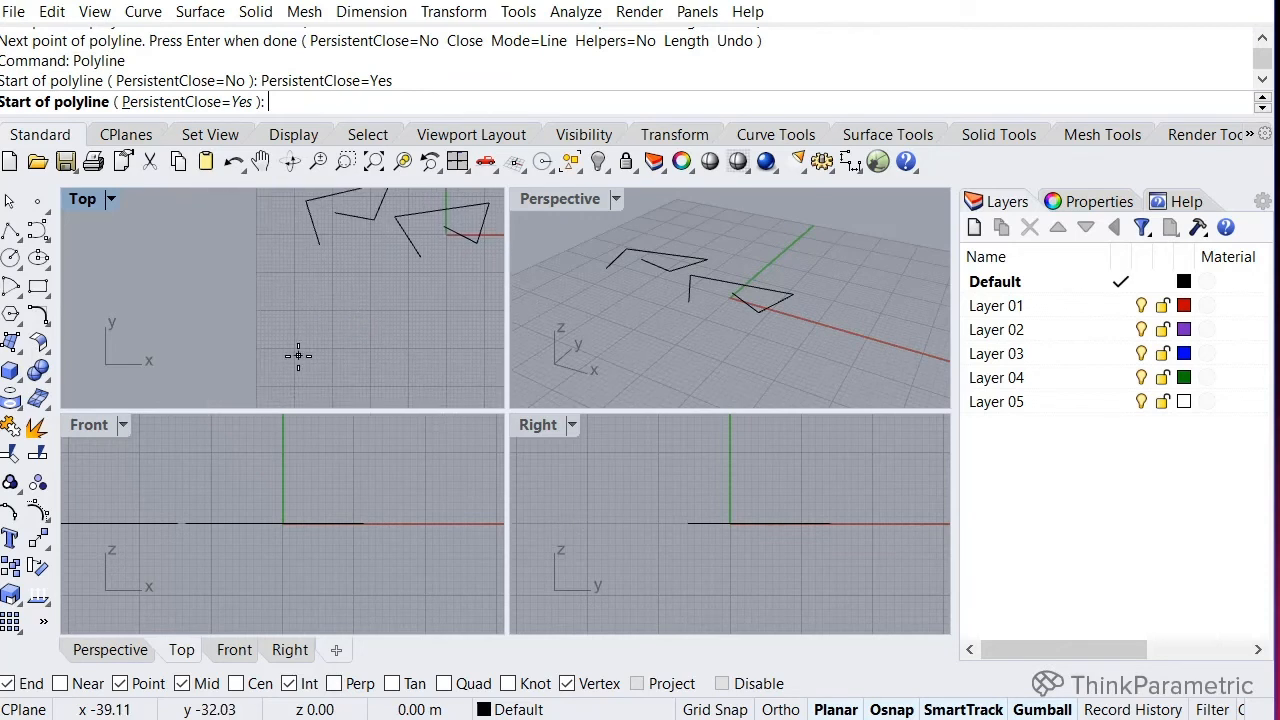
{"action": "mouse_move", "coordinate": [302, 359]}
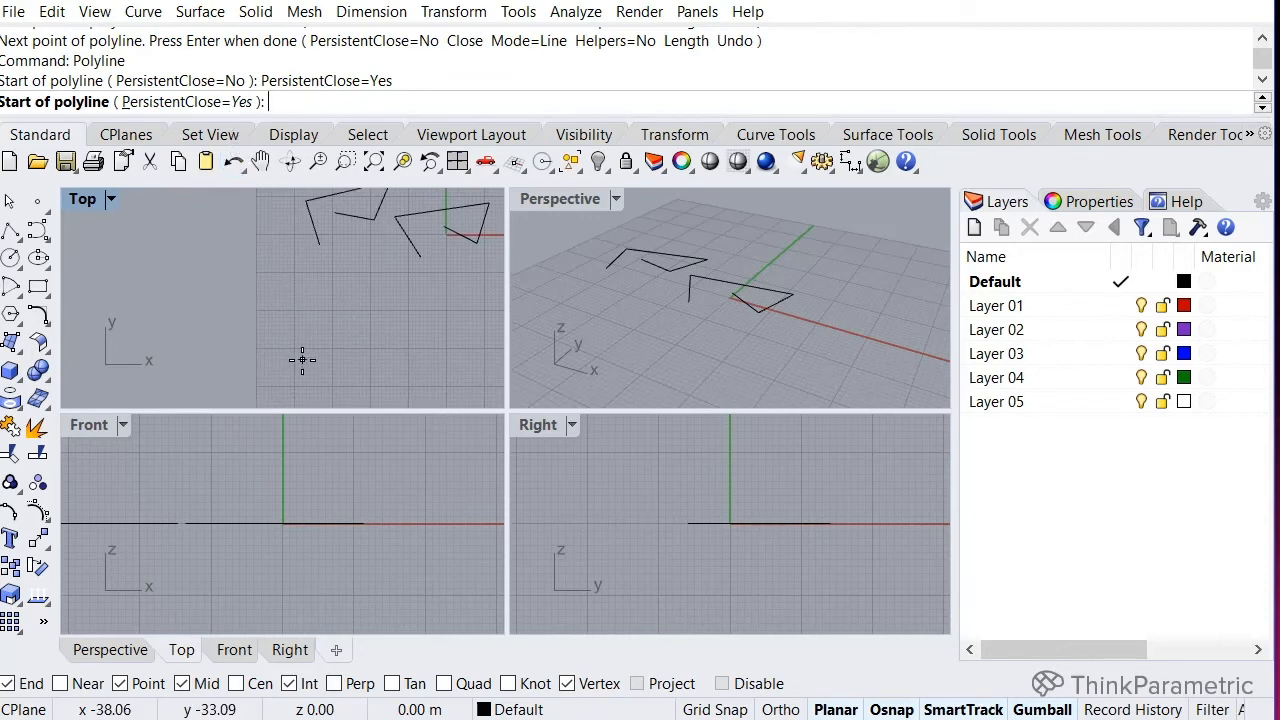
{"action": "left_click", "coordinate": [353, 347]}
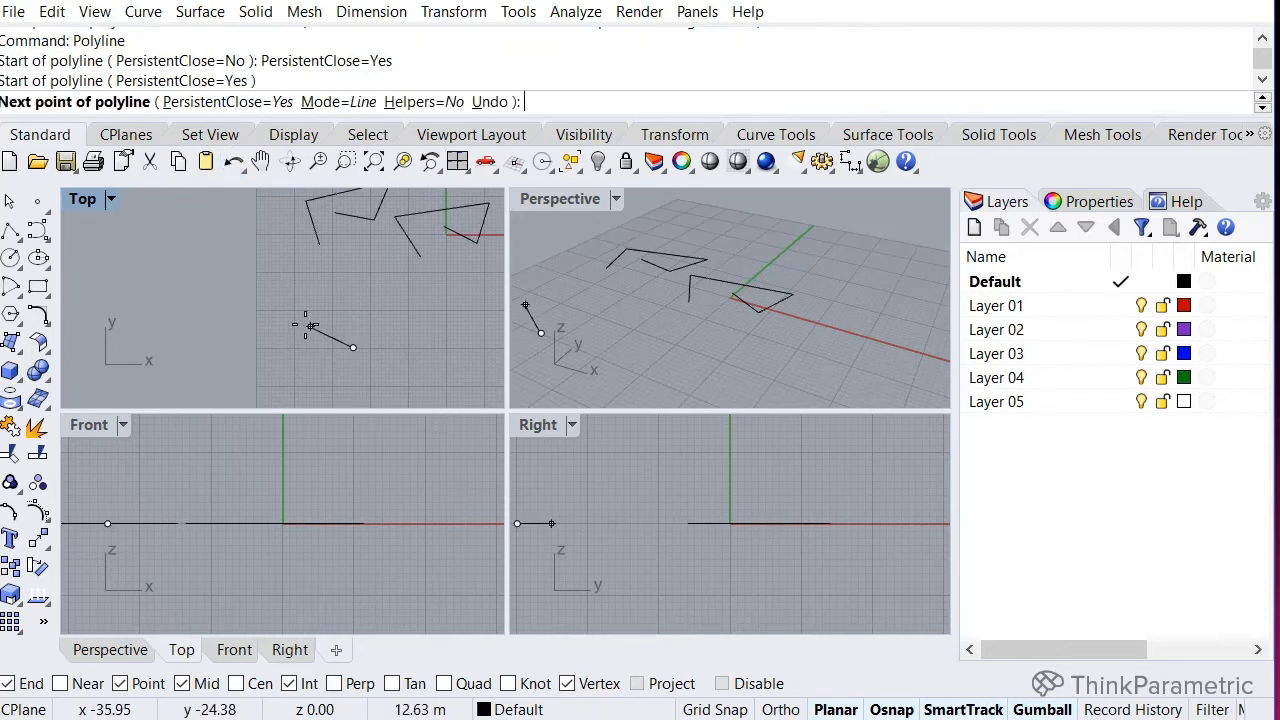
{"action": "left_click", "coordinate": [460, 368]}
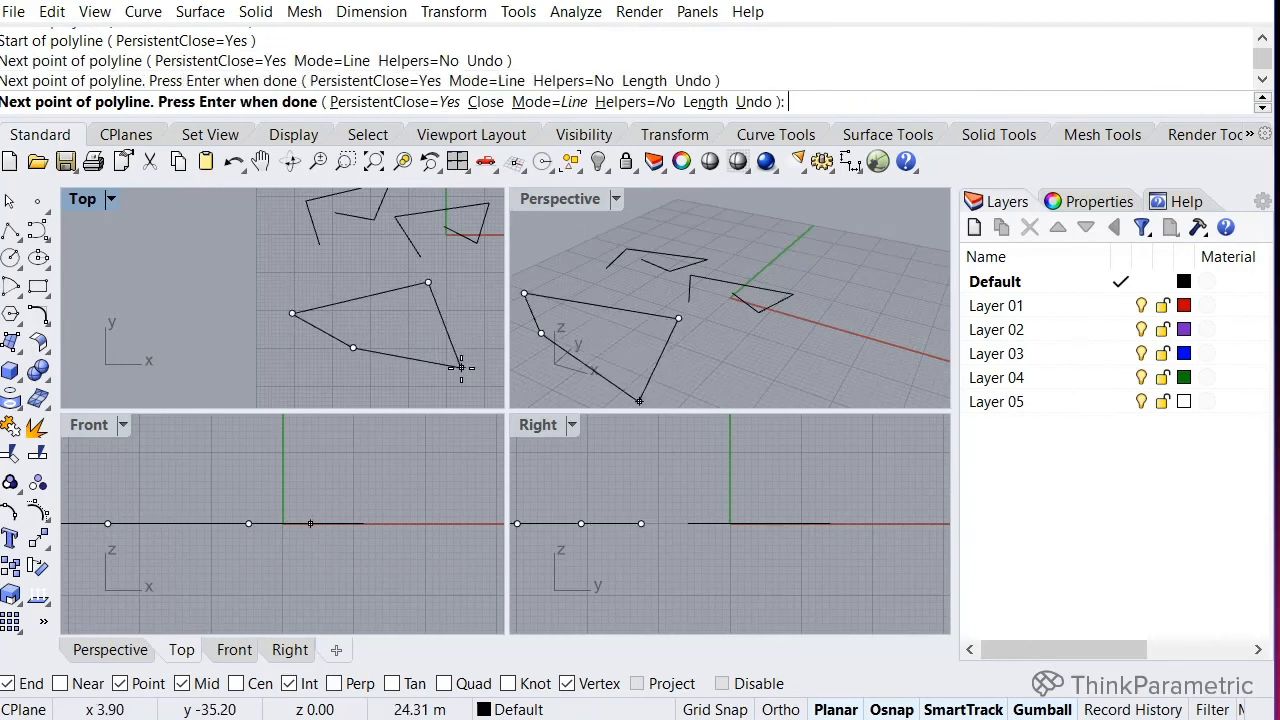
{"action": "left_click", "coordinate": [353, 316]}
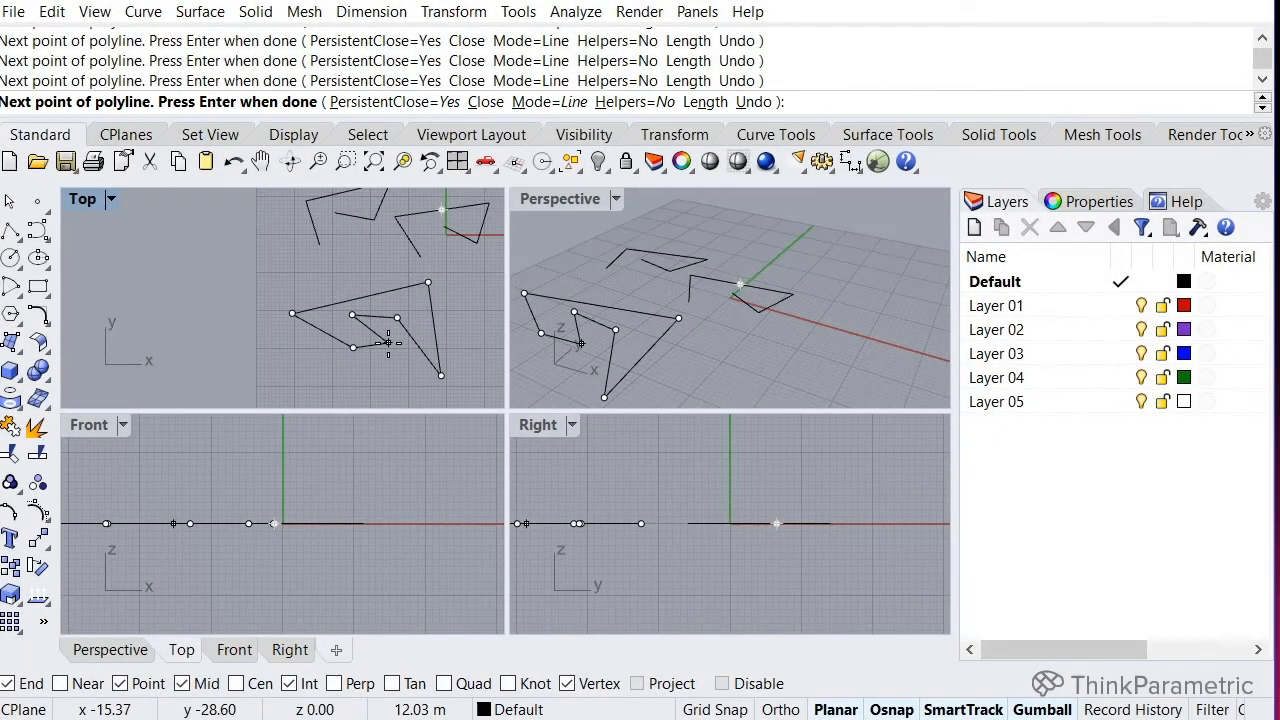
{"action": "mouse_move", "coordinate": [485, 327]}
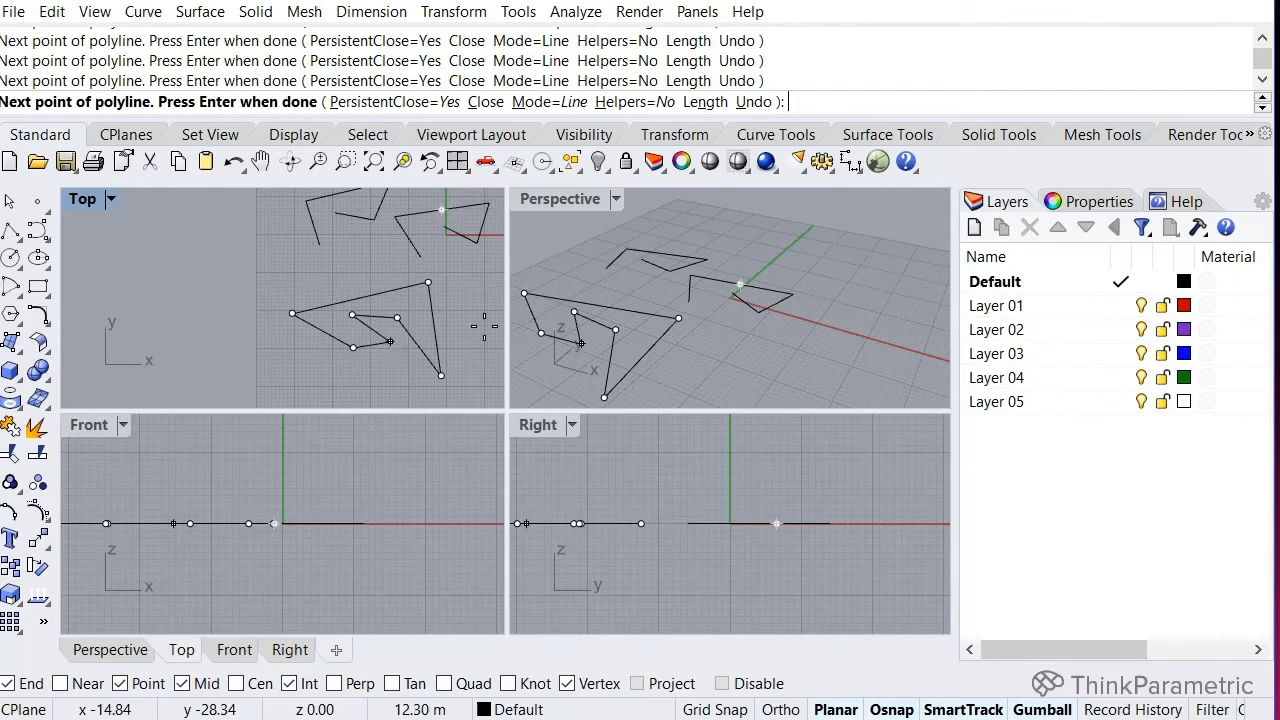
{"action": "left_click", "coordinate": [752, 101]}
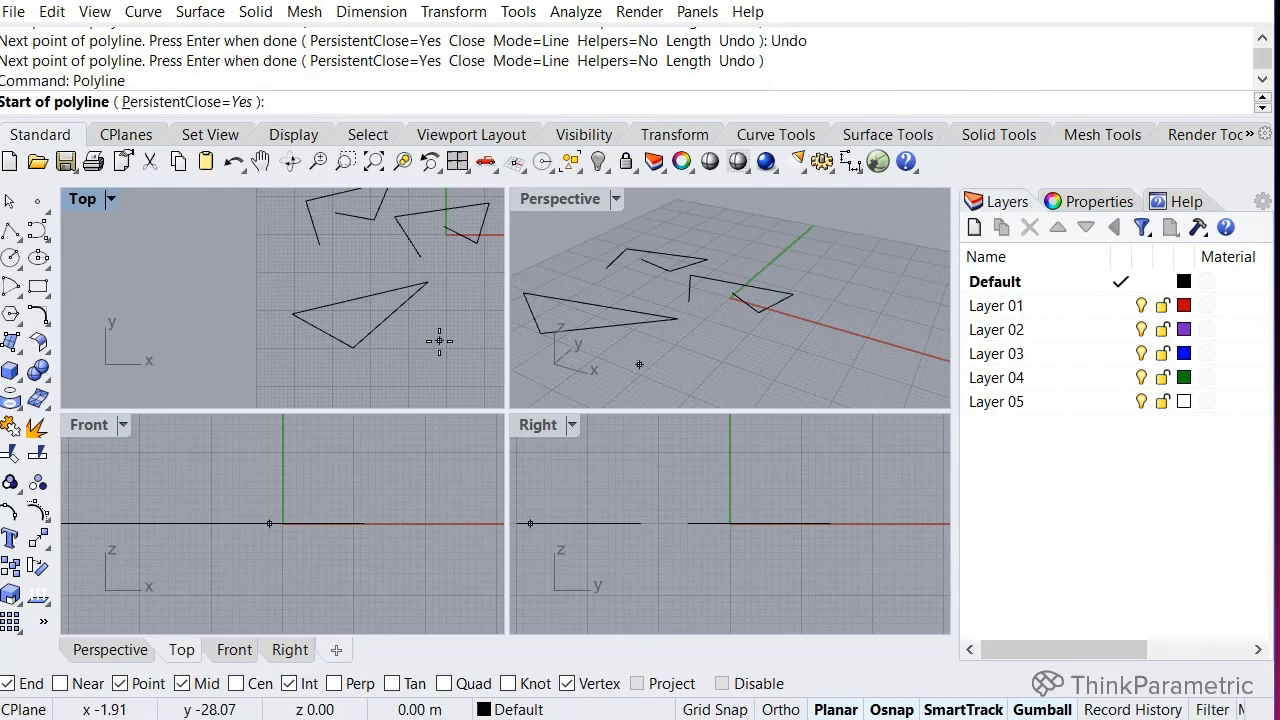
Start one more closed polyline, then undo it with Ctrl+Z
{"action": "left_click", "coordinate": [162, 323]}
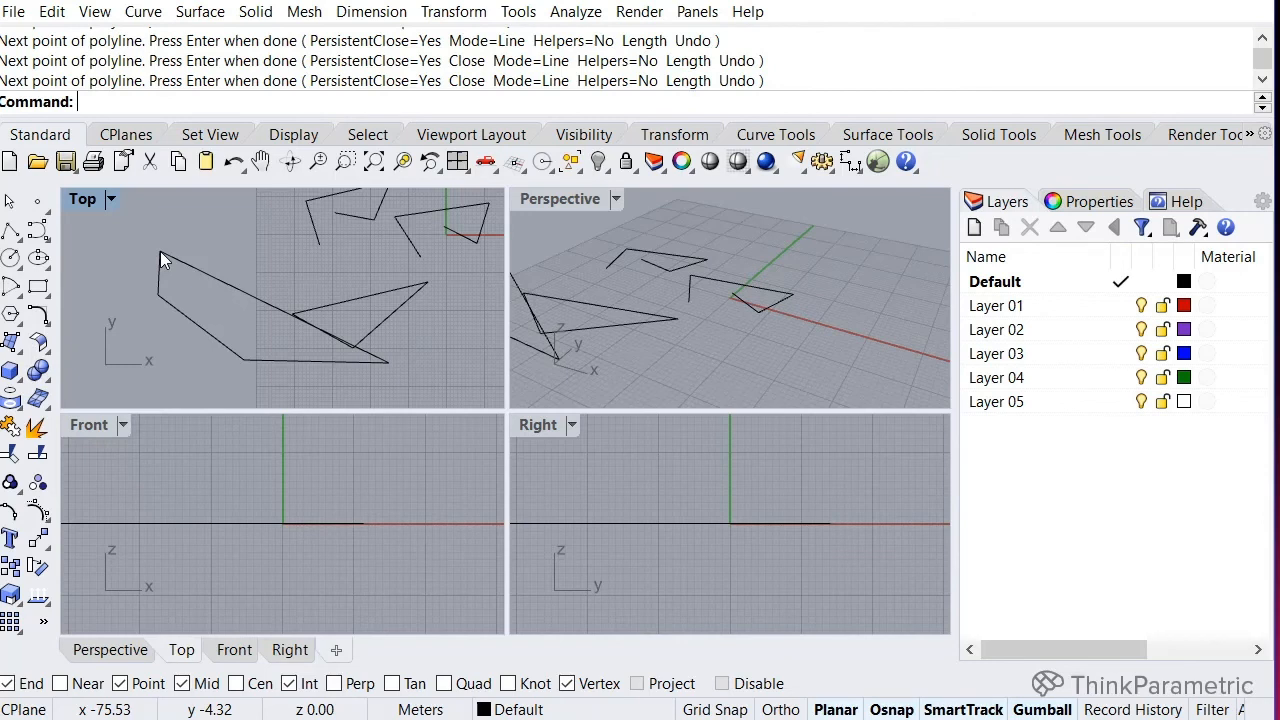
{"action": "key", "text": "ctrl+z"}
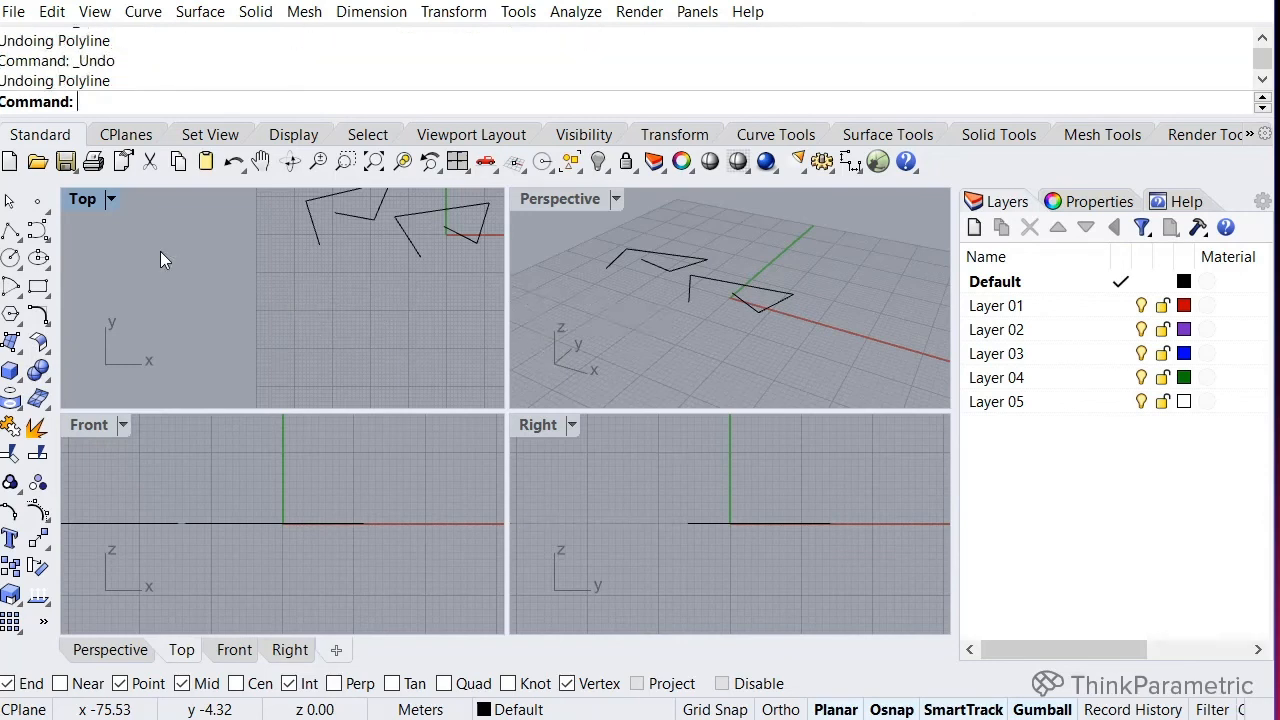